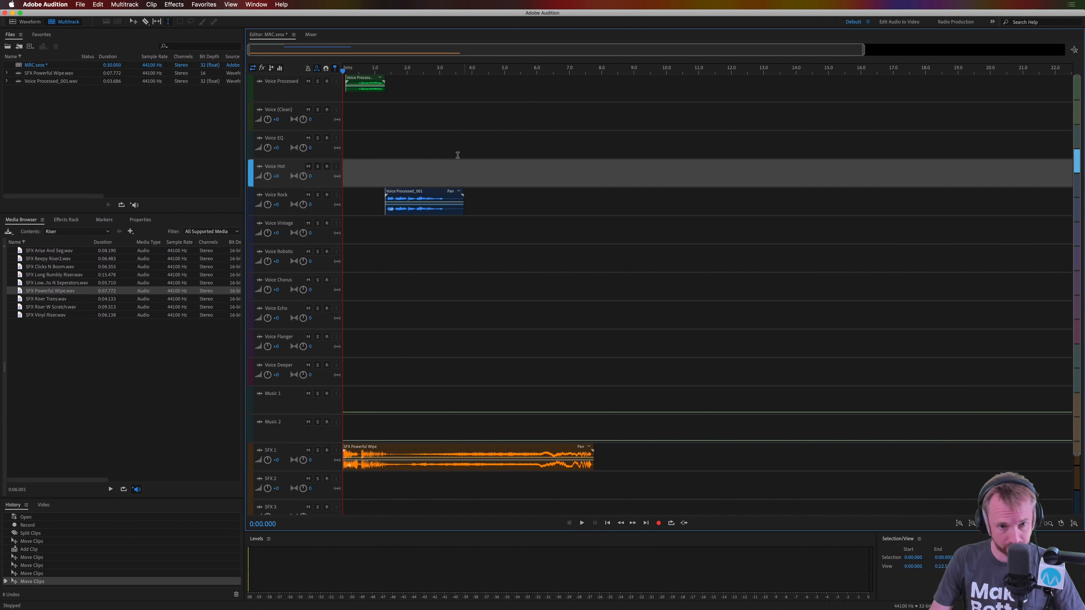
Play back the jingle session briefly and stop playback.
{"action": "left_click", "coordinate": [582, 522]}
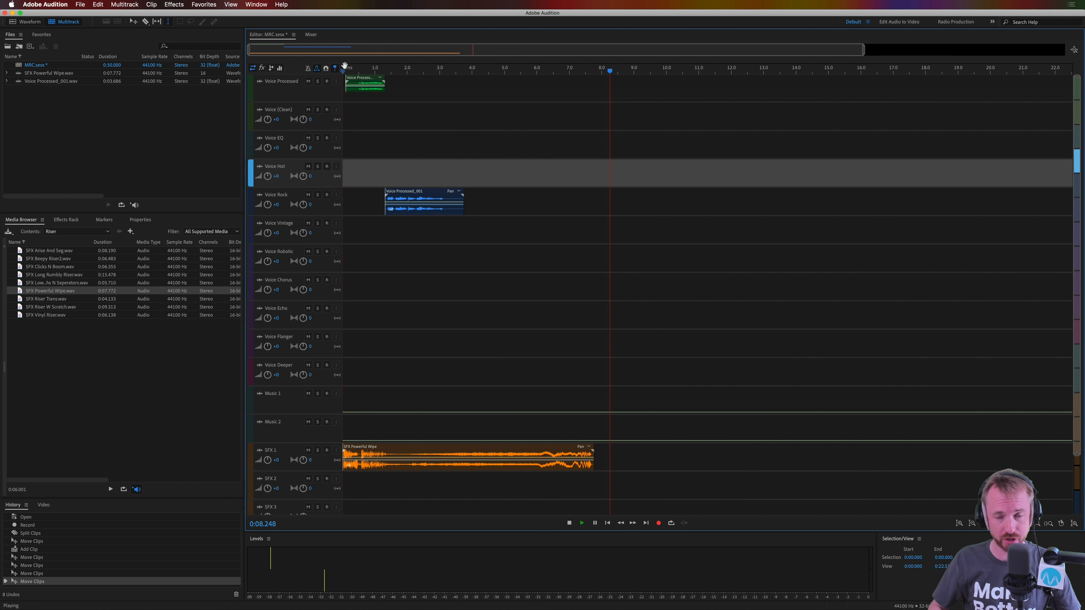
{"action": "left_click", "coordinate": [569, 522]}
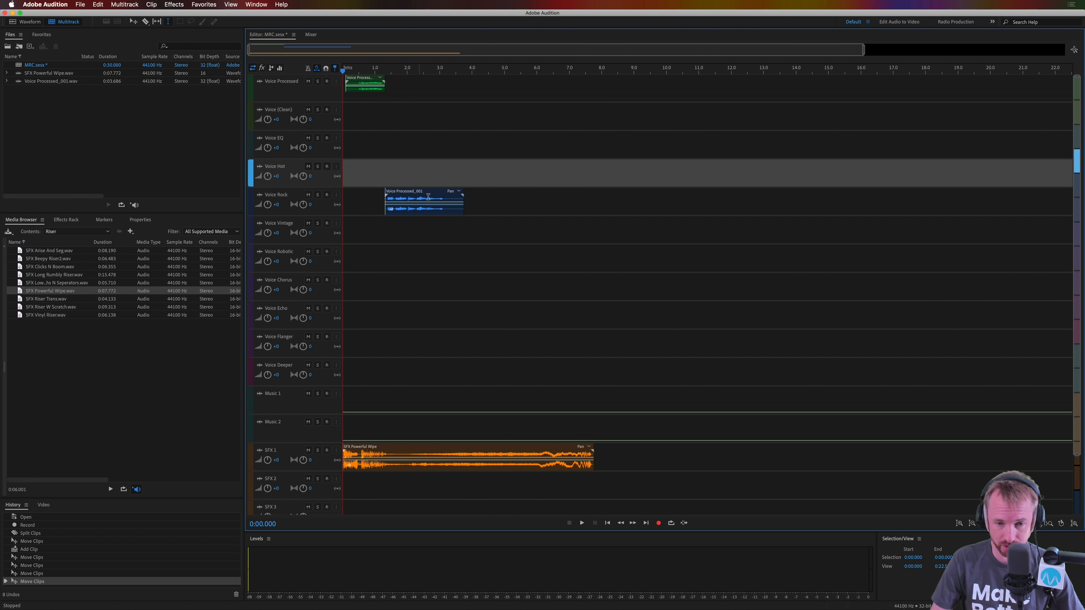
{"action": "mouse_move", "coordinate": [422, 352]}
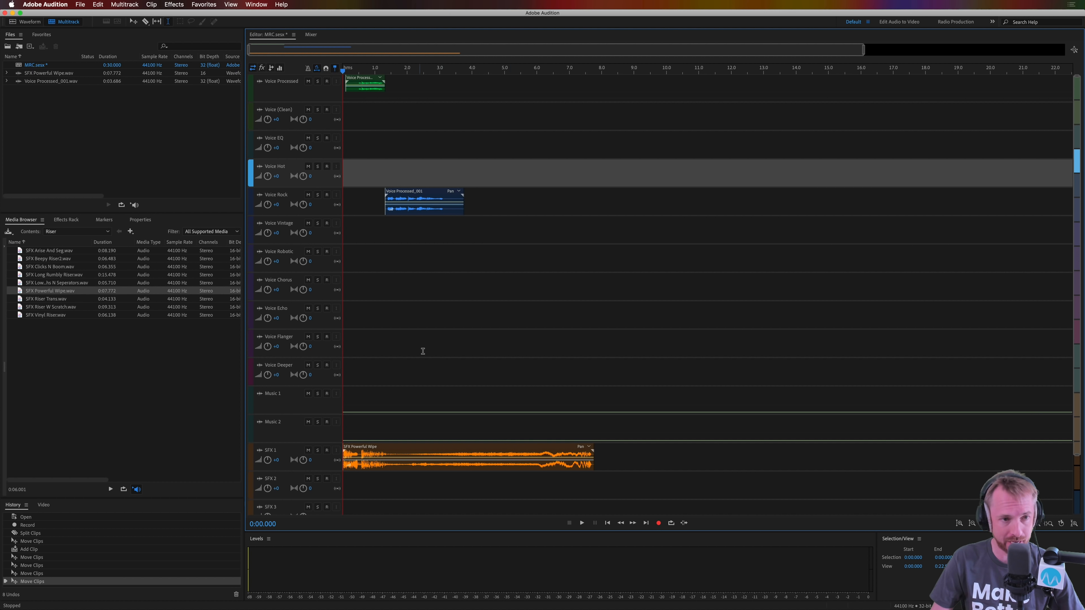
{"action": "mouse_move", "coordinate": [316, 125]}
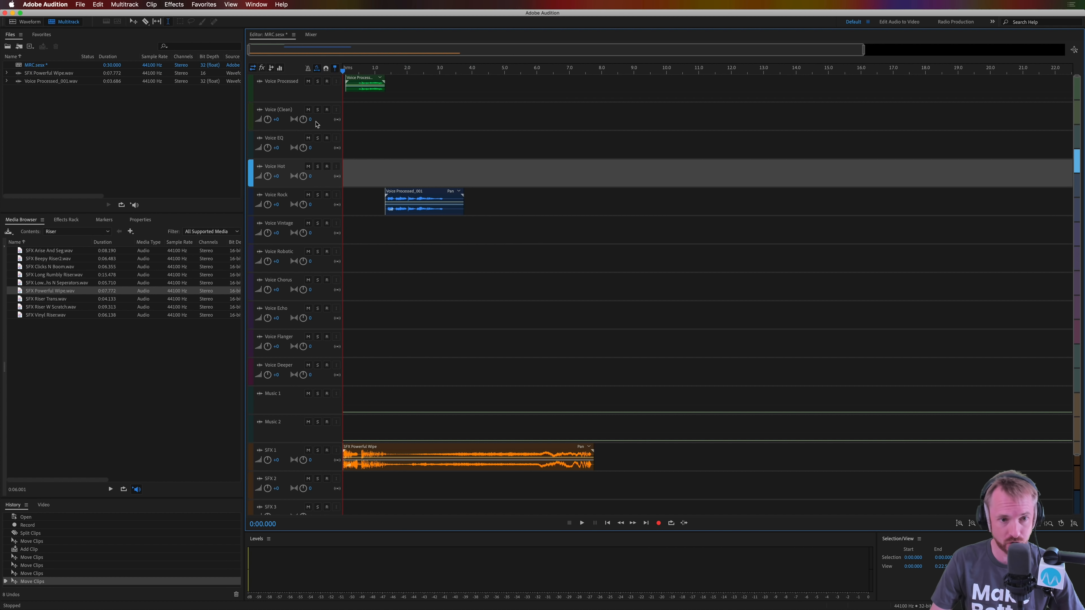
{"action": "mouse_move", "coordinate": [582, 131]}
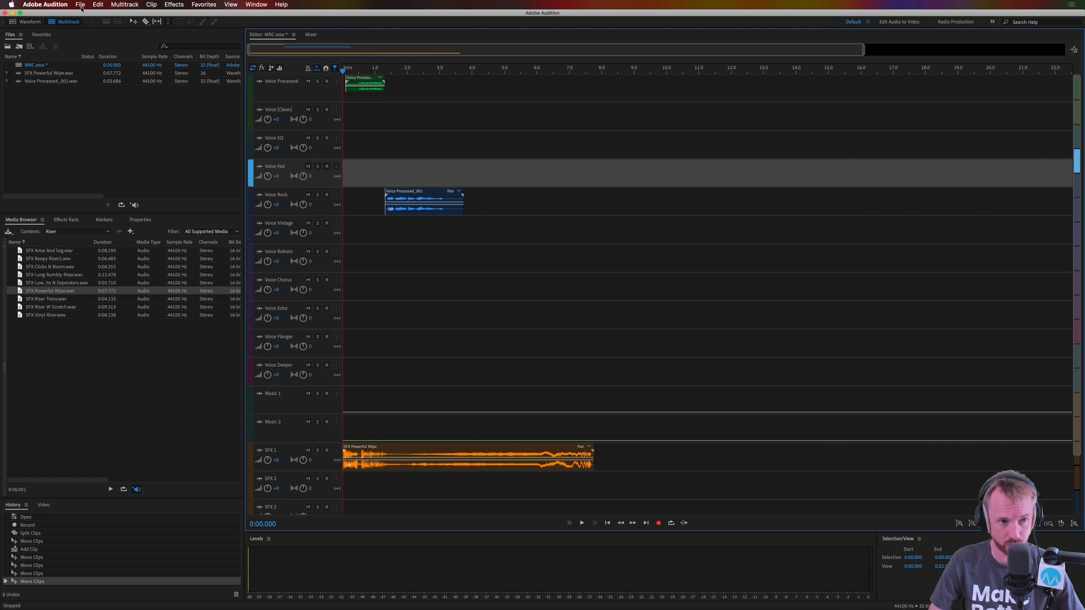
Save the session as a new version MRCv1.sesx and answer the copy-media-files prompt.
{"action": "left_click", "coordinate": [79, 4]}
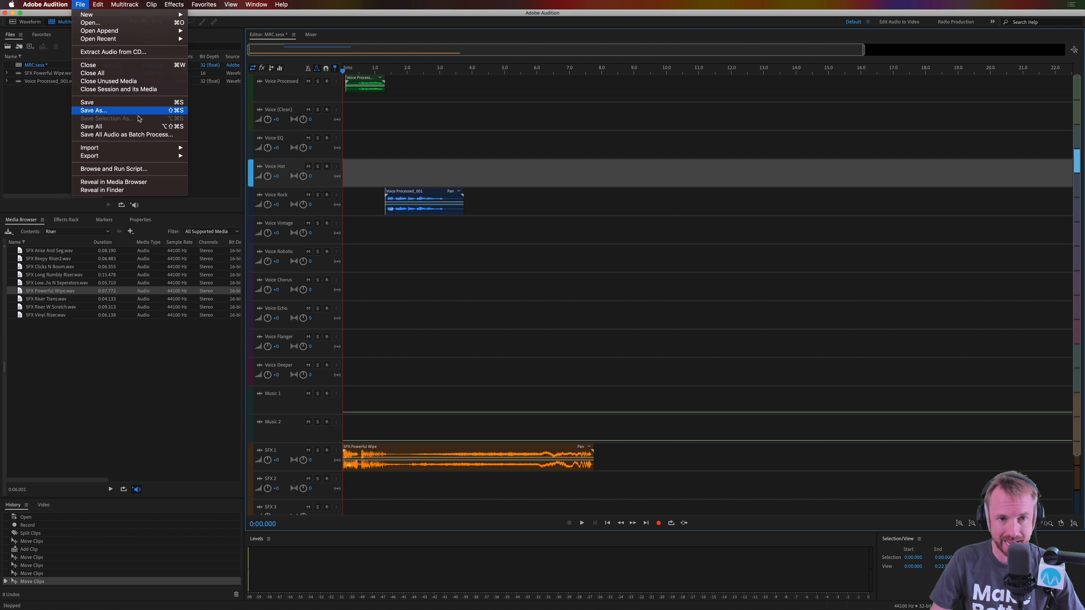
{"action": "left_click", "coordinate": [93, 111]}
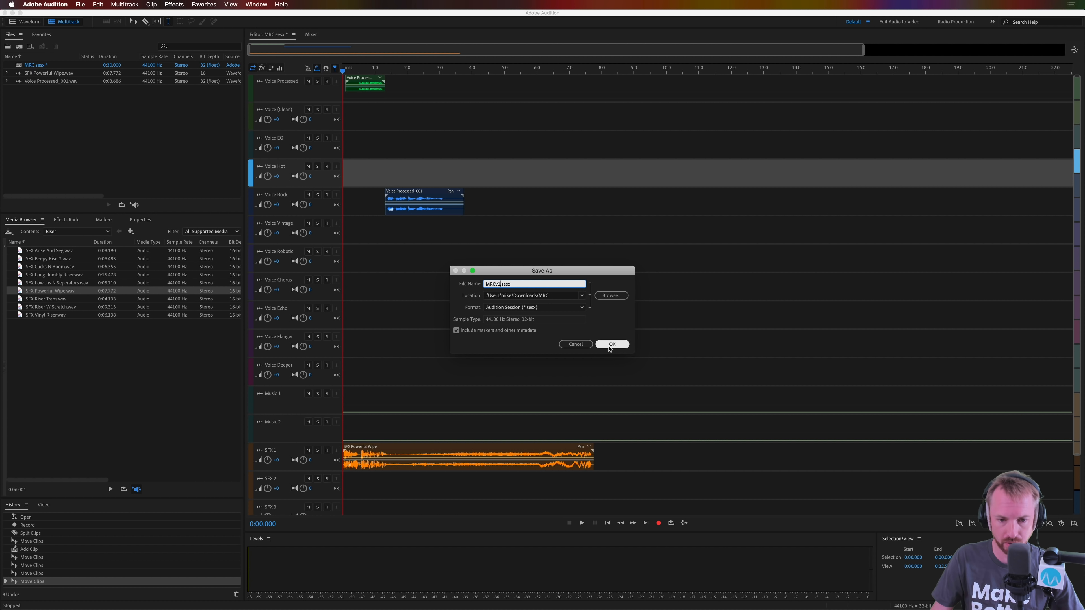
{"action": "left_click", "coordinate": [610, 344]}
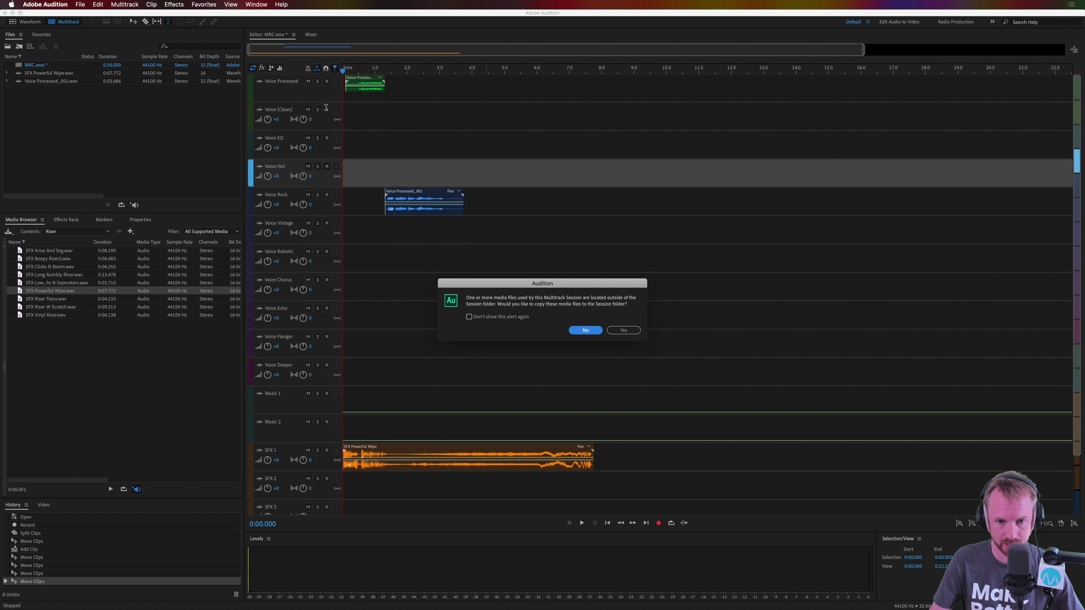
{"action": "left_click", "coordinate": [585, 330]}
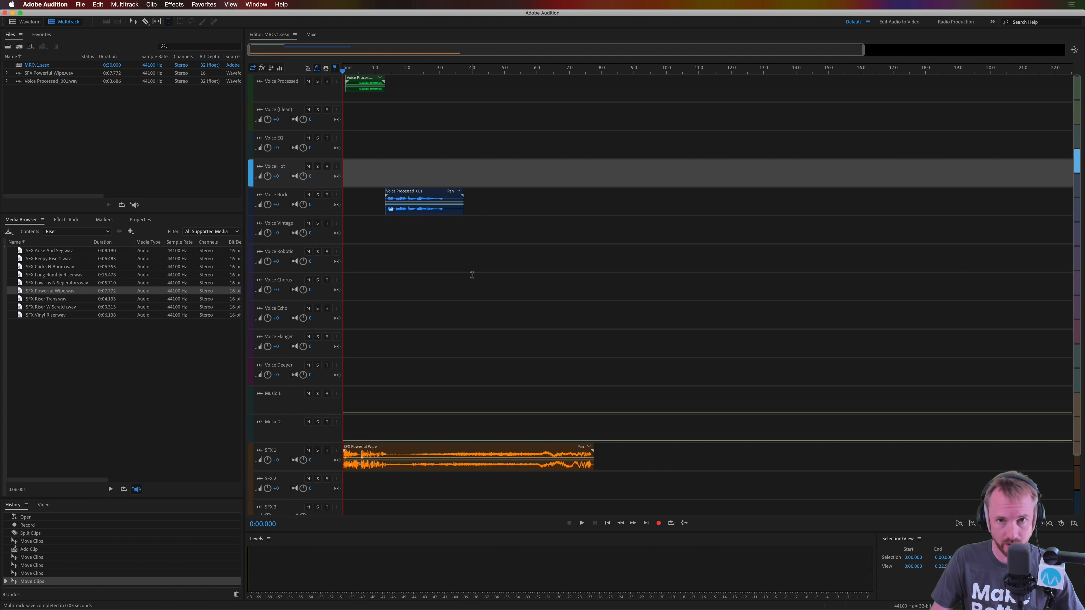
{"action": "mouse_move", "coordinate": [428, 230]}
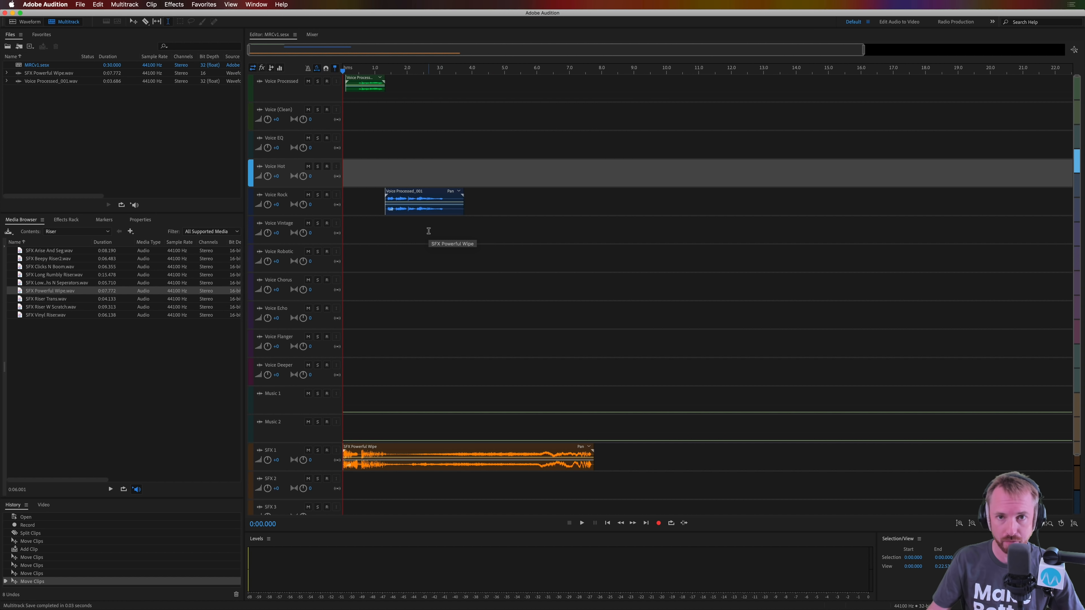
{"action": "mouse_move", "coordinate": [289, 40]}
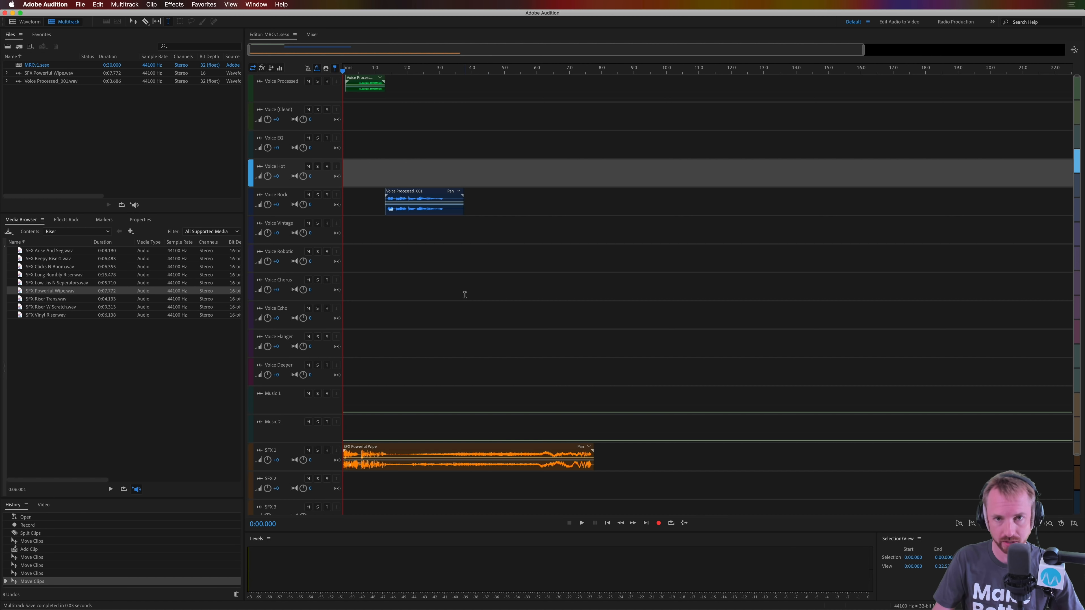
{"action": "mouse_move", "coordinate": [471, 292]}
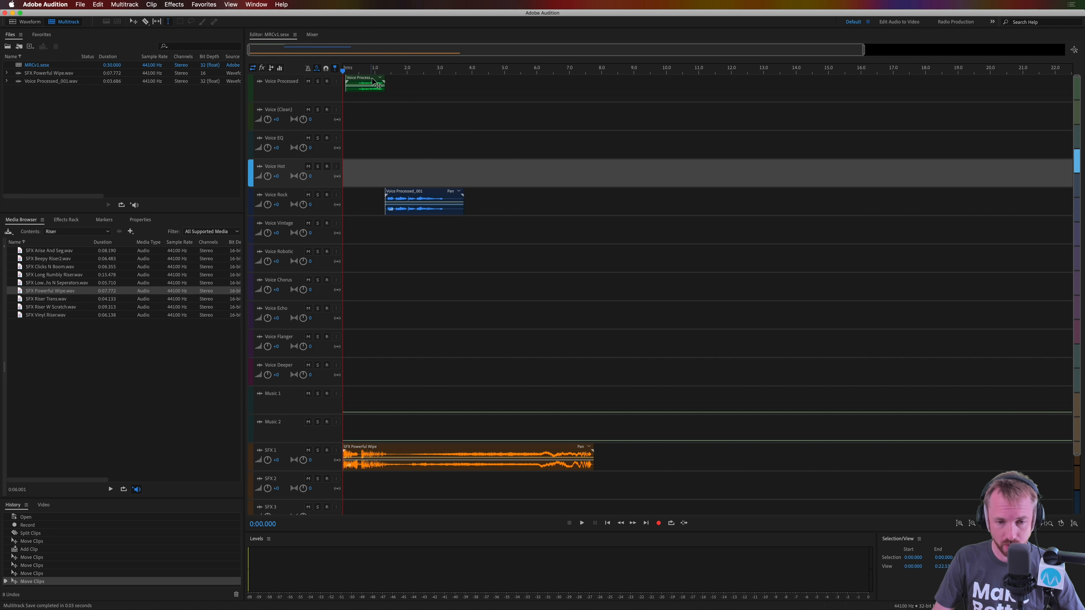
Mix the entire multitrack session down to a new stereo file.
{"action": "left_click", "coordinate": [123, 4]}
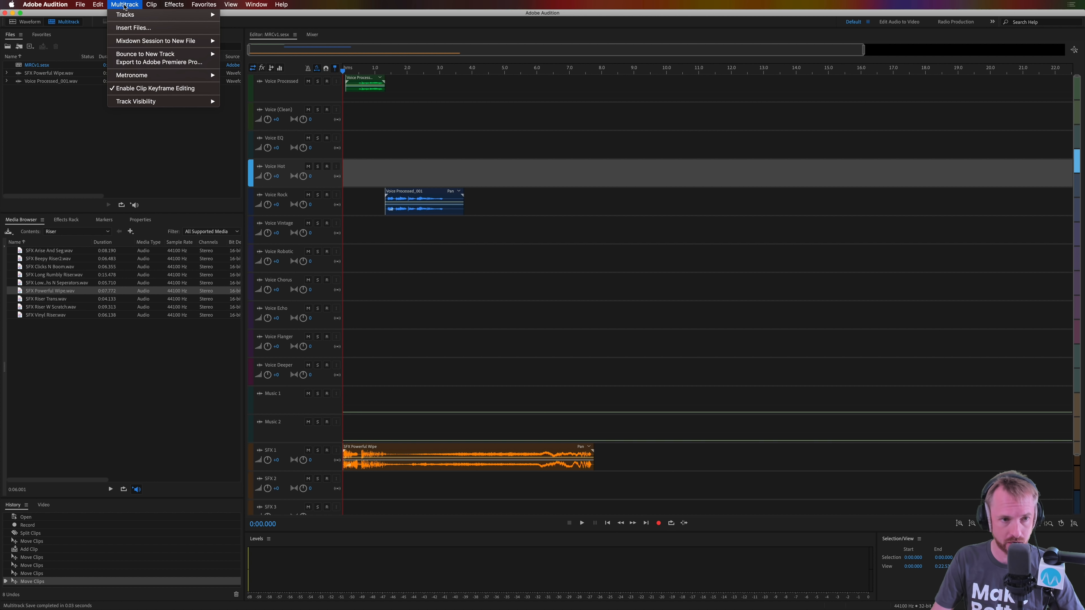
{"action": "left_click", "coordinate": [575, 312]}
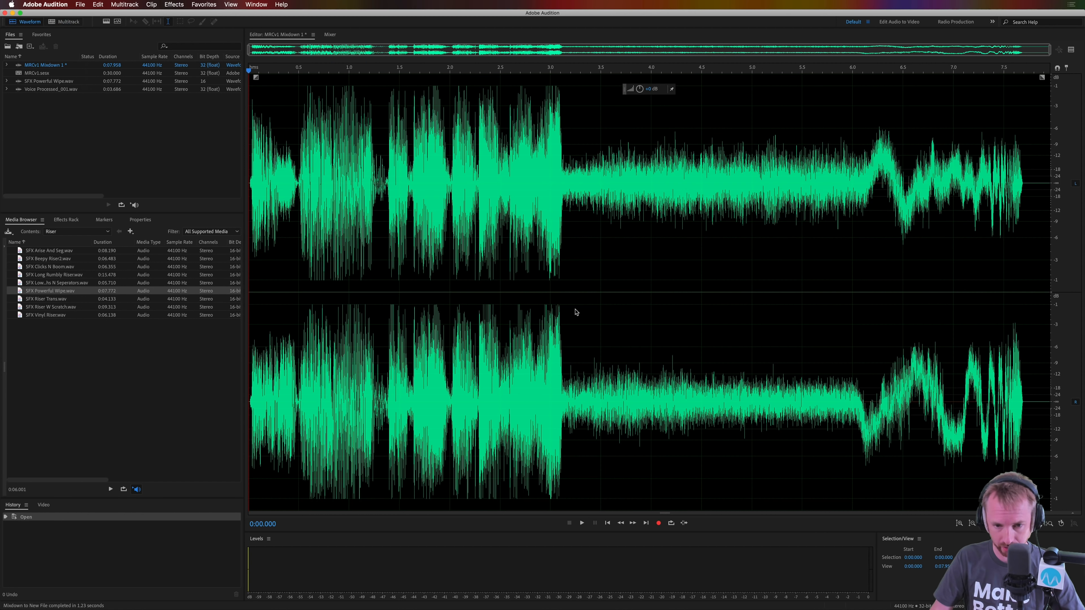
{"action": "mouse_move", "coordinate": [768, 235]}
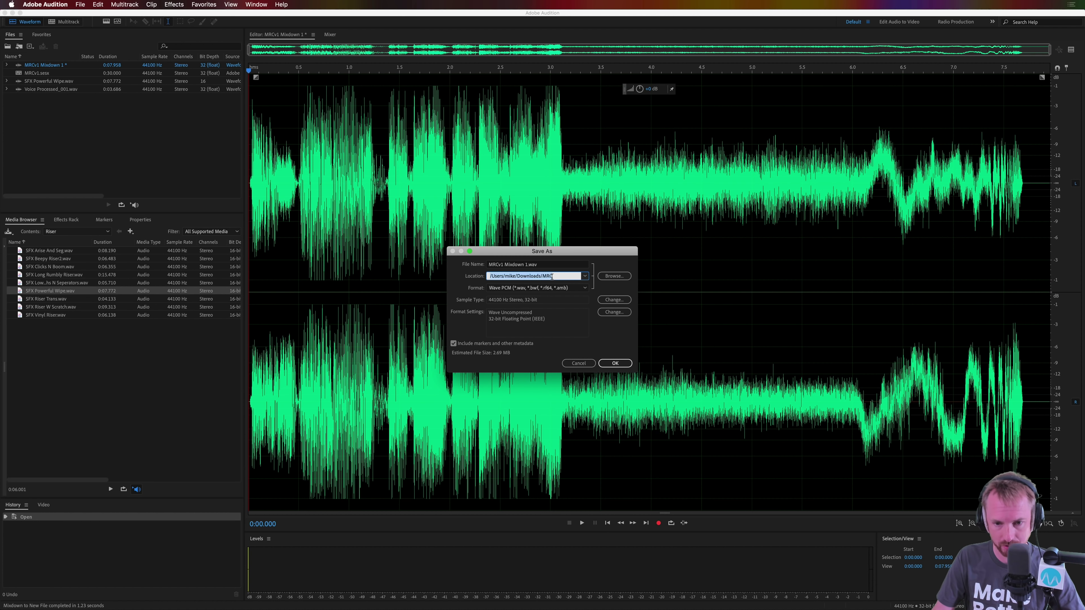
Save the mixdown as MRC Jingle in the Audio folder.
{"action": "type", "text": "Audio"}
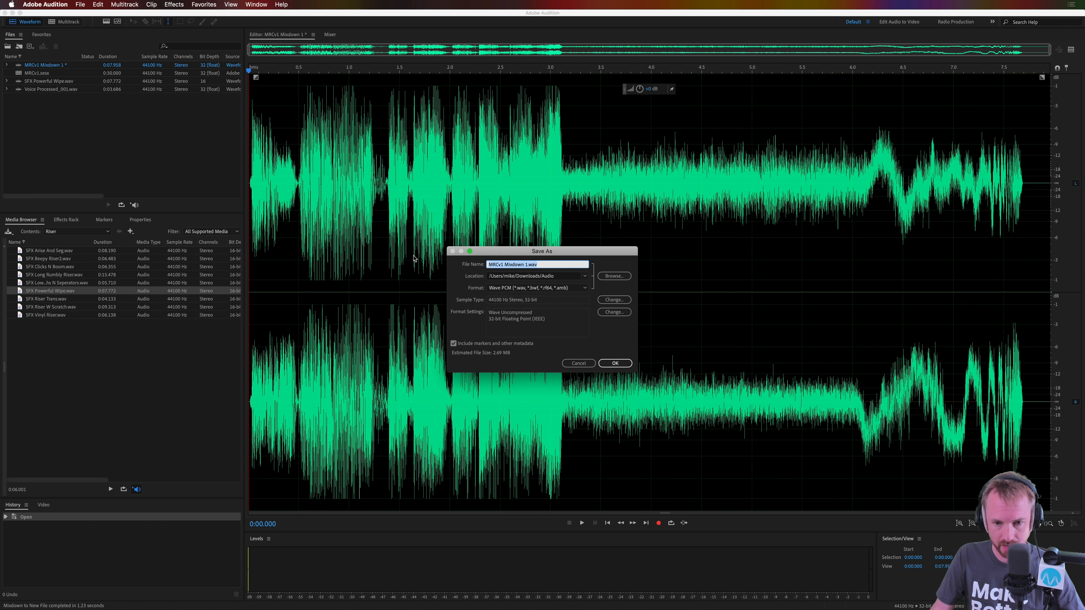
{"action": "type", "text": "MRC"}
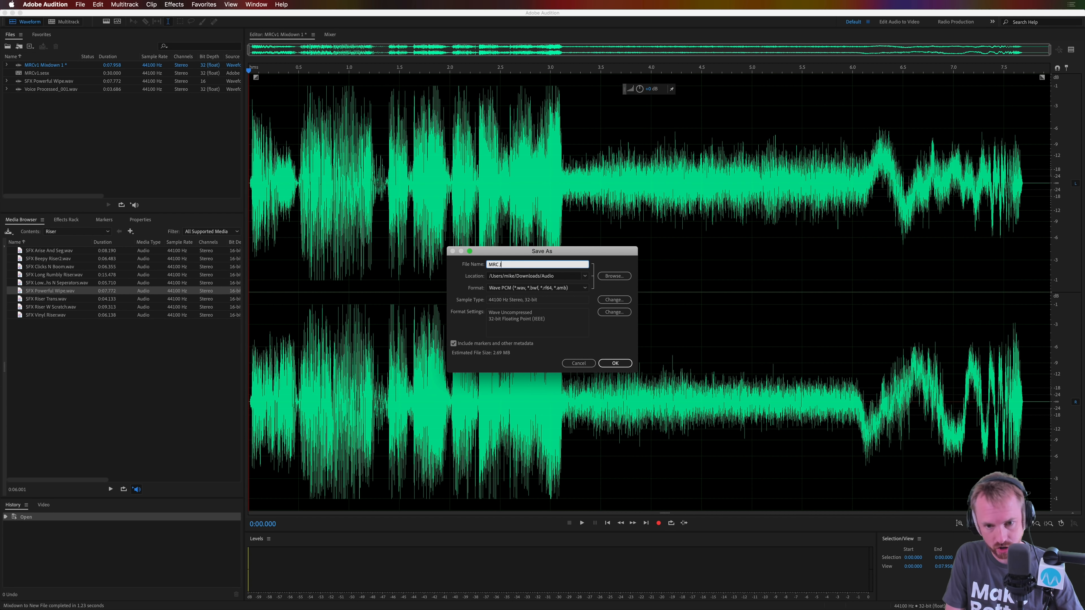
{"action": "type", "text": "Jingle"}
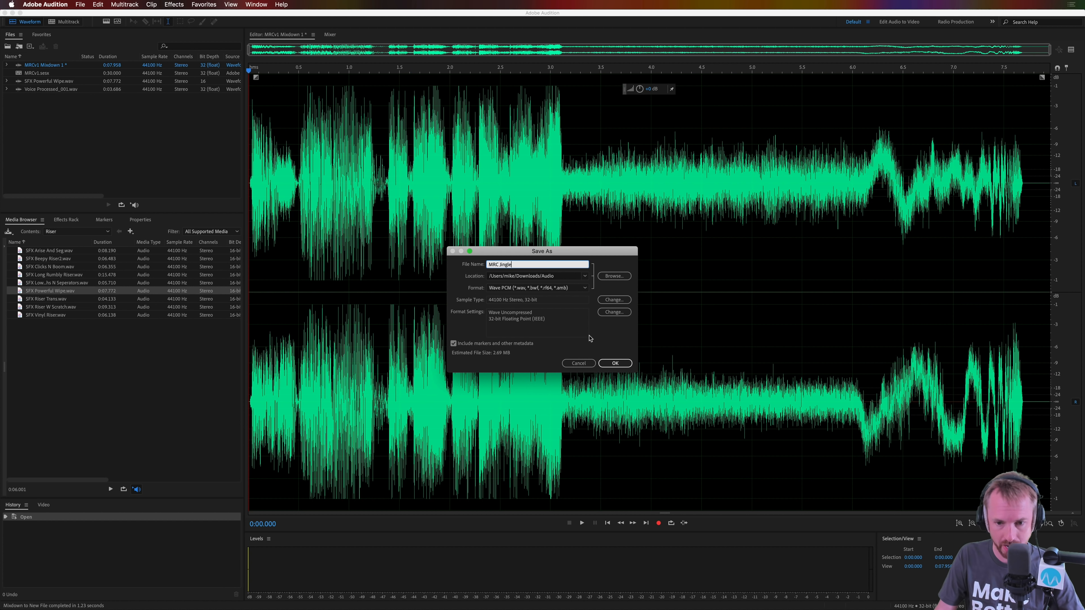
{"action": "left_click", "coordinate": [613, 362]}
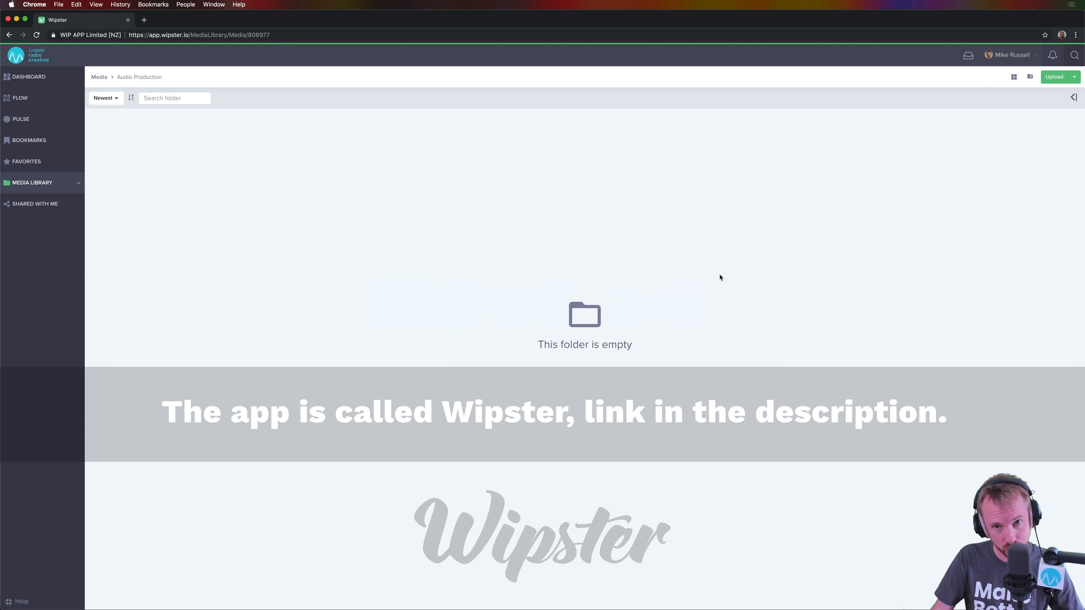
{"action": "mouse_move", "coordinate": [958, 143]}
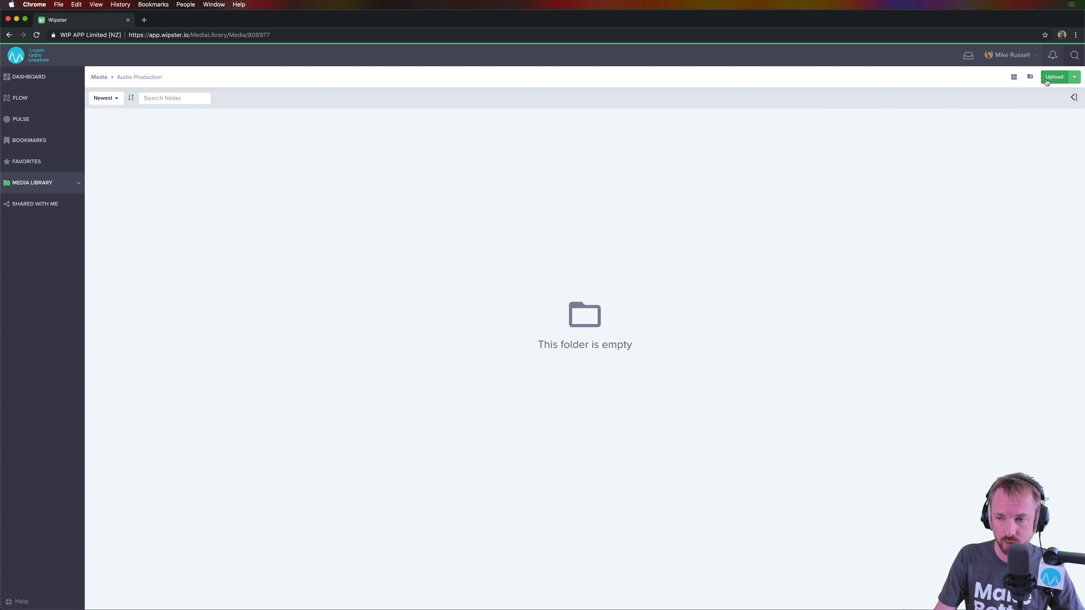
Upload MRC Jingle.wav into the Audio Production folder and reload the library to see it.
{"action": "left_click", "coordinate": [1053, 77]}
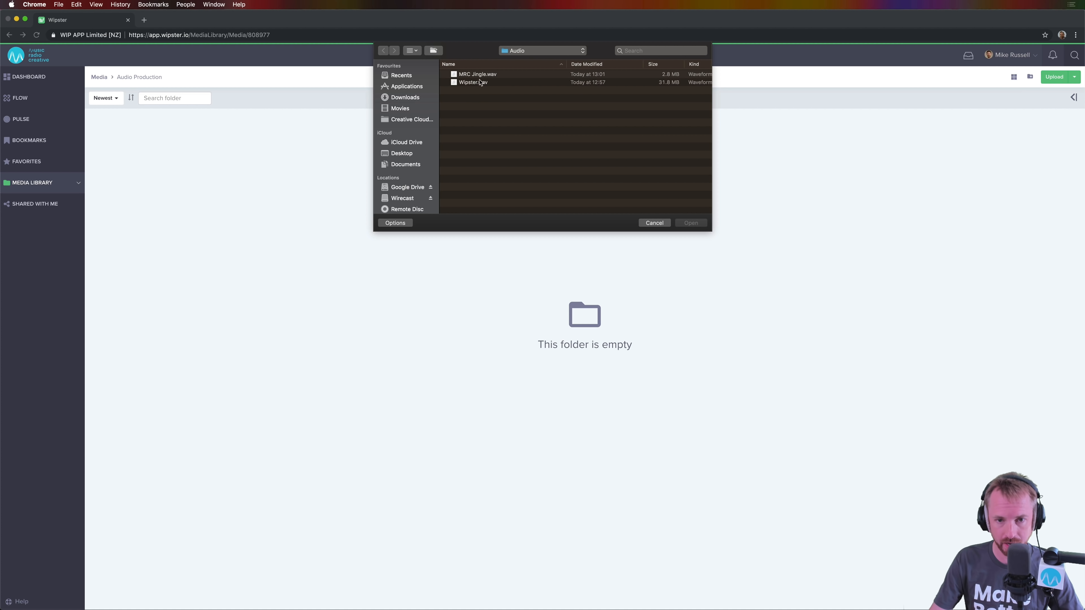
{"action": "mouse_move", "coordinate": [475, 80]}
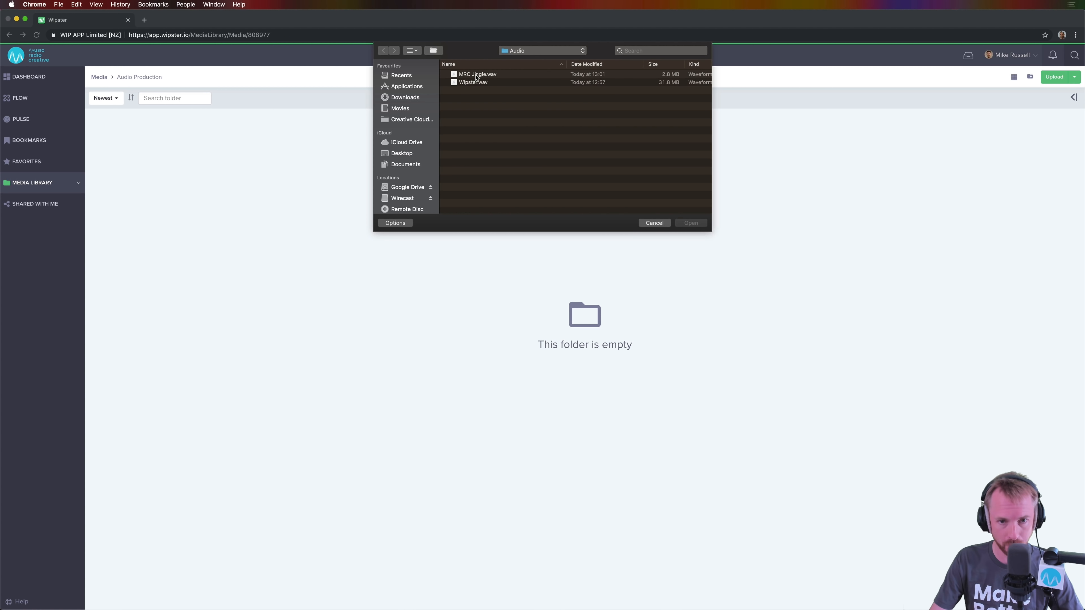
{"action": "left_click", "coordinate": [653, 222]}
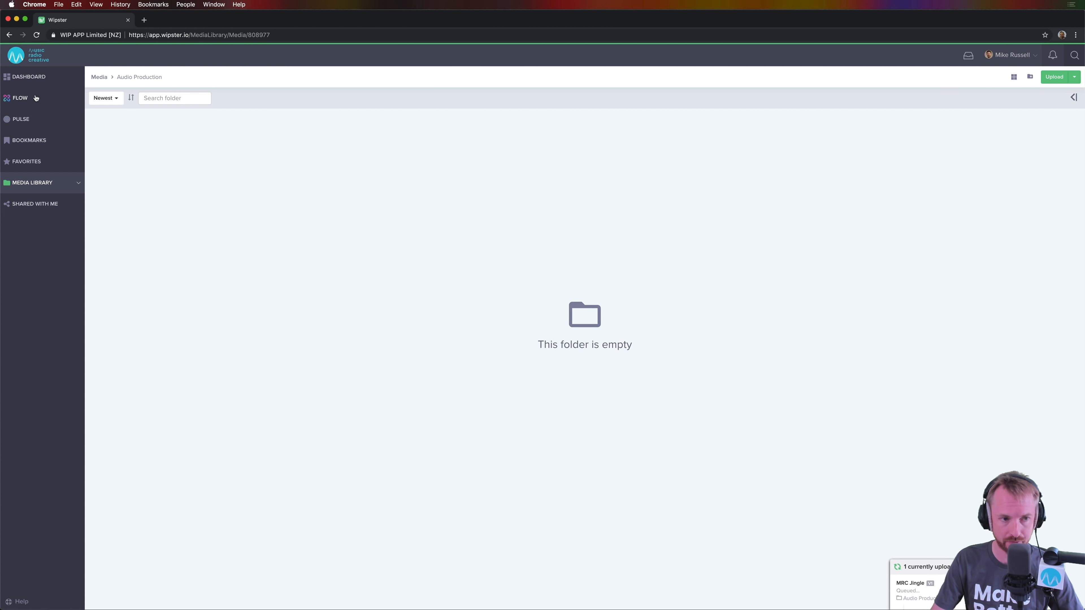
{"action": "mouse_move", "coordinate": [29, 77]}
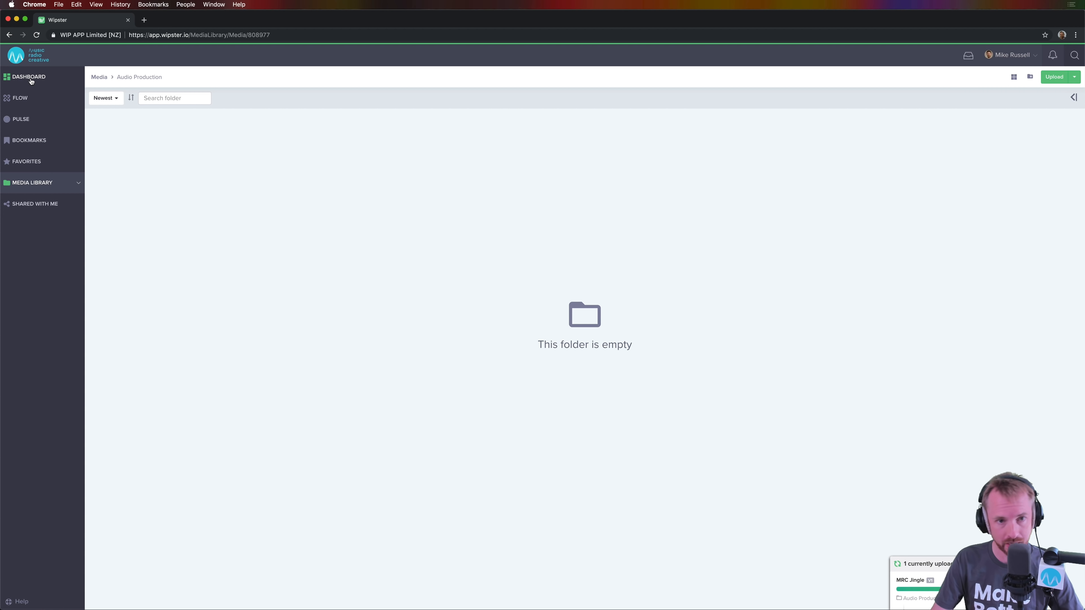
{"action": "mouse_move", "coordinate": [21, 98]}
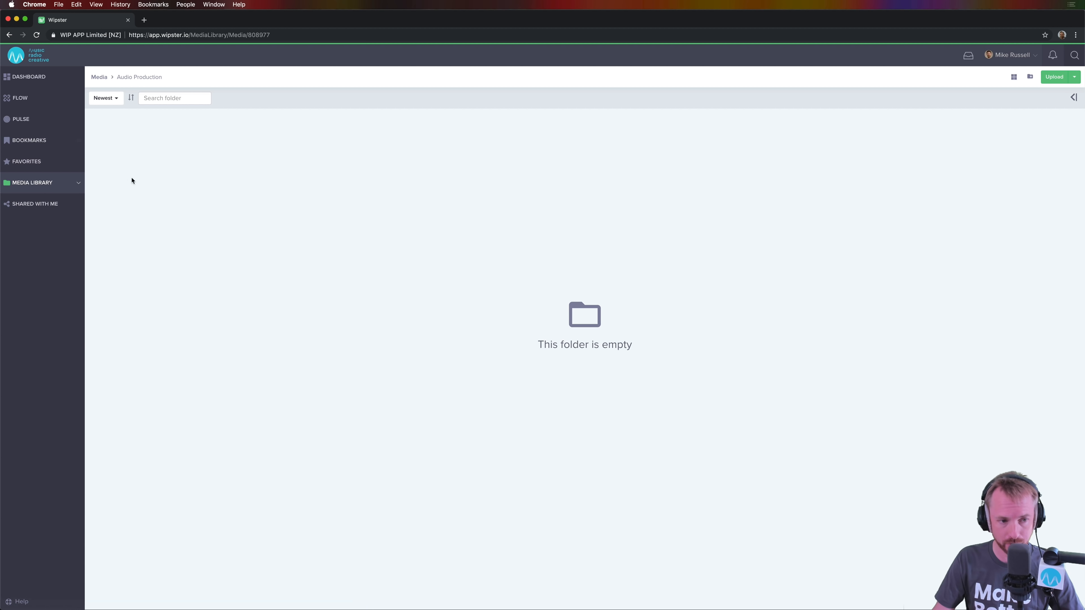
{"action": "mouse_move", "coordinate": [153, 151]}
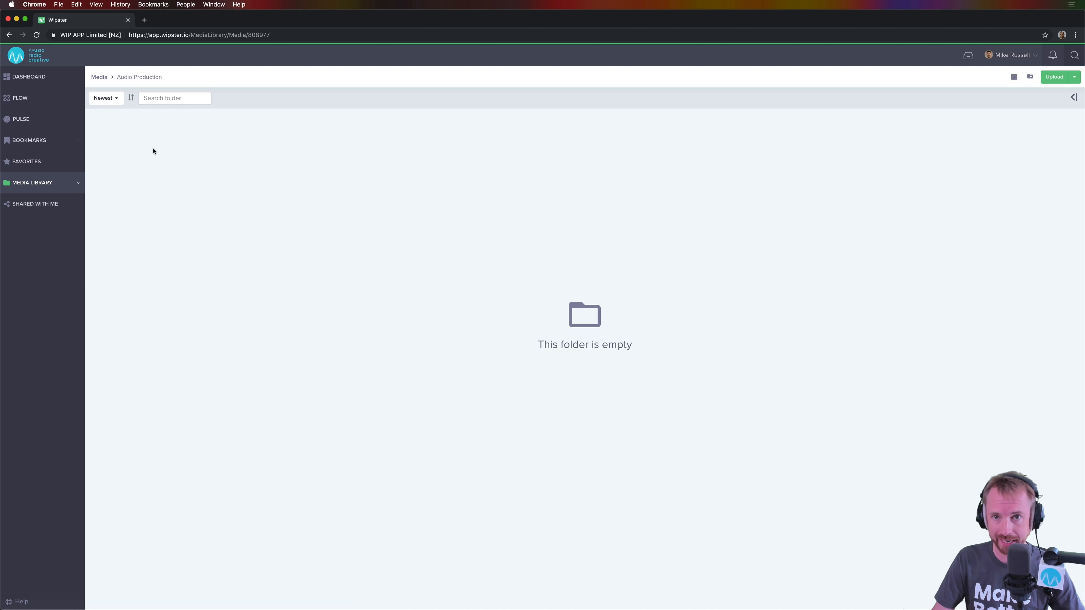
{"action": "left_click", "coordinate": [36, 34]}
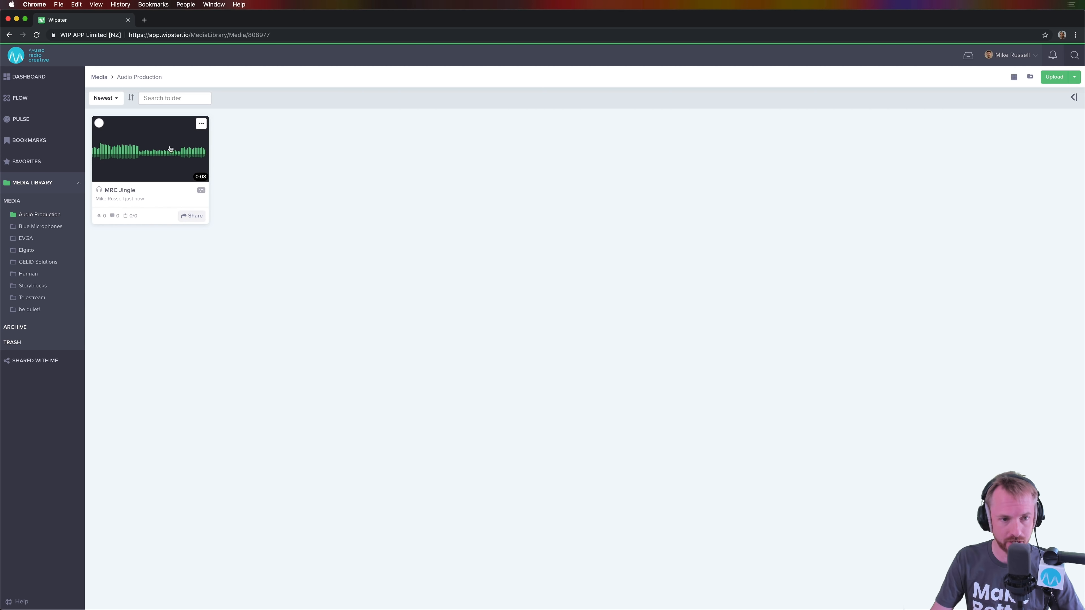
{"action": "mouse_move", "coordinate": [155, 160]}
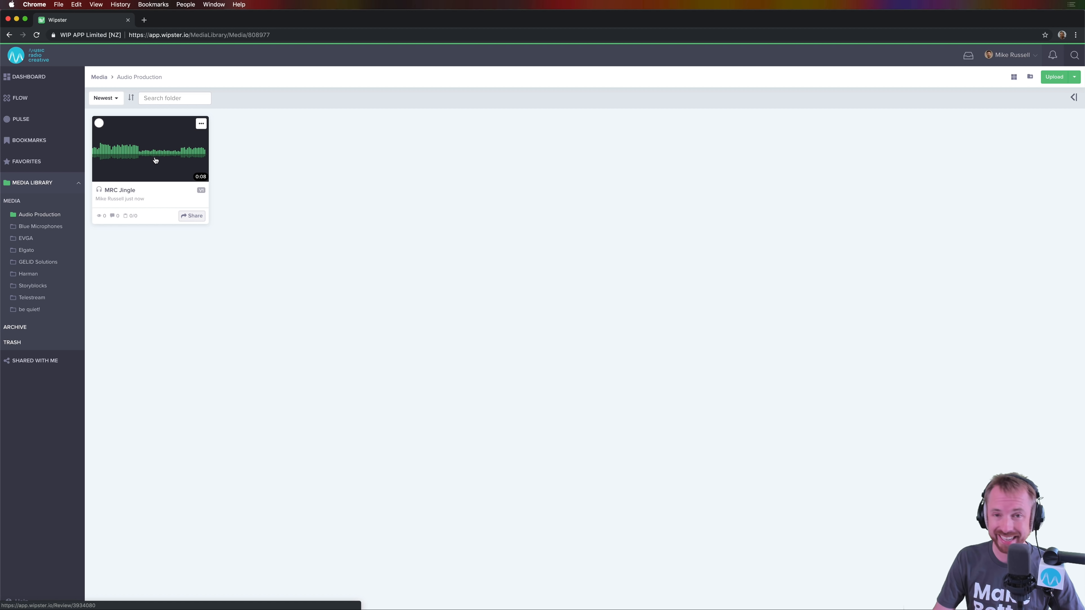
{"action": "mouse_move", "coordinate": [148, 159]}
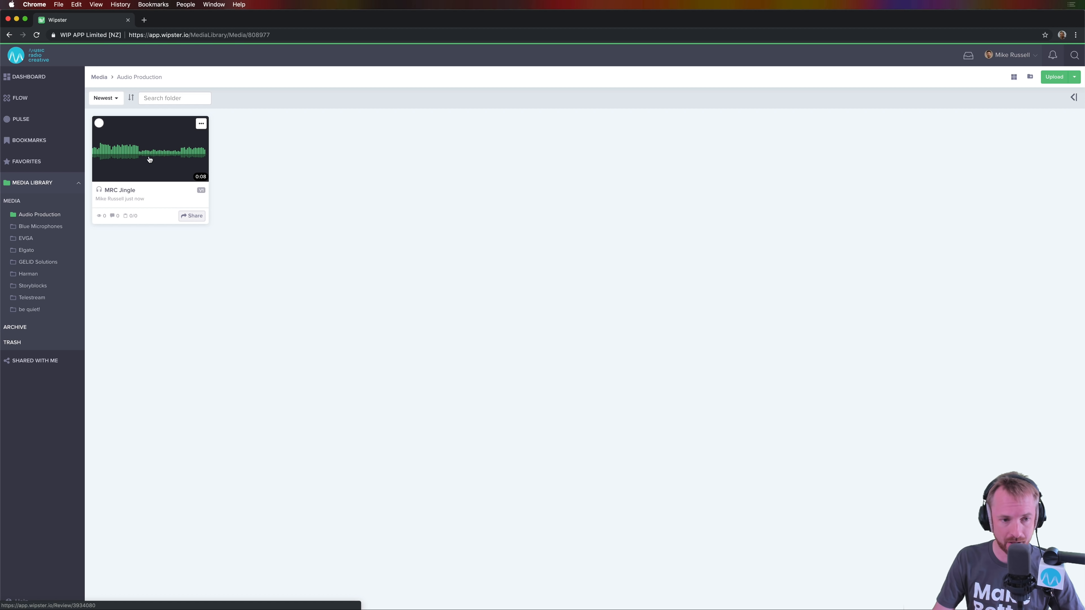
View the URL link-sharing options for MRC Jingle, then close the share window without sending.
{"action": "left_click", "coordinate": [191, 216]}
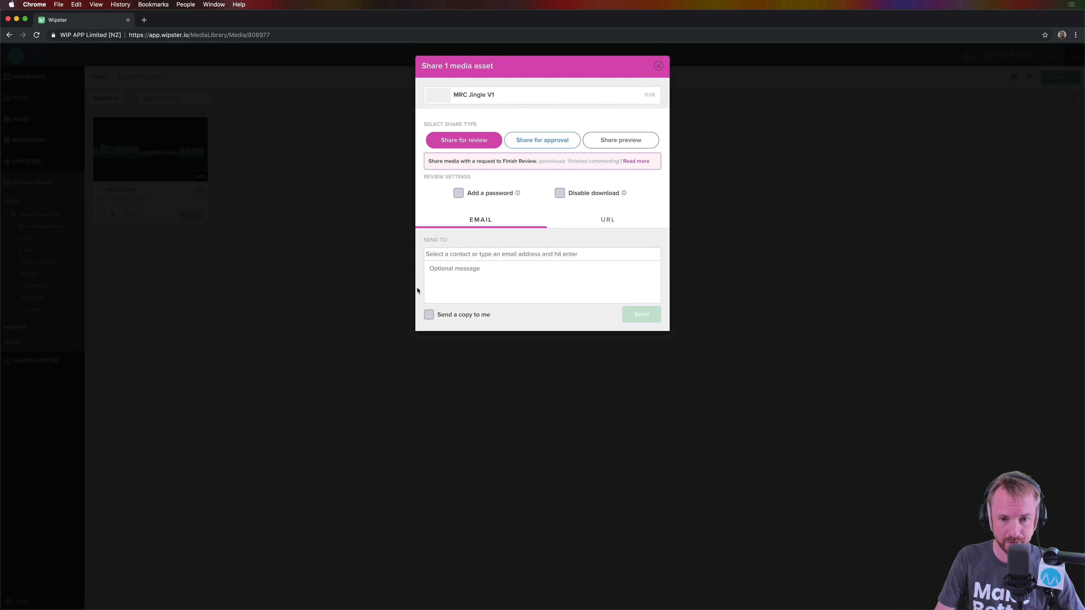
{"action": "mouse_move", "coordinate": [619, 139]}
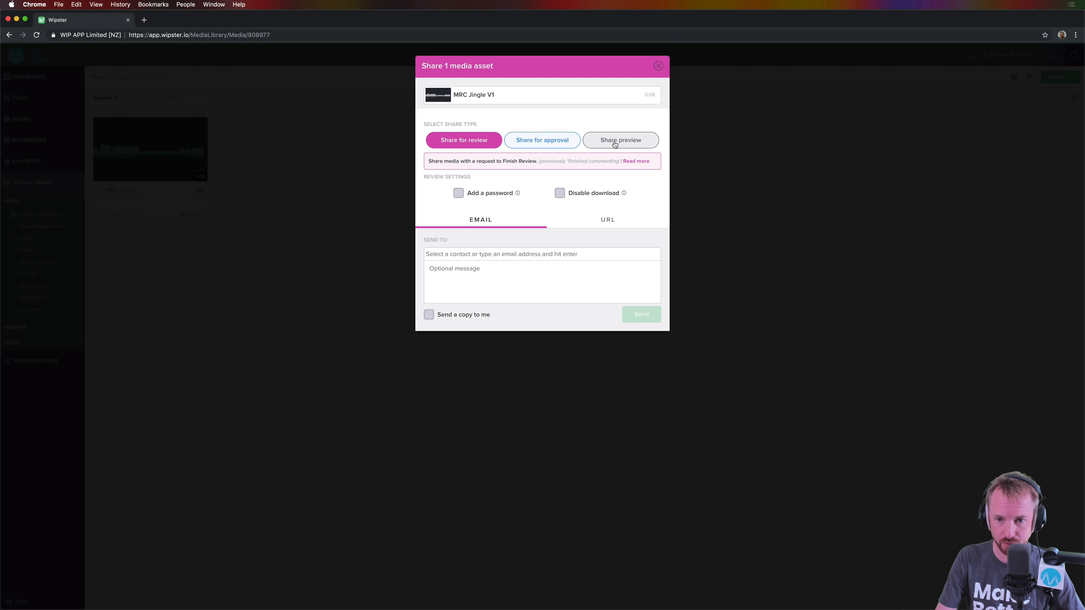
{"action": "mouse_move", "coordinate": [554, 276]}
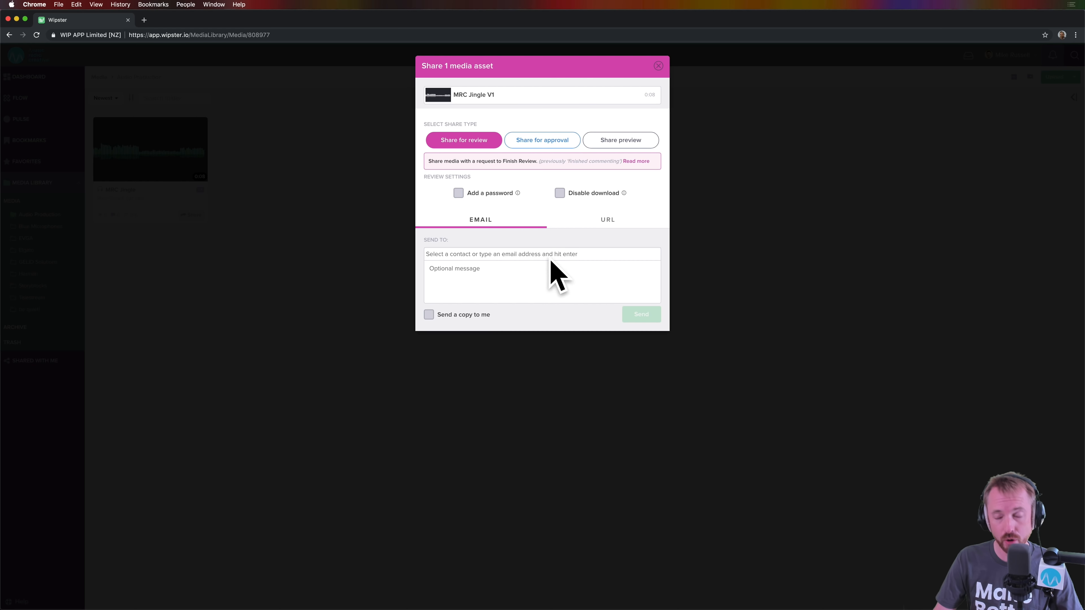
{"action": "left_click", "coordinate": [607, 219]}
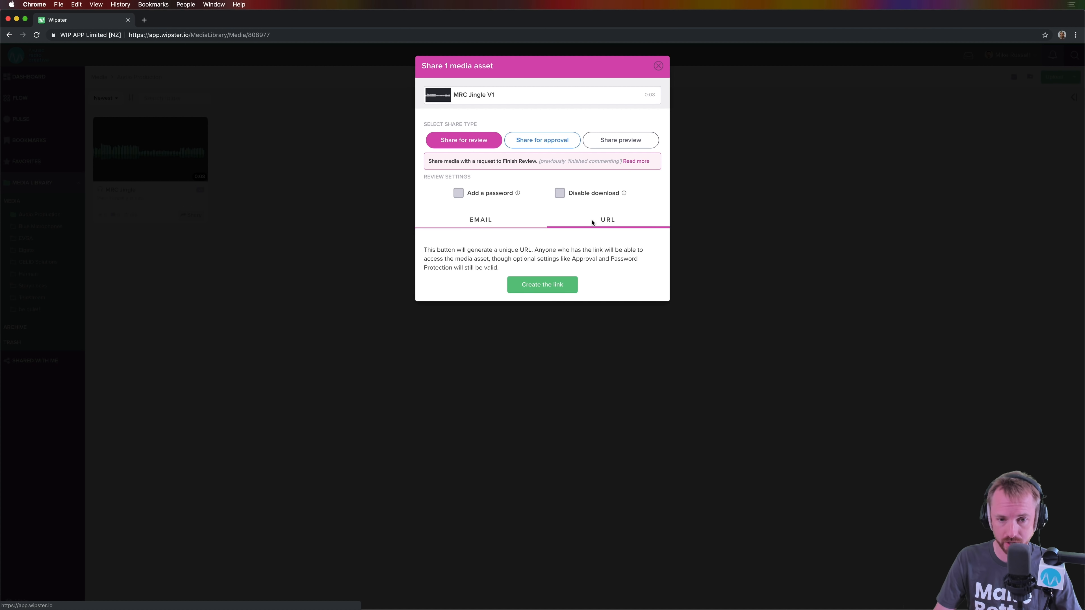
{"action": "mouse_move", "coordinate": [463, 235]}
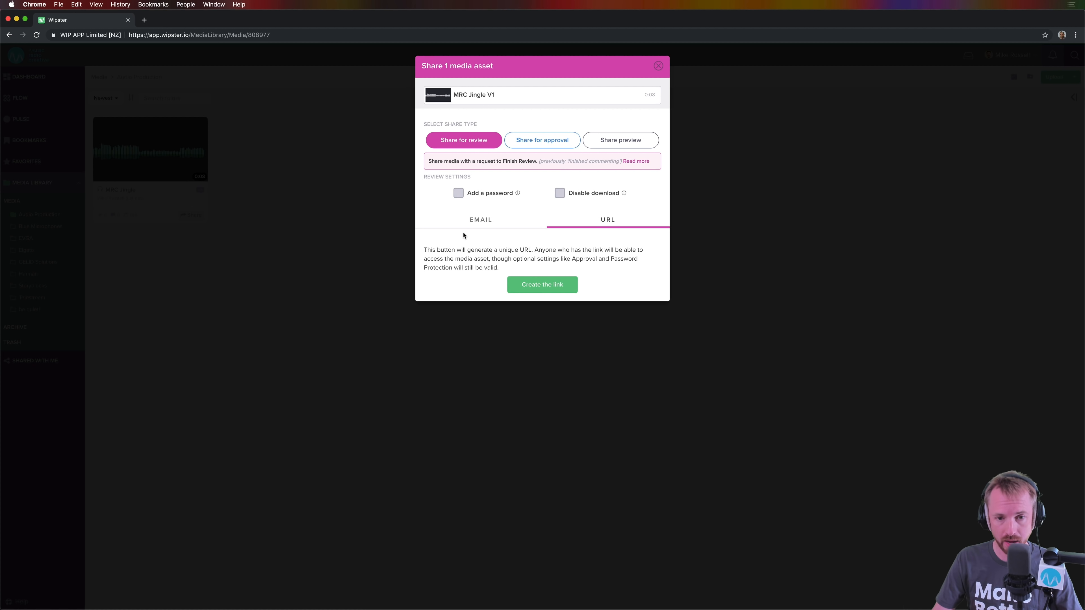
{"action": "mouse_move", "coordinate": [500, 212]}
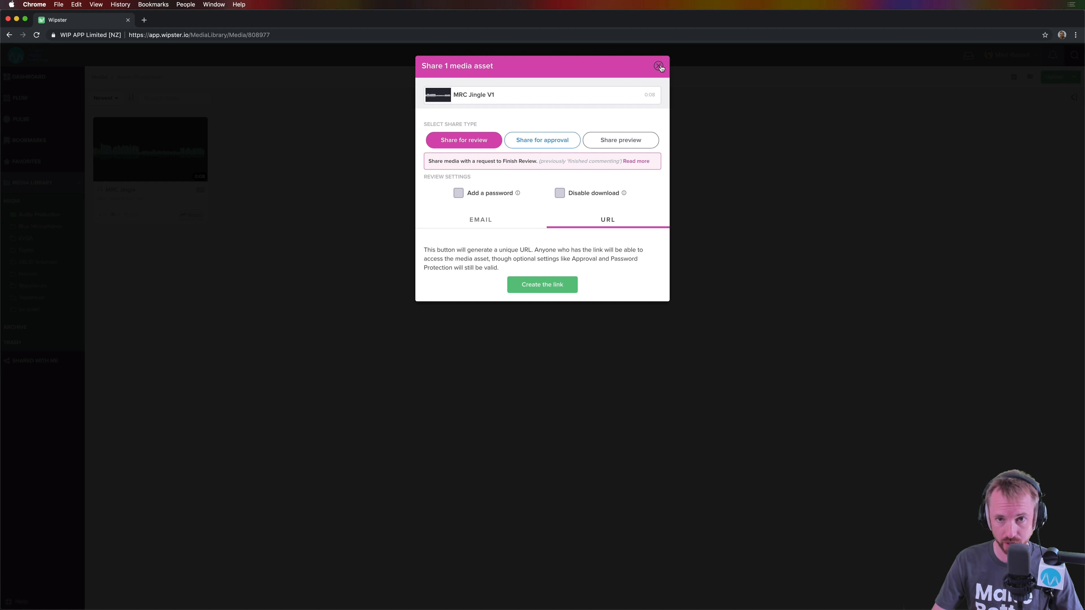
{"action": "left_click", "coordinate": [659, 66]}
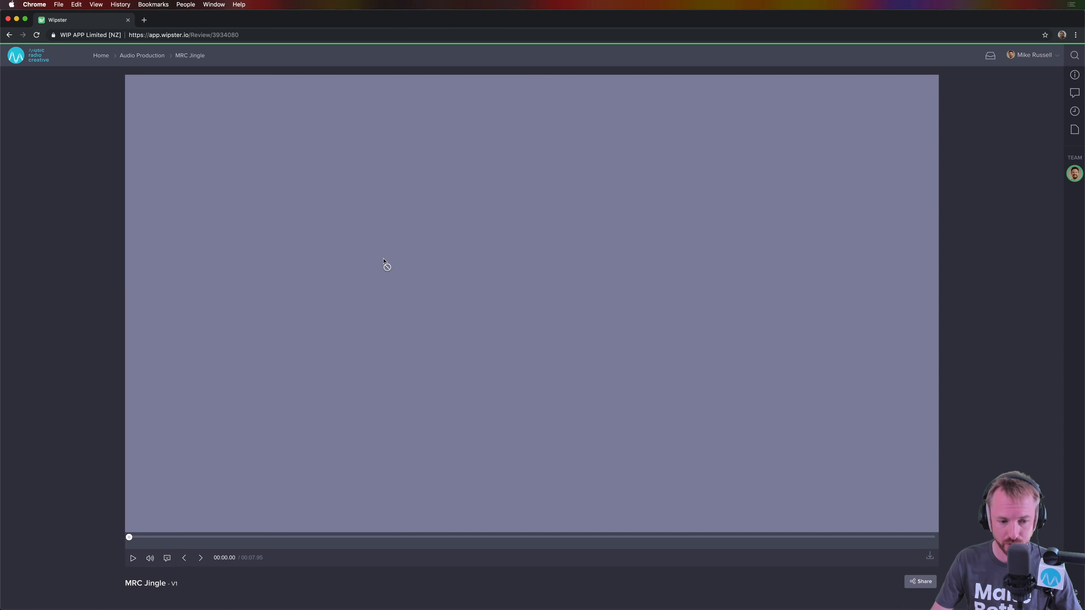
Play MRC Jingle V1 and tag it 'jingle' in its info panel.
{"action": "left_click", "coordinate": [132, 558]}
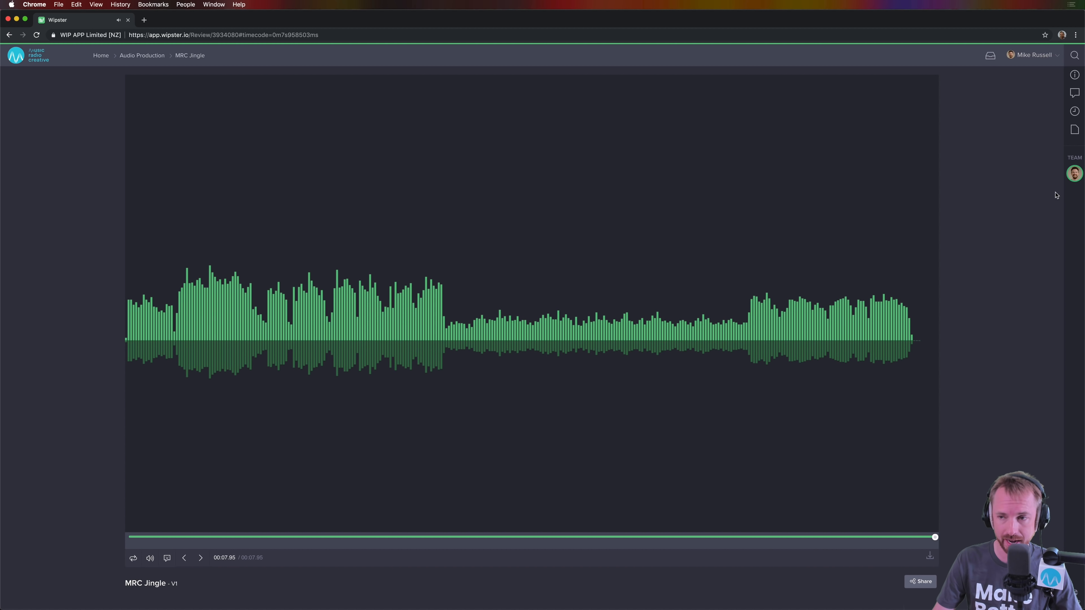
{"action": "left_click", "coordinate": [1073, 75]}
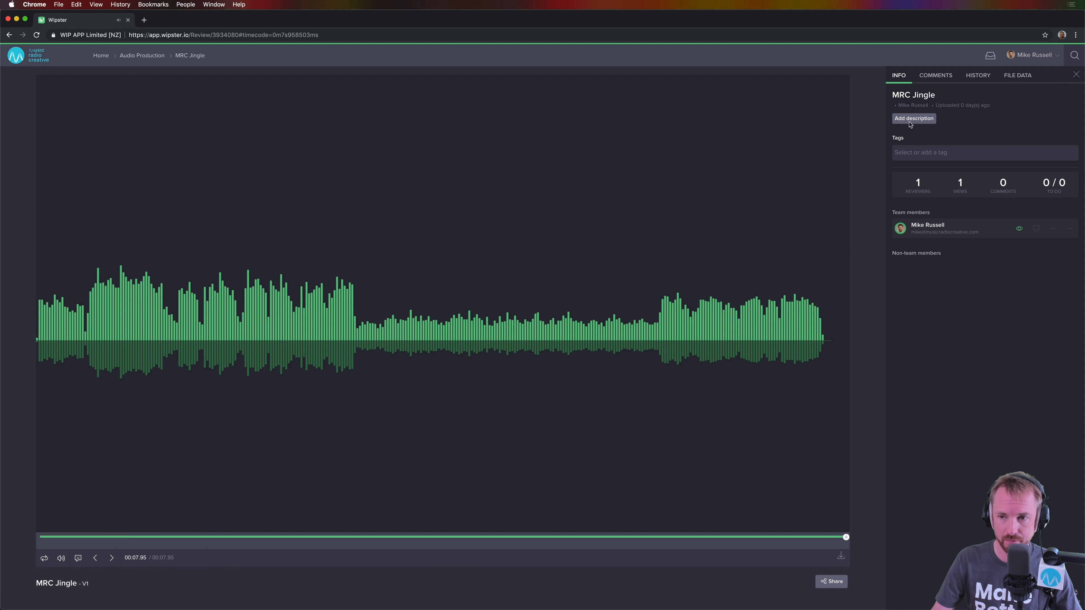
{"action": "mouse_move", "coordinate": [934, 191]}
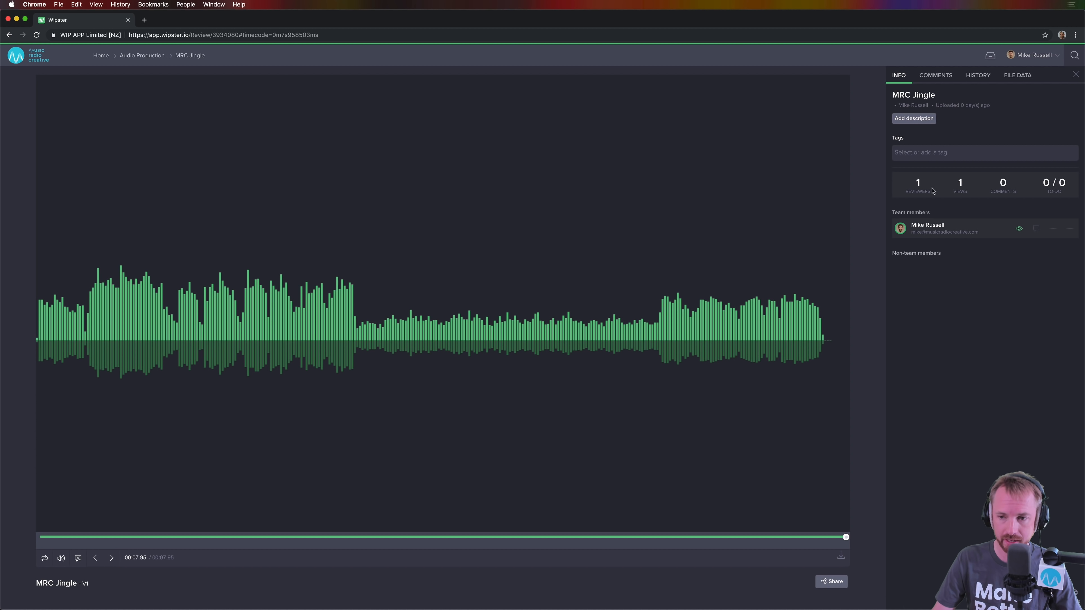
{"action": "mouse_move", "coordinate": [1039, 178]}
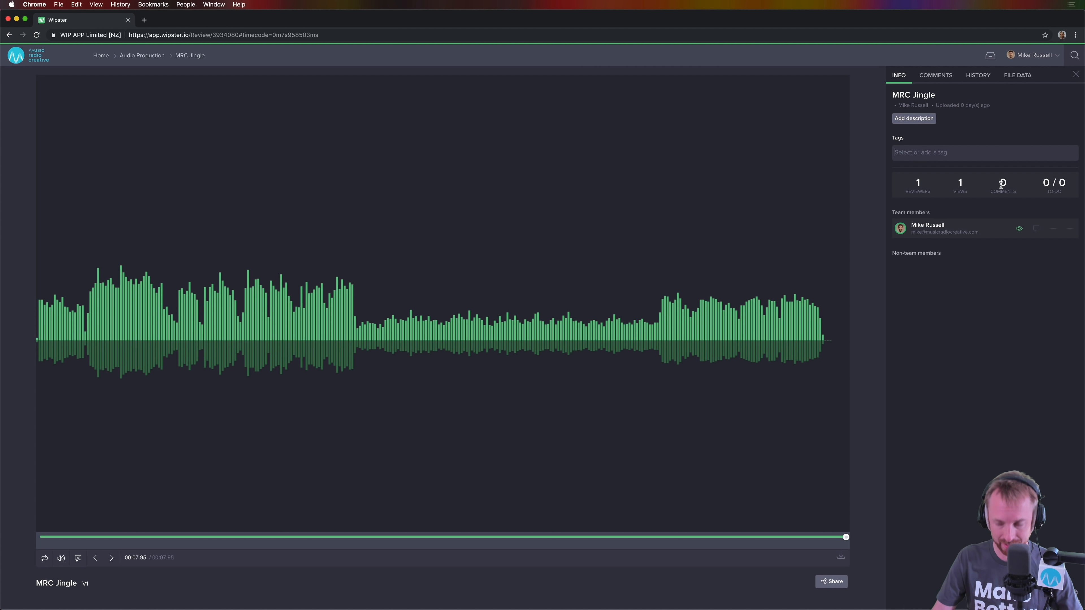
{"action": "type", "text": "jingle"}
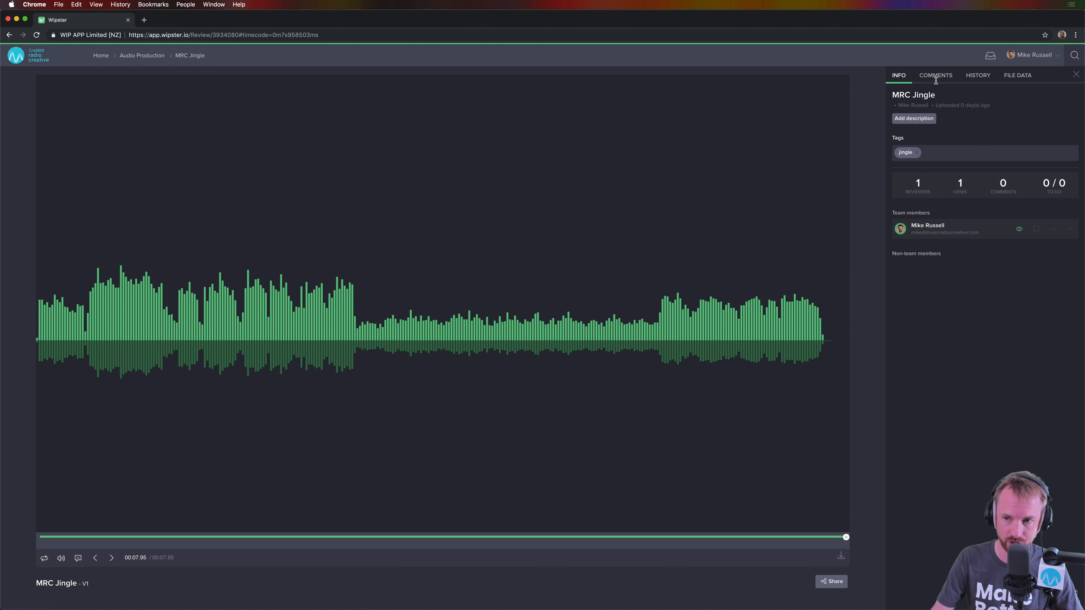
Look through the jingle's comments, activity history and WAV file data panels.
{"action": "left_click", "coordinate": [934, 75]}
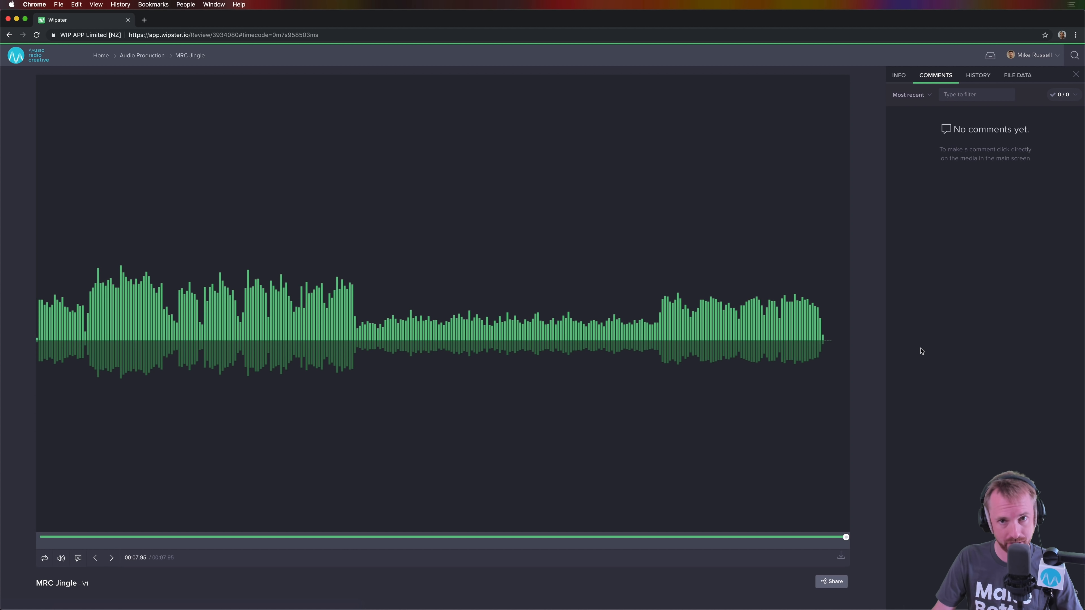
{"action": "mouse_move", "coordinate": [977, 74]}
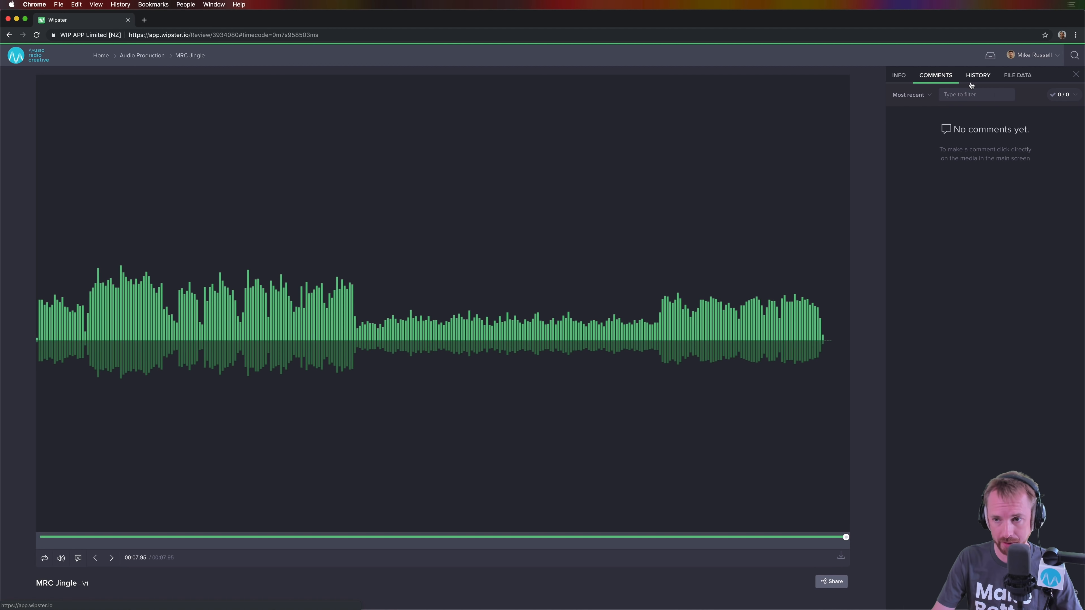
{"action": "left_click", "coordinate": [976, 74]}
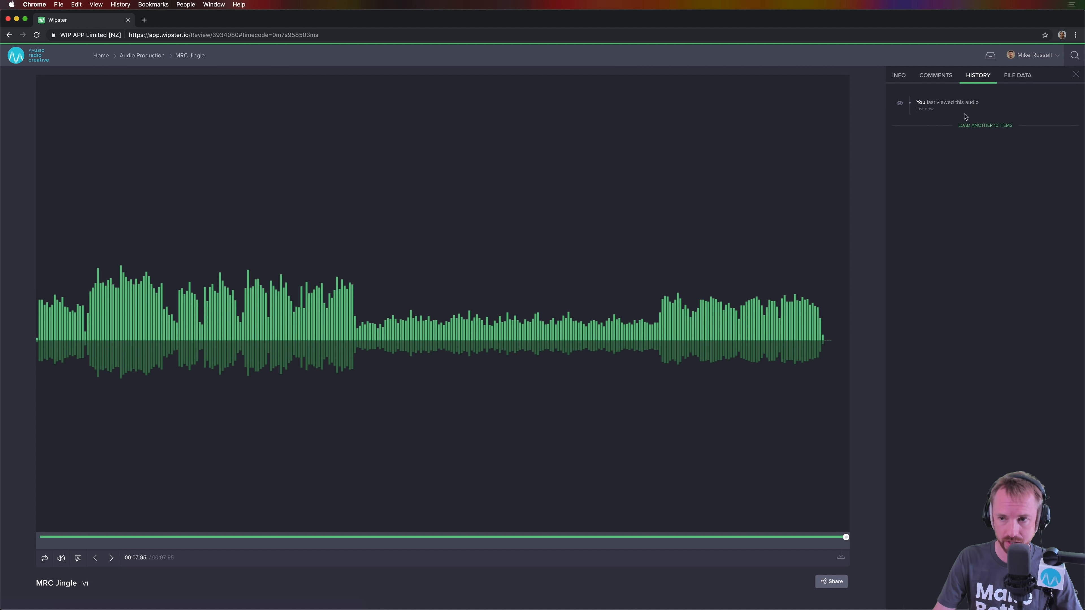
{"action": "mouse_move", "coordinate": [954, 95]}
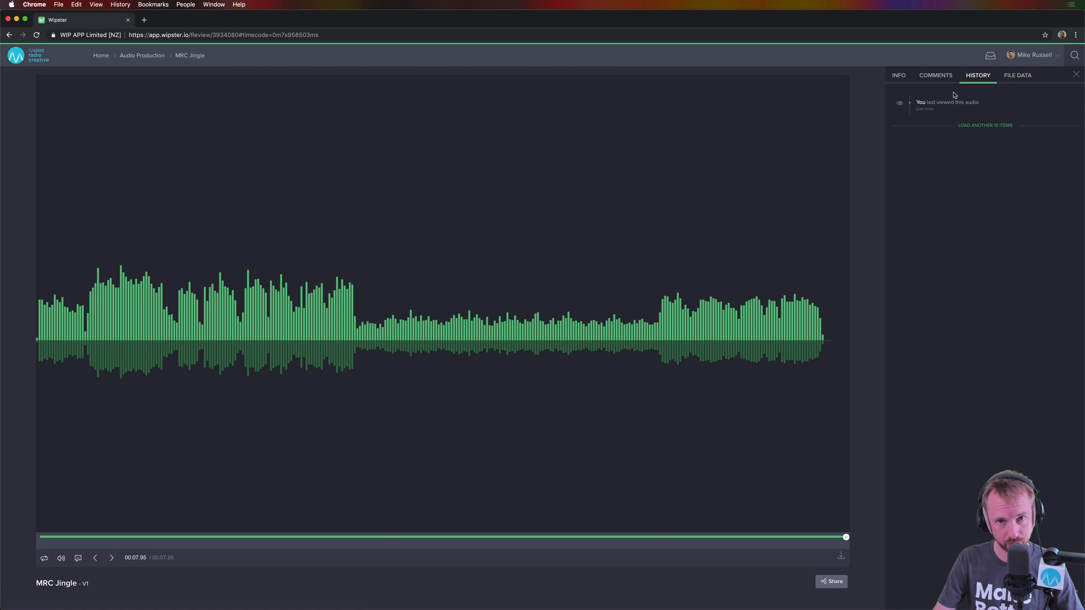
{"action": "left_click", "coordinate": [1016, 75]}
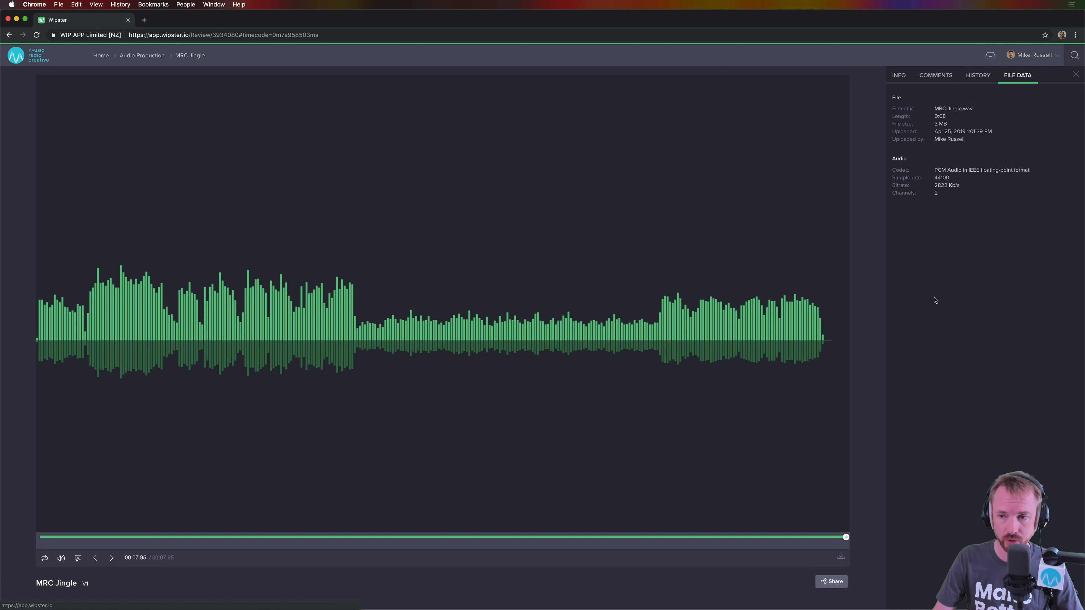
{"action": "mouse_move", "coordinate": [945, 128]}
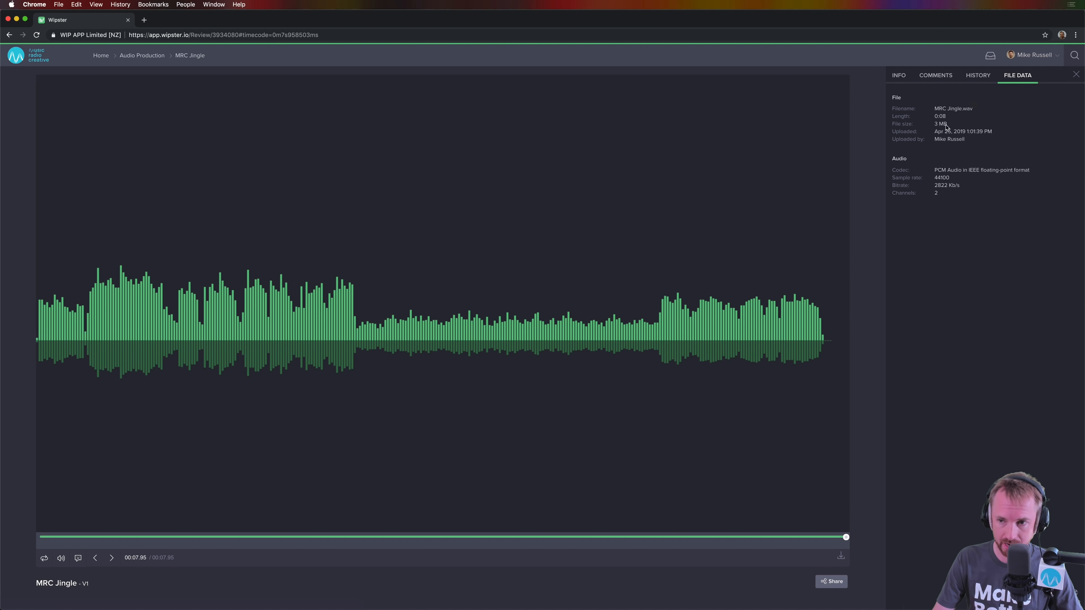
{"action": "mouse_move", "coordinate": [890, 177]}
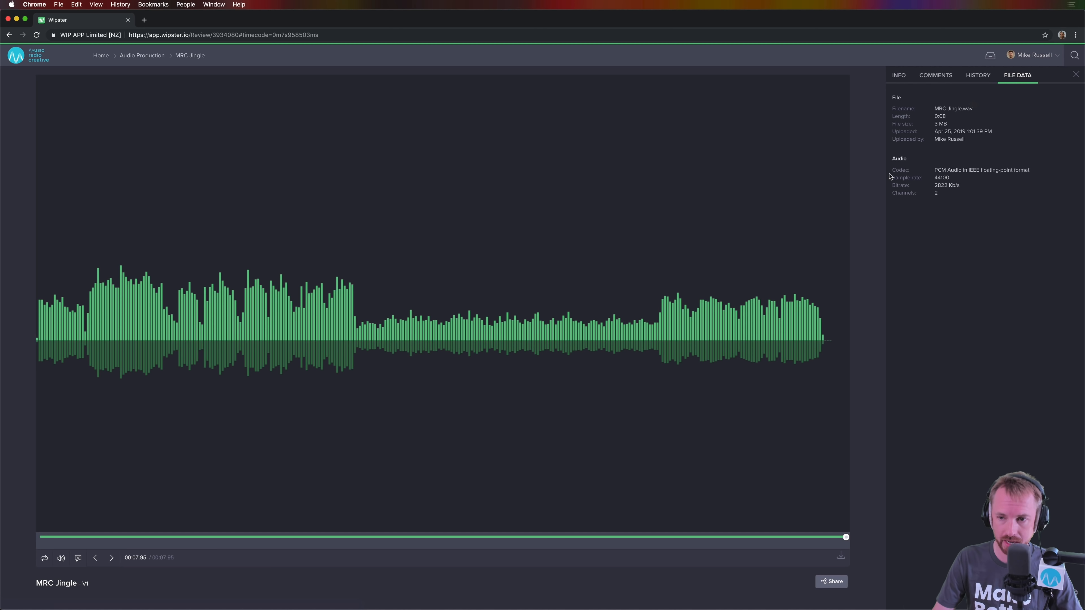
{"action": "mouse_move", "coordinate": [1004, 178]}
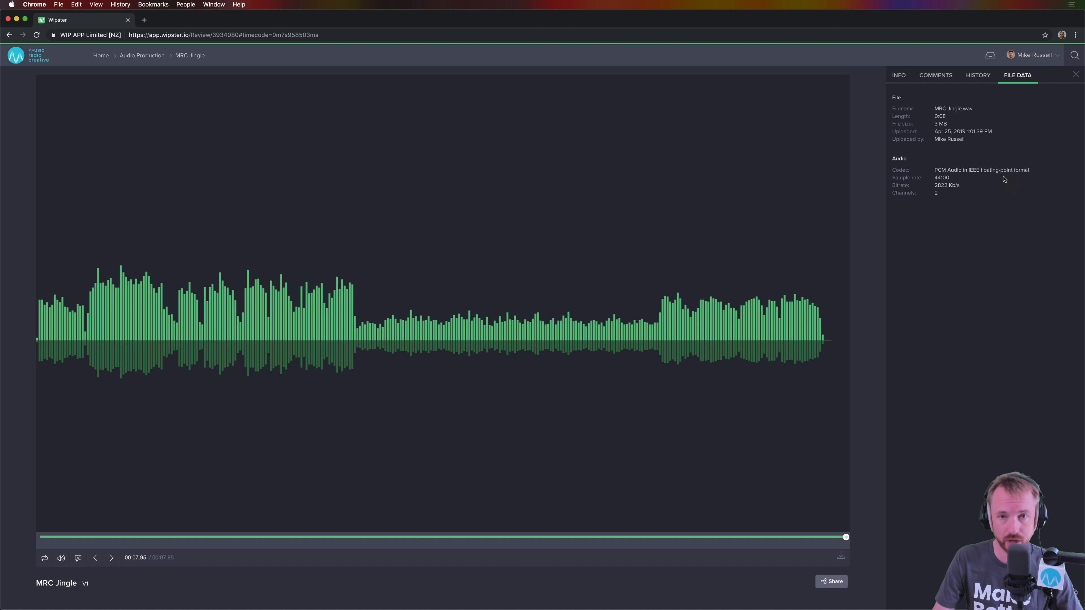
{"action": "mouse_move", "coordinate": [936, 178]}
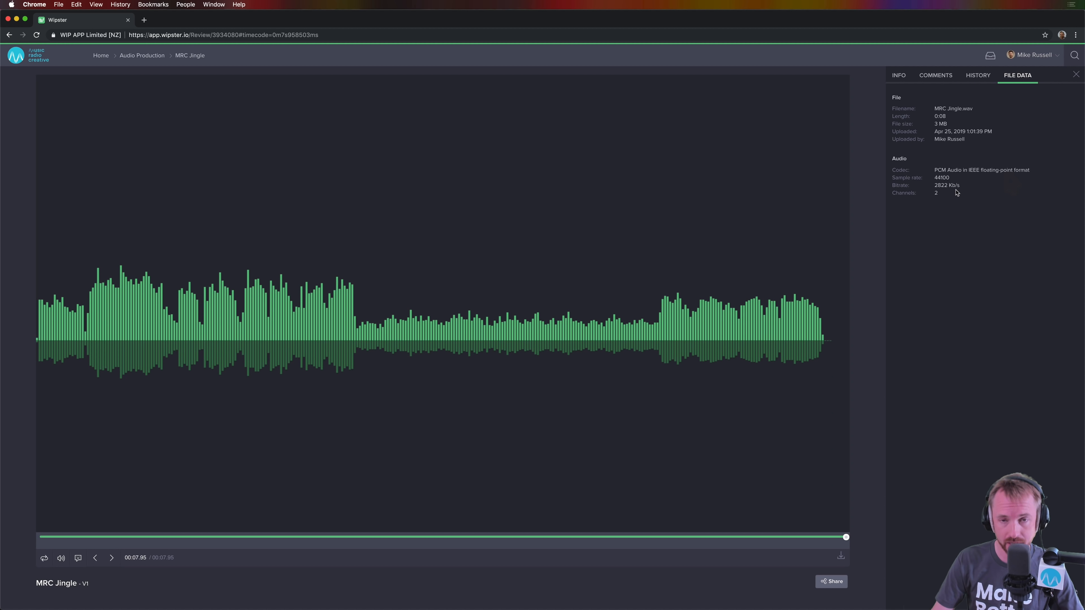
{"action": "mouse_move", "coordinate": [929, 200]}
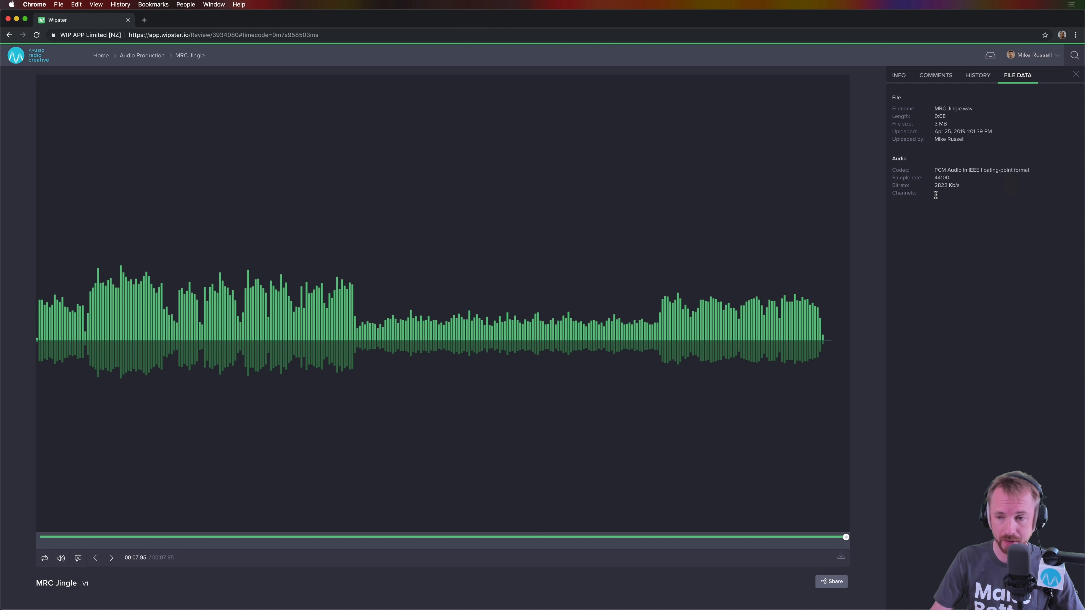
{"action": "mouse_move", "coordinate": [956, 120]}
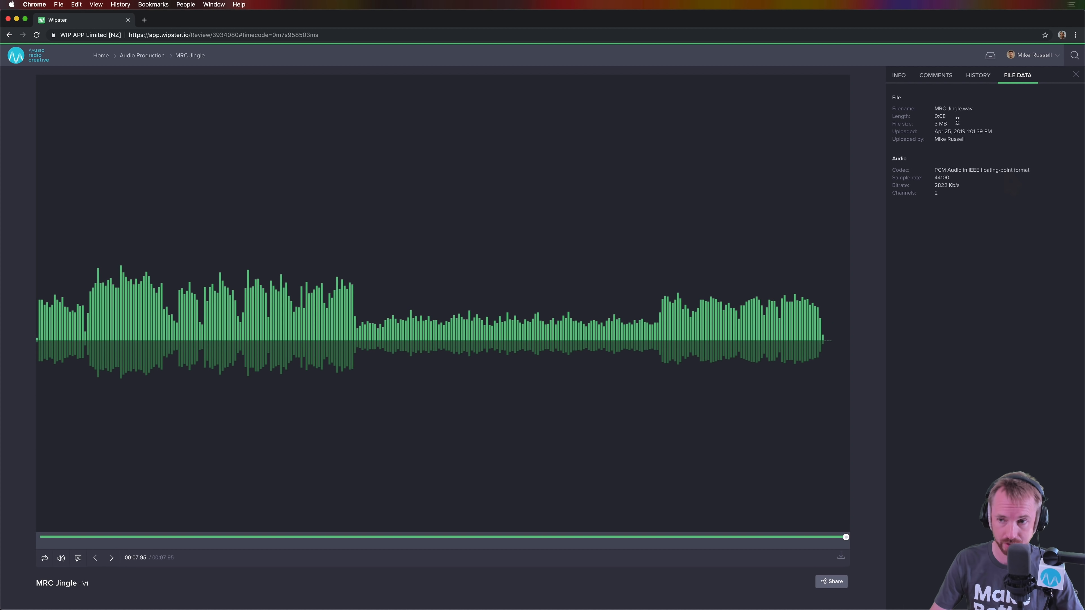
{"action": "mouse_move", "coordinate": [921, 101]}
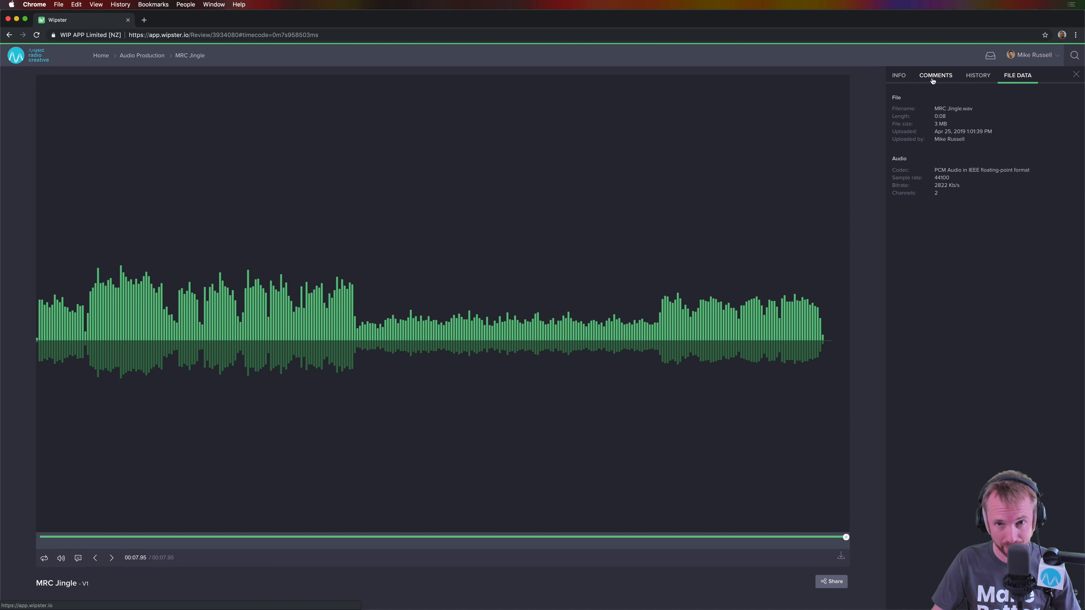
Pin a comment at 0:00.67: 'Voice comes in too early. Allow SFX to establish first.'.
{"action": "left_click", "coordinate": [935, 75]}
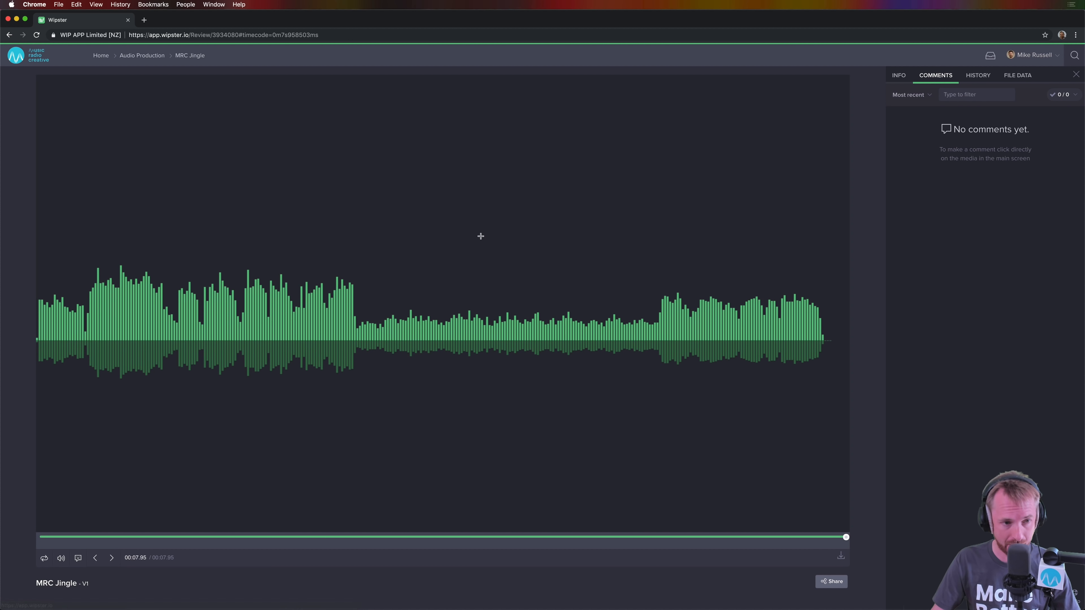
{"action": "mouse_move", "coordinate": [290, 308]}
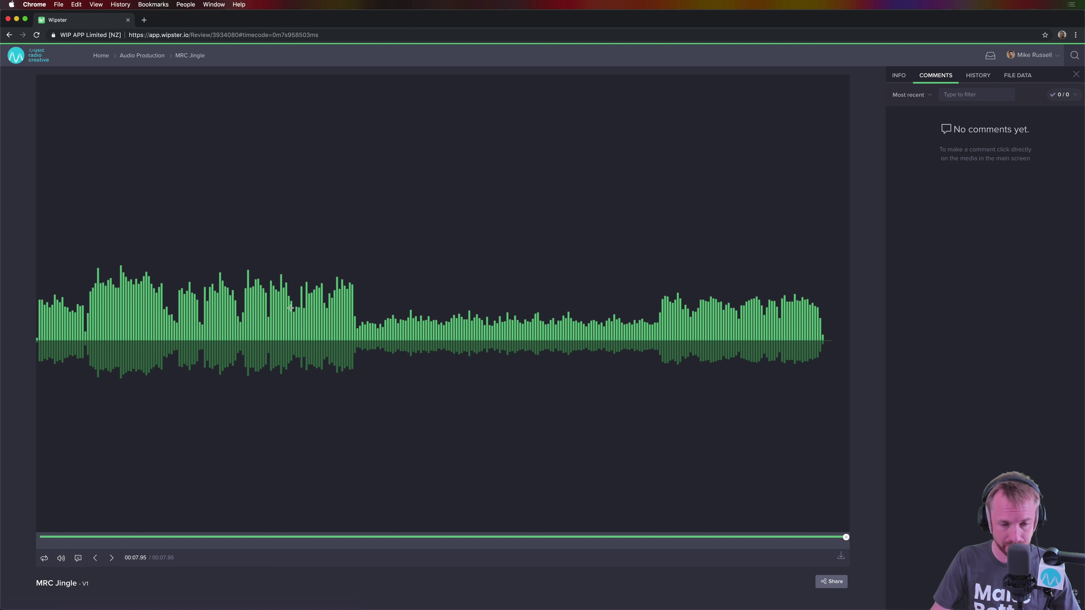
{"action": "mouse_move", "coordinate": [76, 286]}
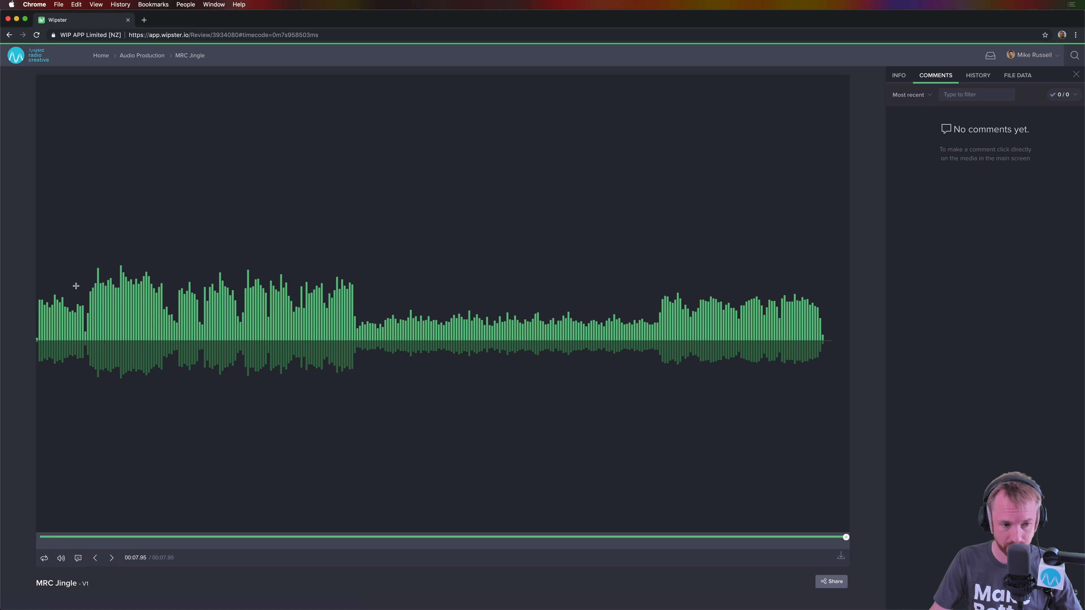
{"action": "mouse_move", "coordinate": [95, 558]}
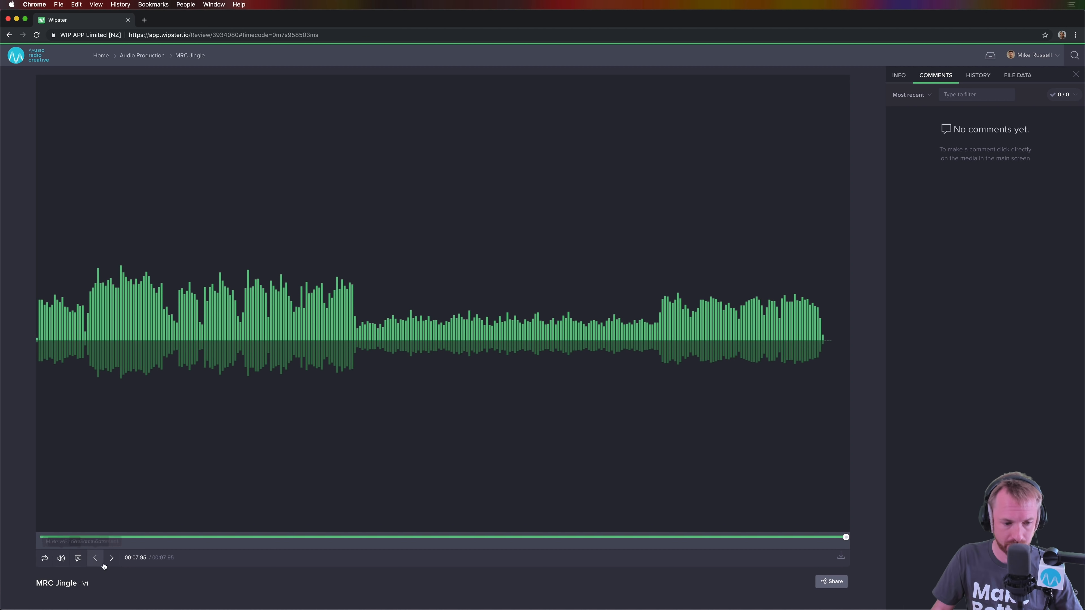
{"action": "left_click", "coordinate": [44, 557]}
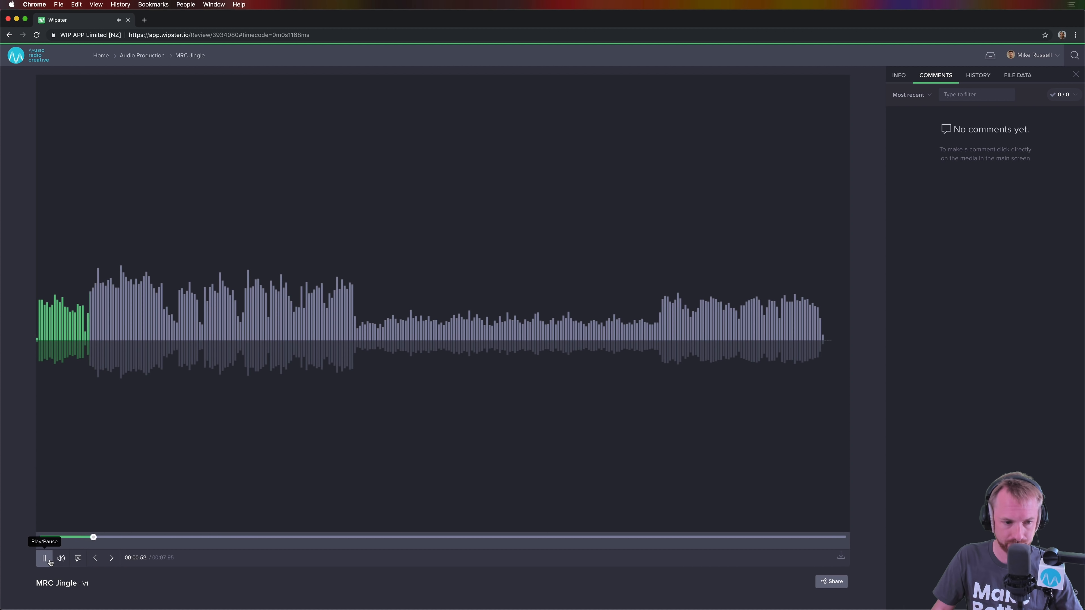
{"action": "left_click", "coordinate": [44, 557]}
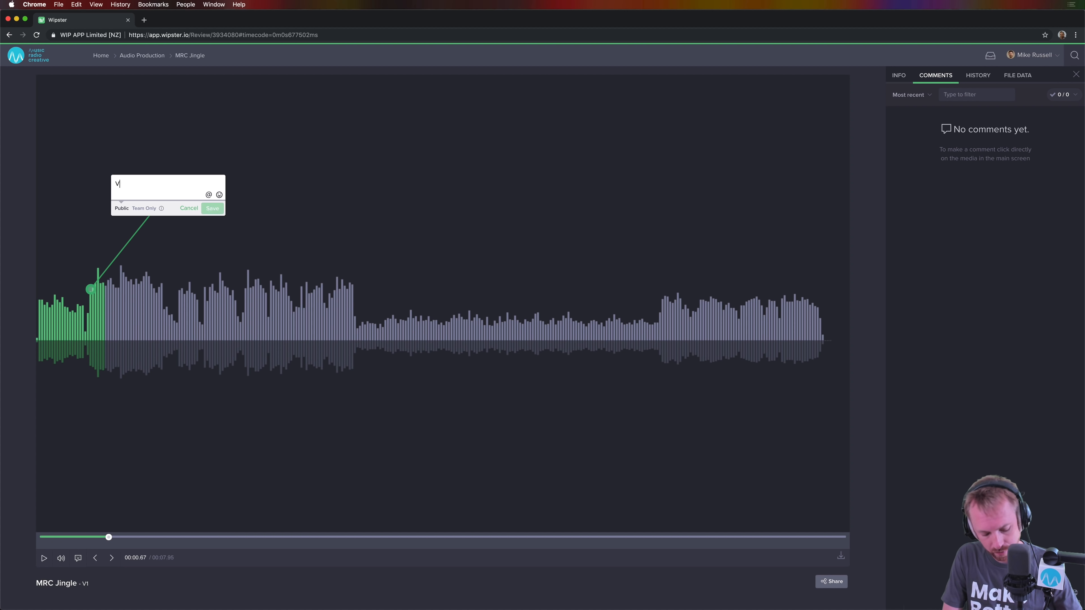
{"action": "type", "text": "Voice comes in t"}
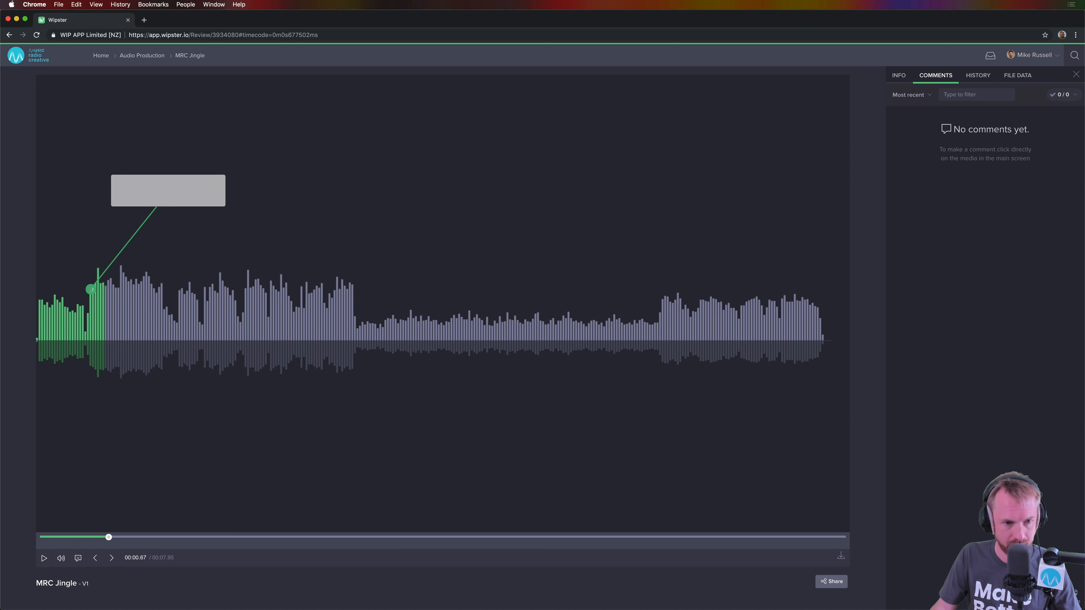
{"action": "mouse_move", "coordinate": [39, 290]}
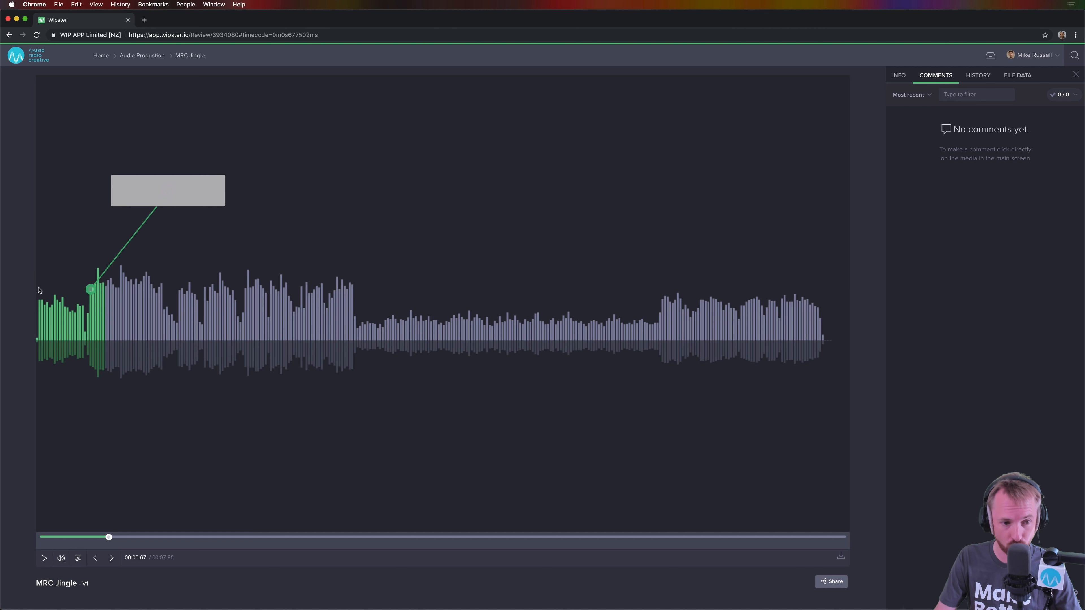
{"action": "left_click", "coordinate": [216, 228]}
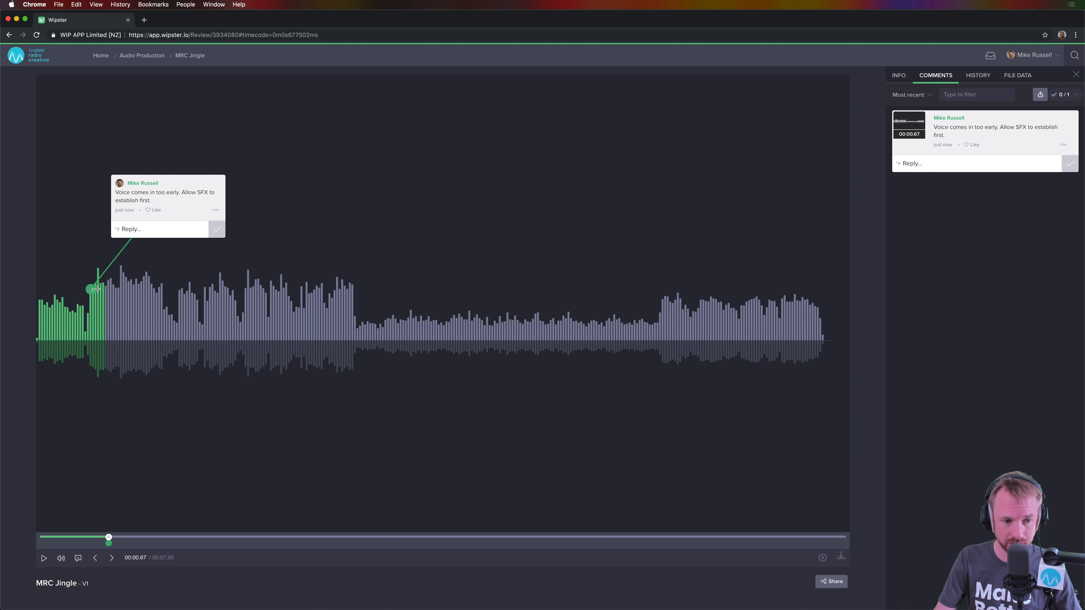
{"action": "mouse_move", "coordinate": [277, 311]}
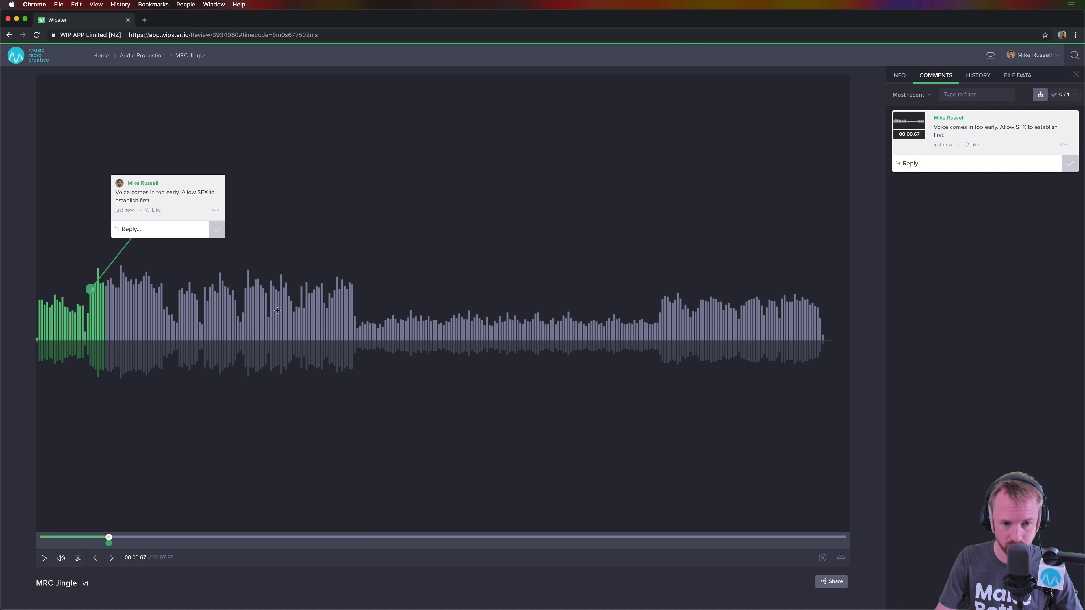
{"action": "left_click", "coordinate": [390, 295]}
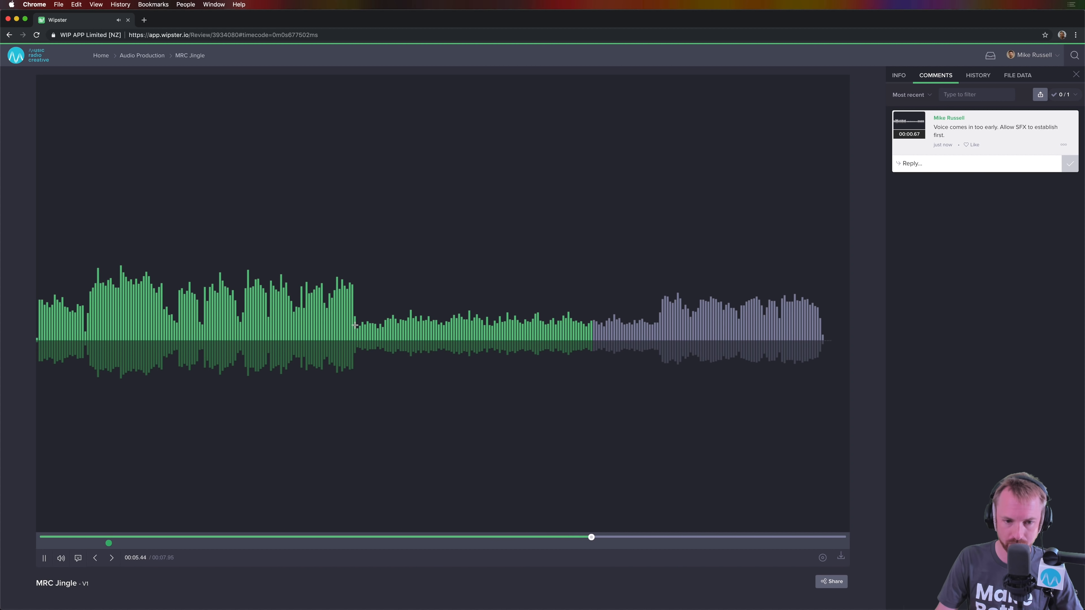
Pin 'This tail goes on too long. Shorten it.' at 0:05.74 and show the jingle's info.
{"action": "left_click", "coordinate": [354, 325]}
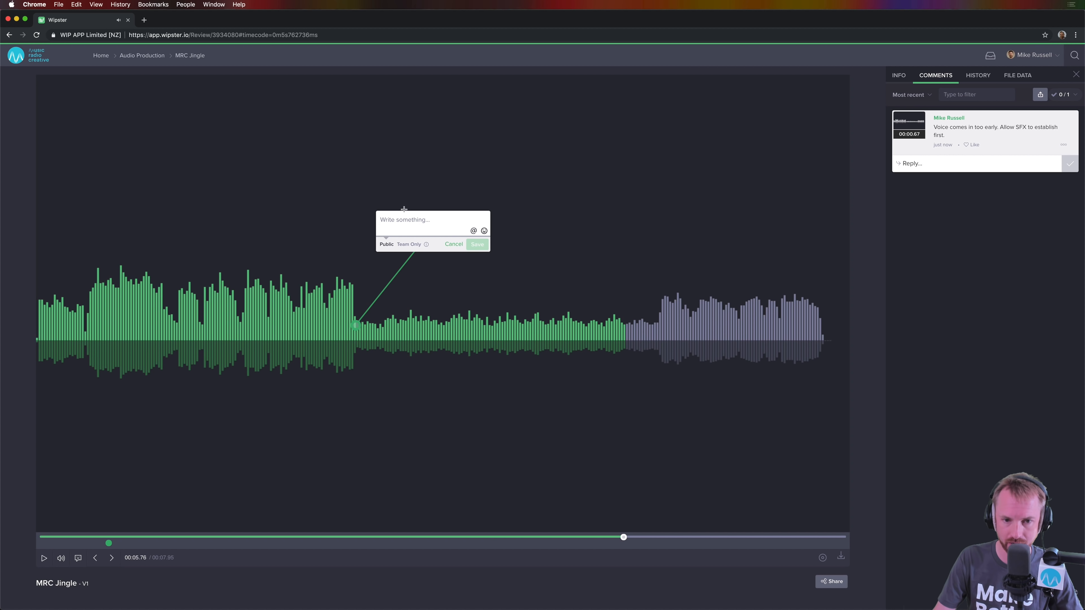
{"action": "type", "text": "This tail goes on too"}
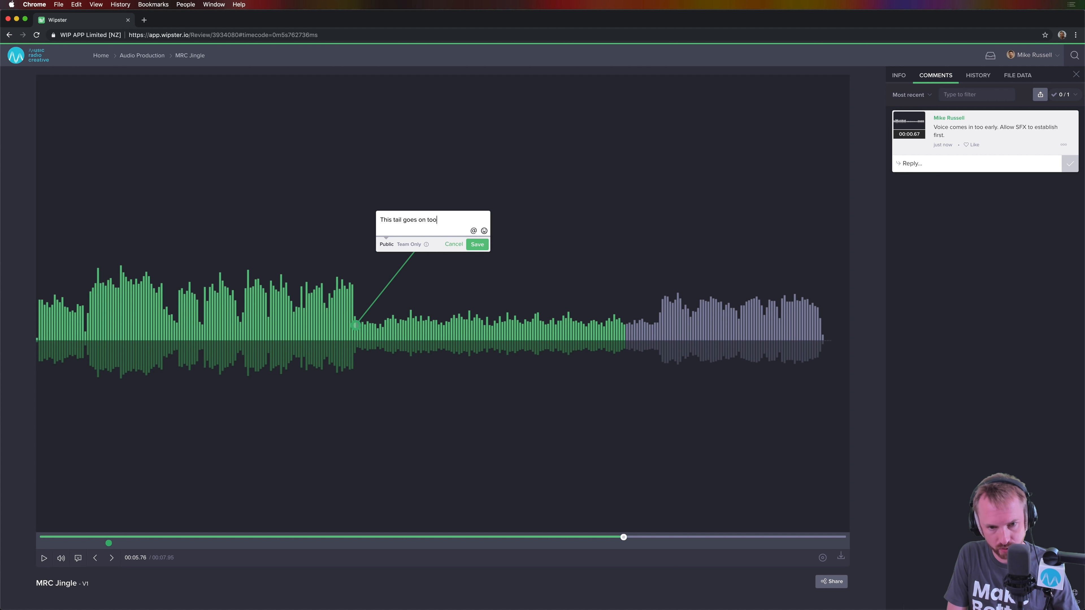
{"action": "type", "text": "long."}
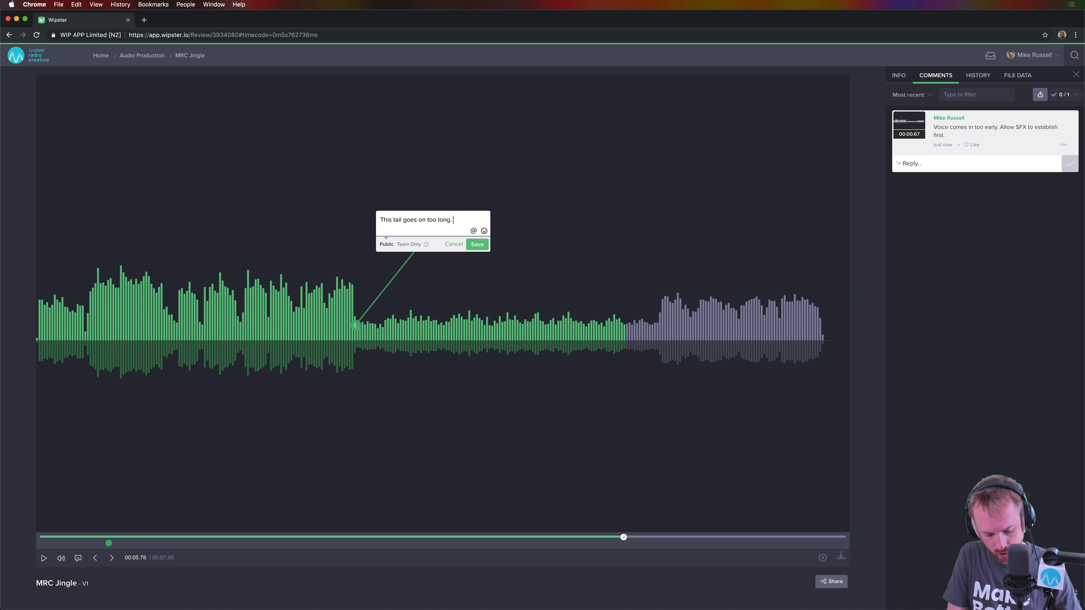
{"action": "type", "text": "Shorten it."}
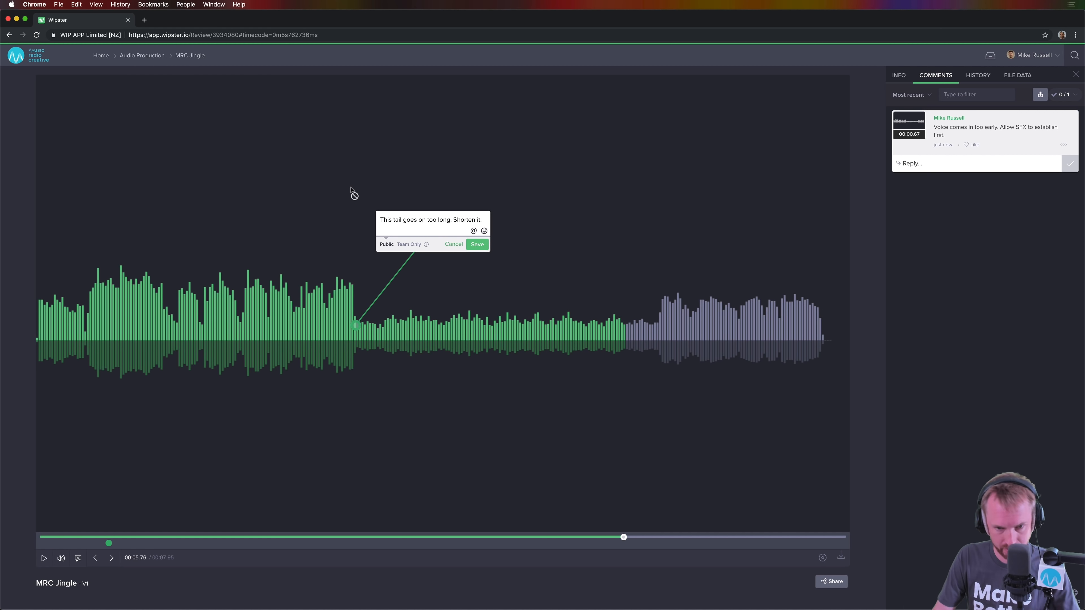
{"action": "left_click", "coordinate": [477, 243]}
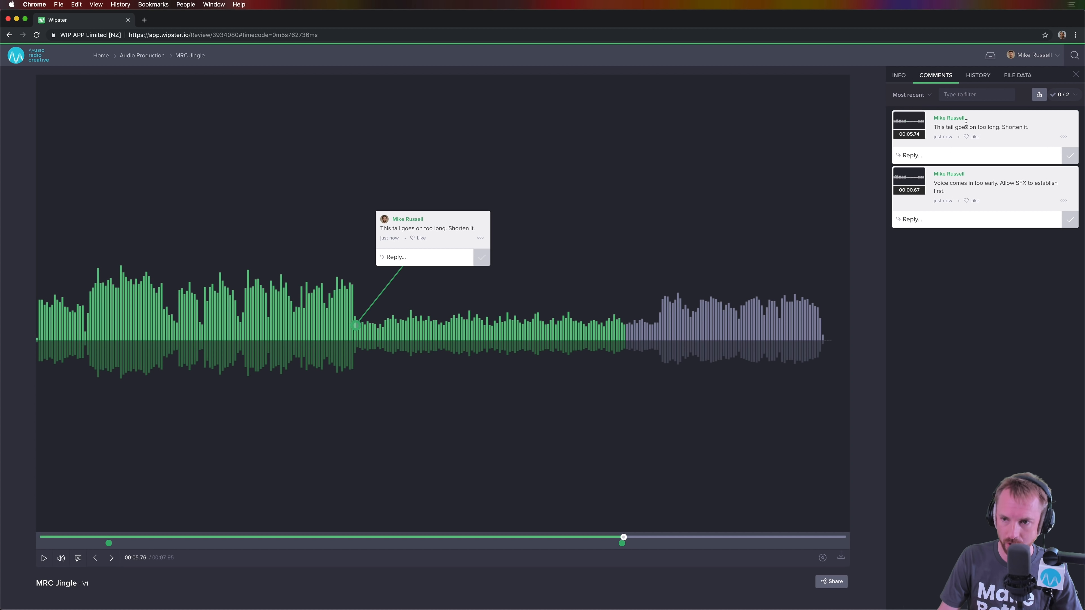
{"action": "left_click", "coordinate": [898, 75]}
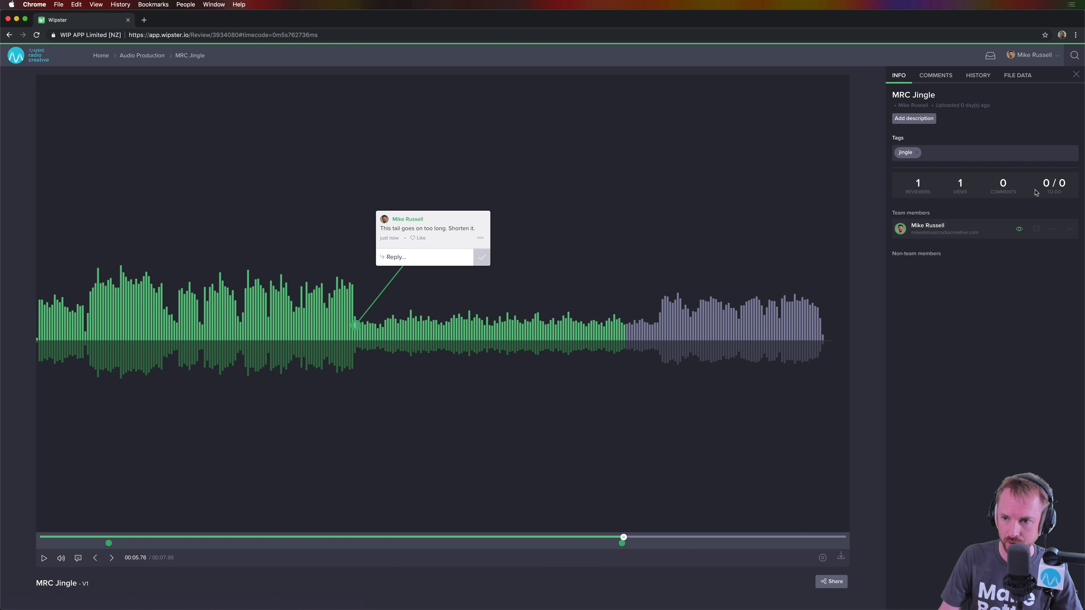
{"action": "mouse_move", "coordinate": [891, 139]}
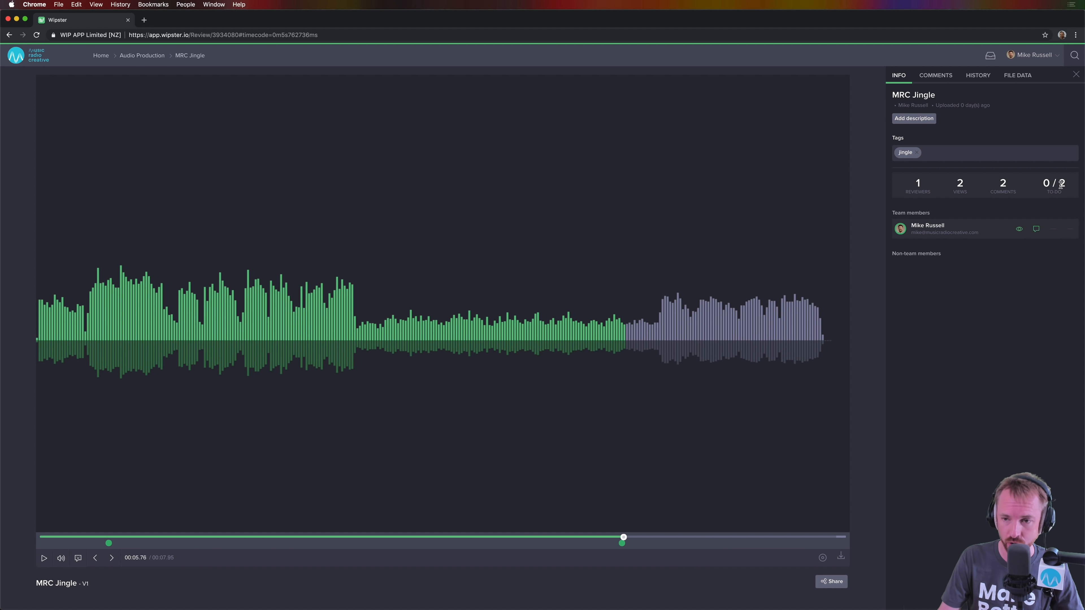
Like the tail-too-long comment, check the activity history, and restart playback near the beginning.
{"action": "left_click", "coordinate": [934, 75]}
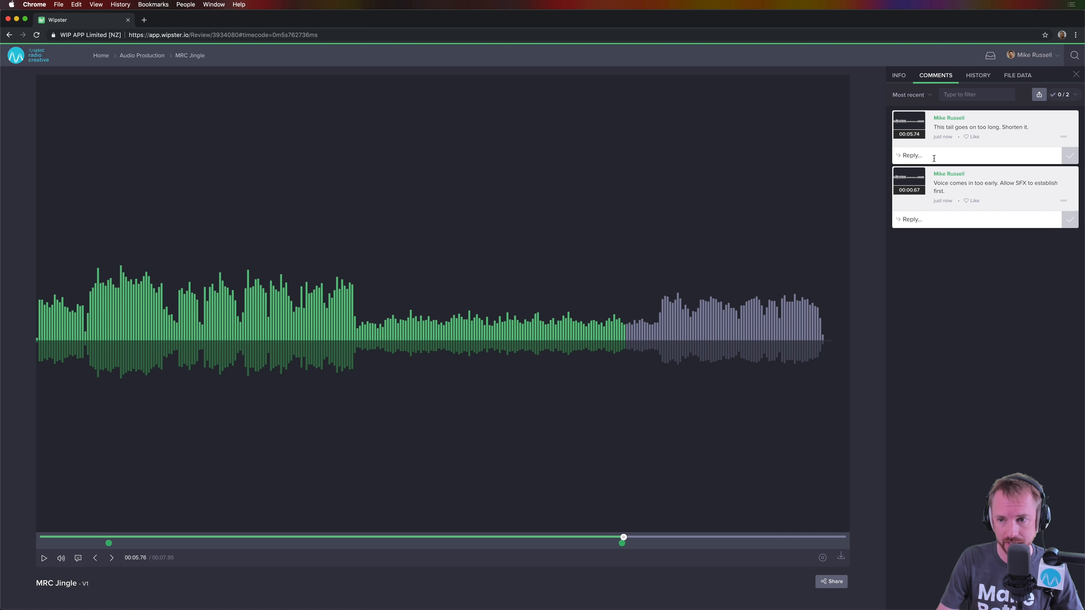
{"action": "left_click", "coordinate": [973, 136]}
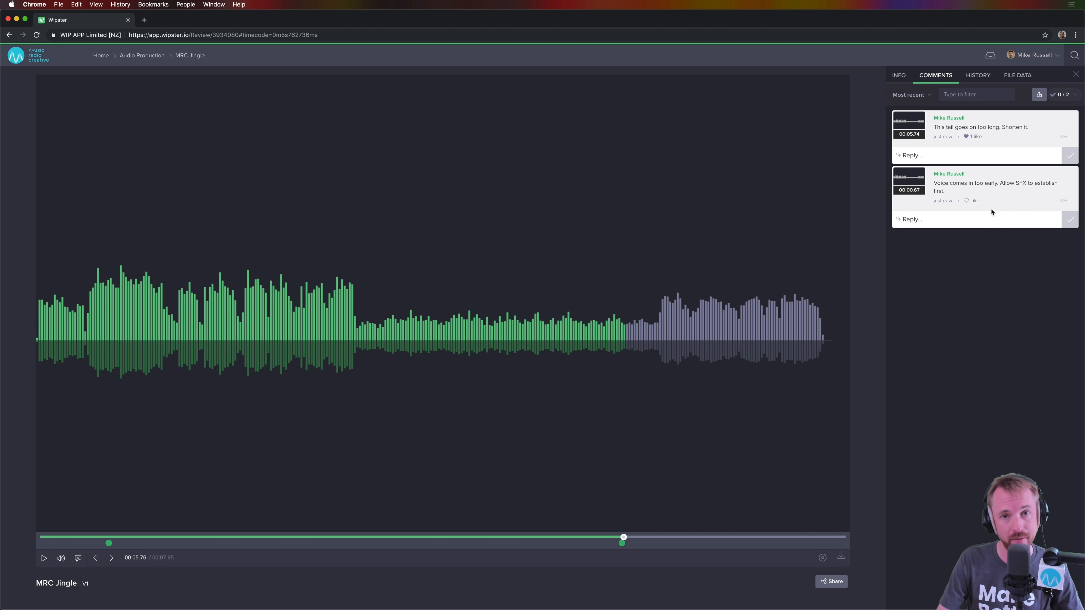
{"action": "left_click", "coordinate": [977, 74]}
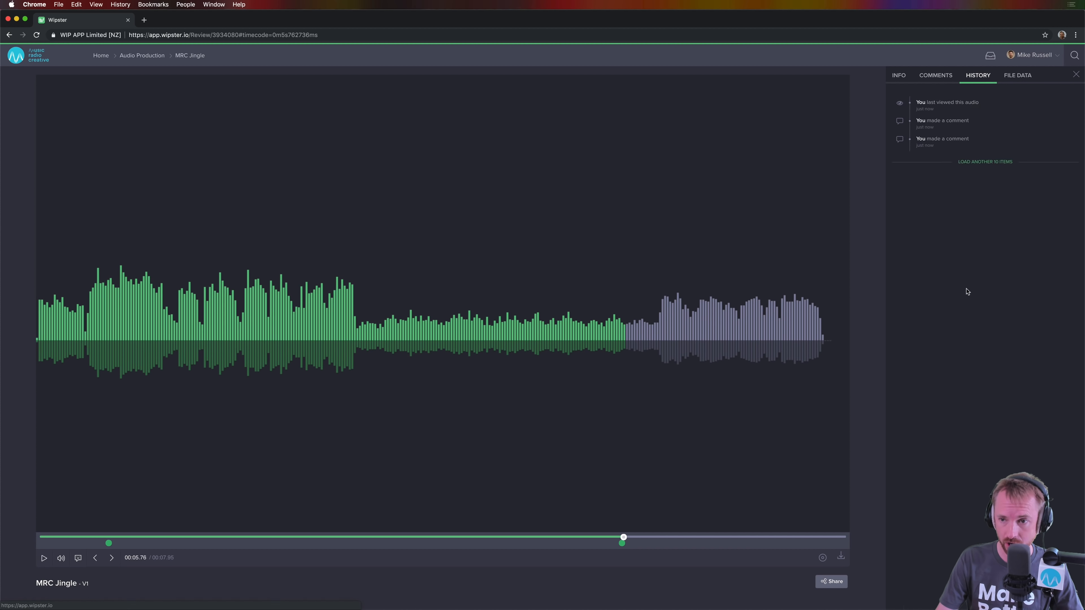
{"action": "mouse_move", "coordinate": [937, 119]}
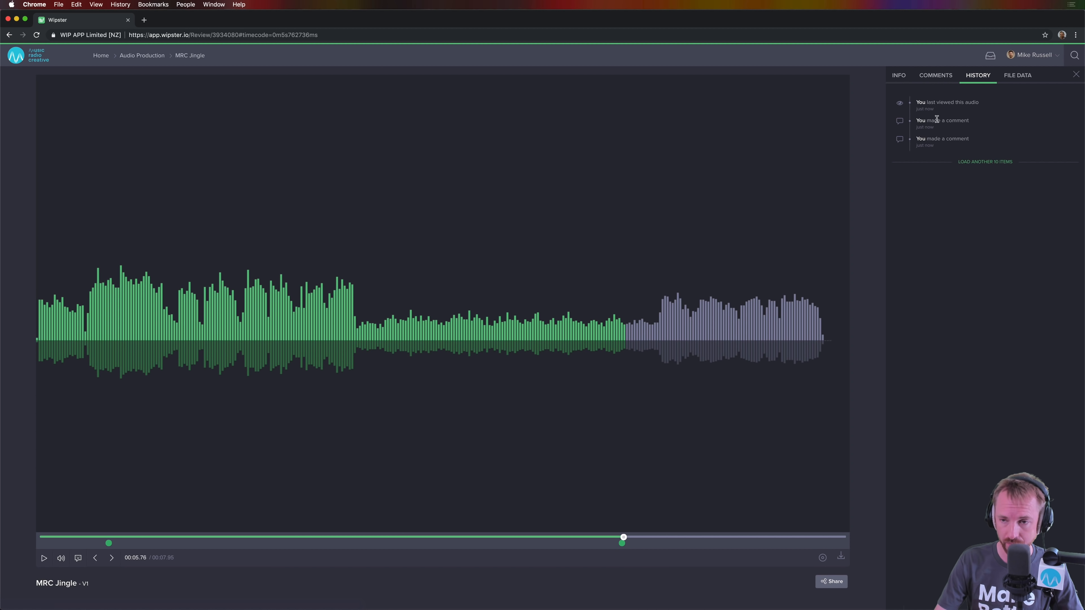
{"action": "left_click", "coordinate": [935, 74]}
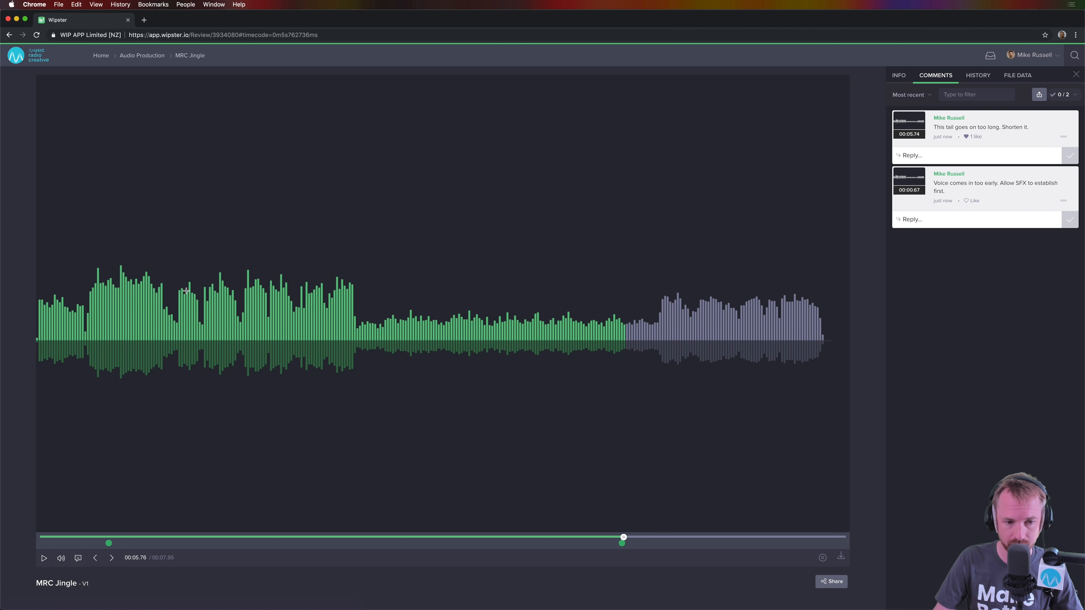
{"action": "mouse_move", "coordinate": [161, 537]}
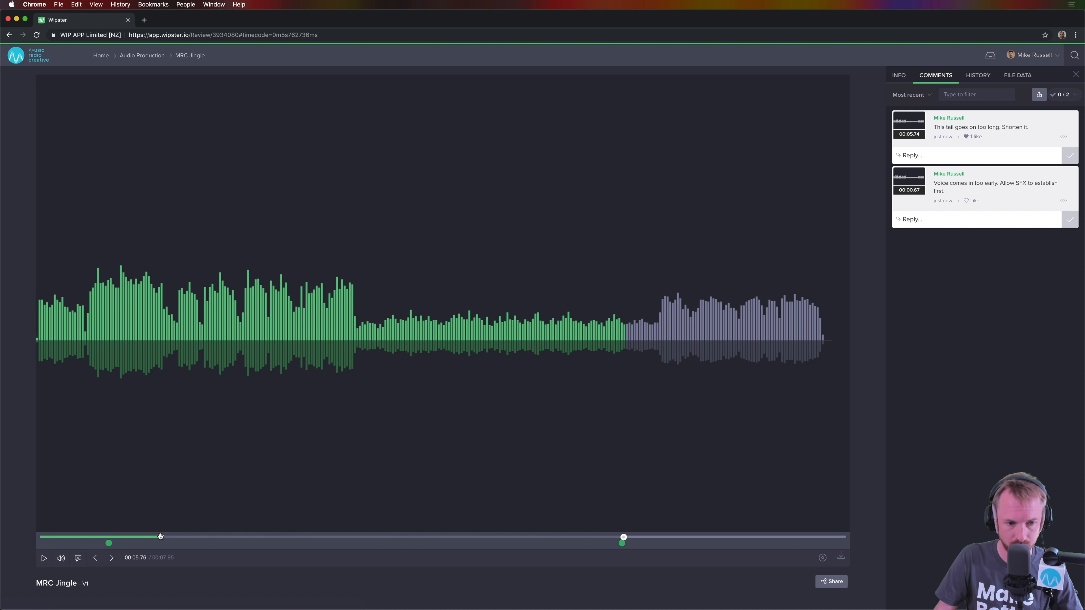
{"action": "left_click", "coordinate": [43, 557]}
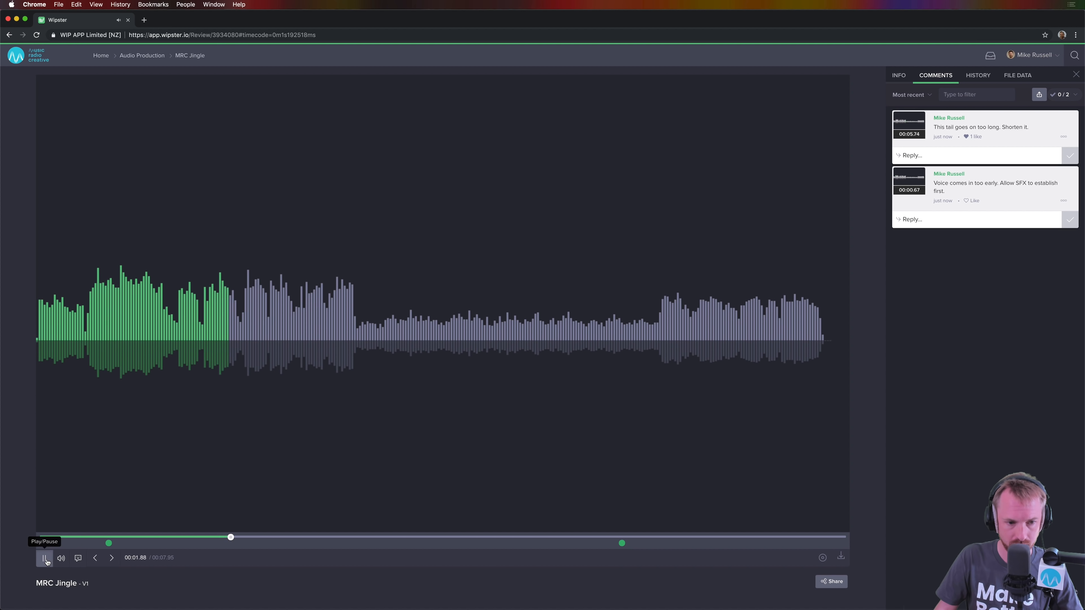
Pin the comment 'Needs SFX here.' at 0:02.00 and collapse the side panel.
{"action": "left_click", "coordinate": [43, 557]}
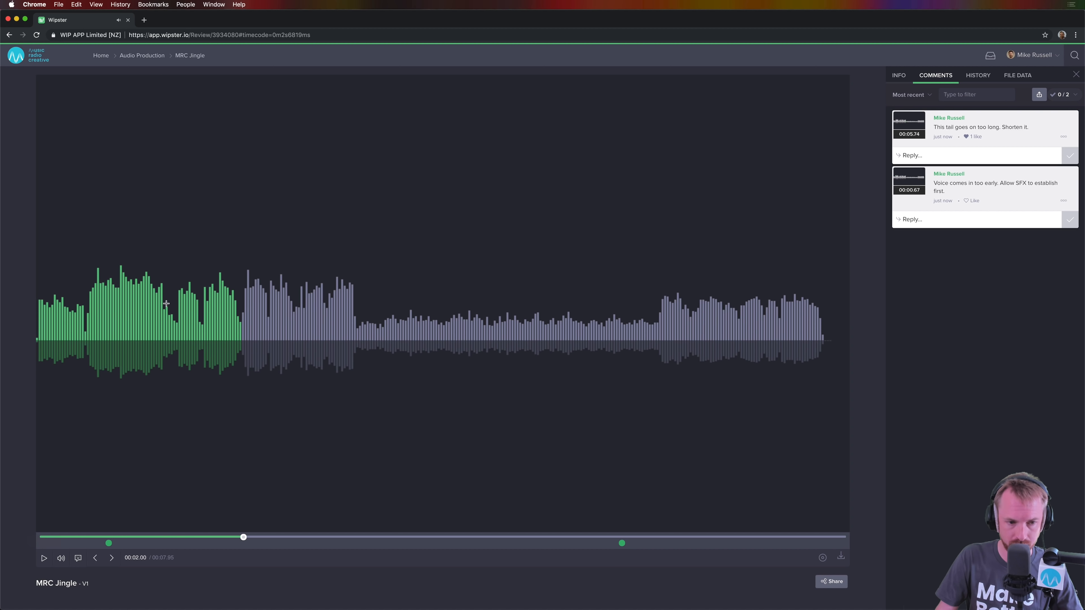
{"action": "left_click", "coordinate": [170, 299]}
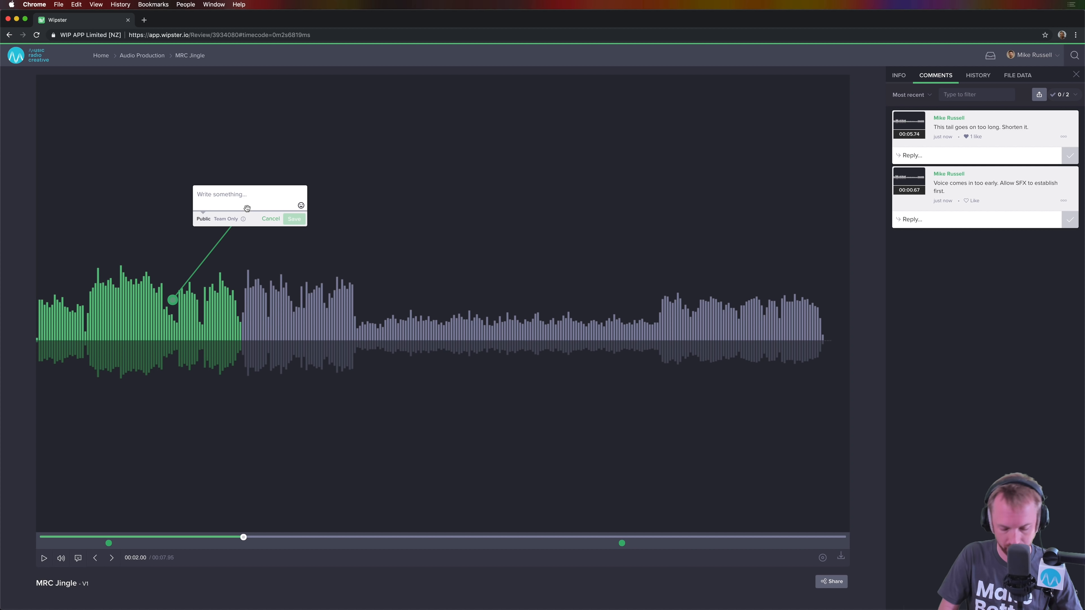
{"action": "type", "text": "Needs SFX he"}
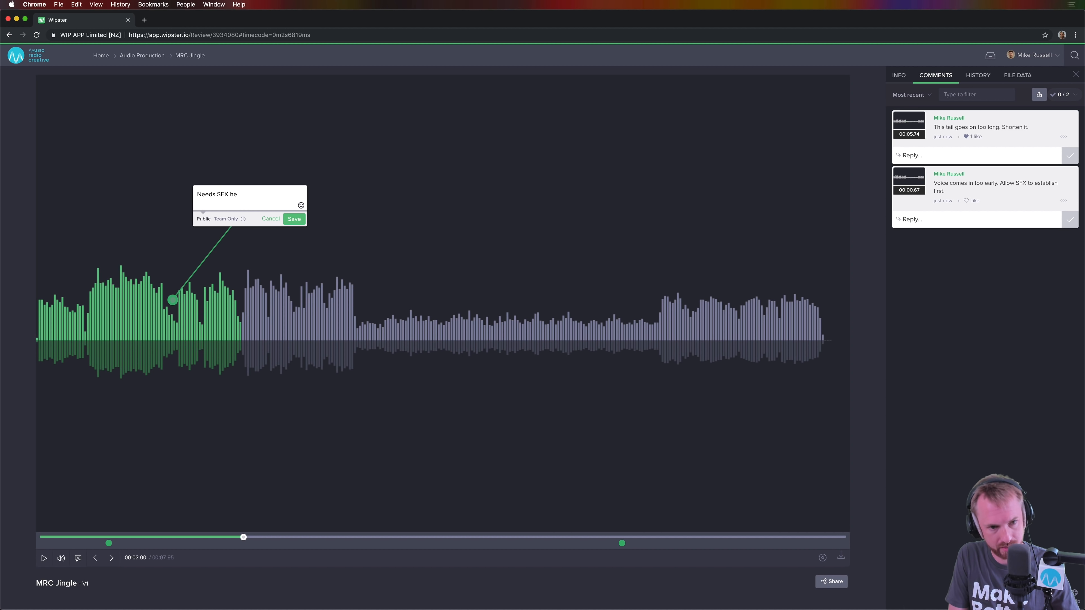
{"action": "type", "text": "re."}
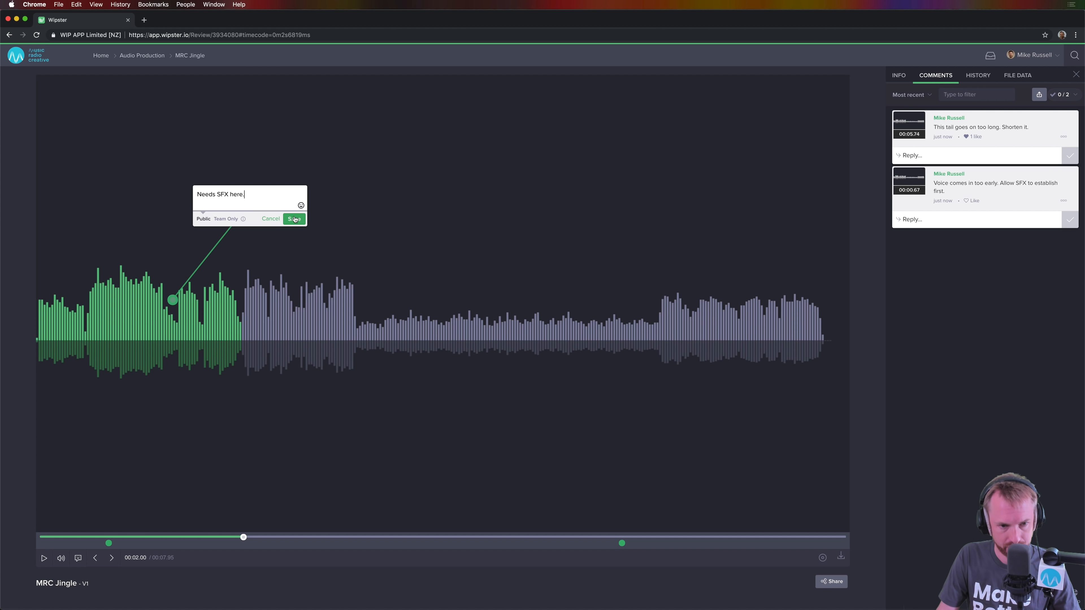
{"action": "left_click", "coordinate": [294, 219]}
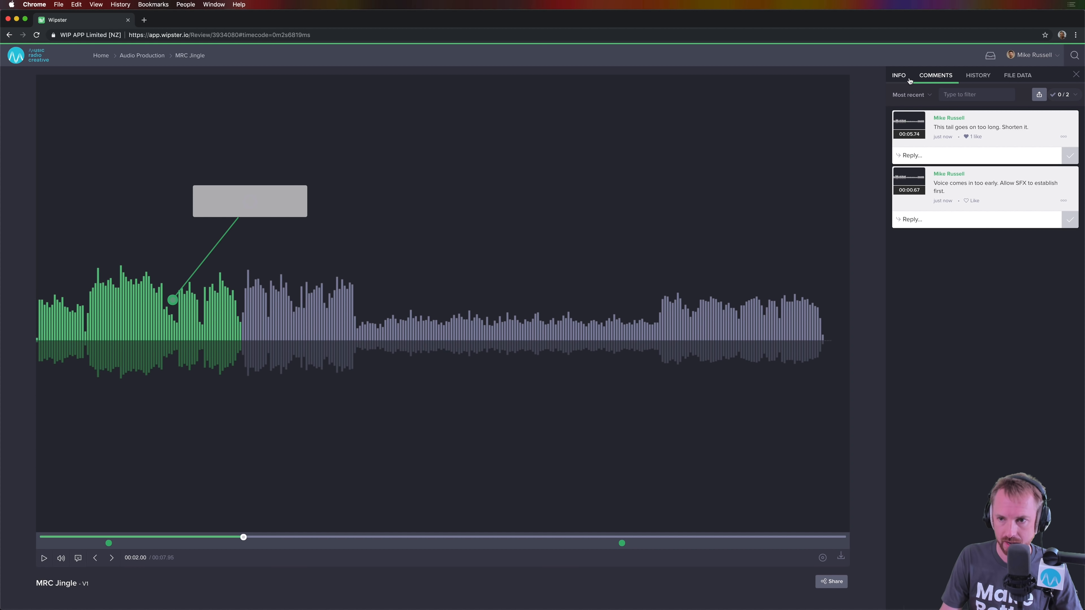
{"action": "left_click", "coordinate": [1076, 74]}
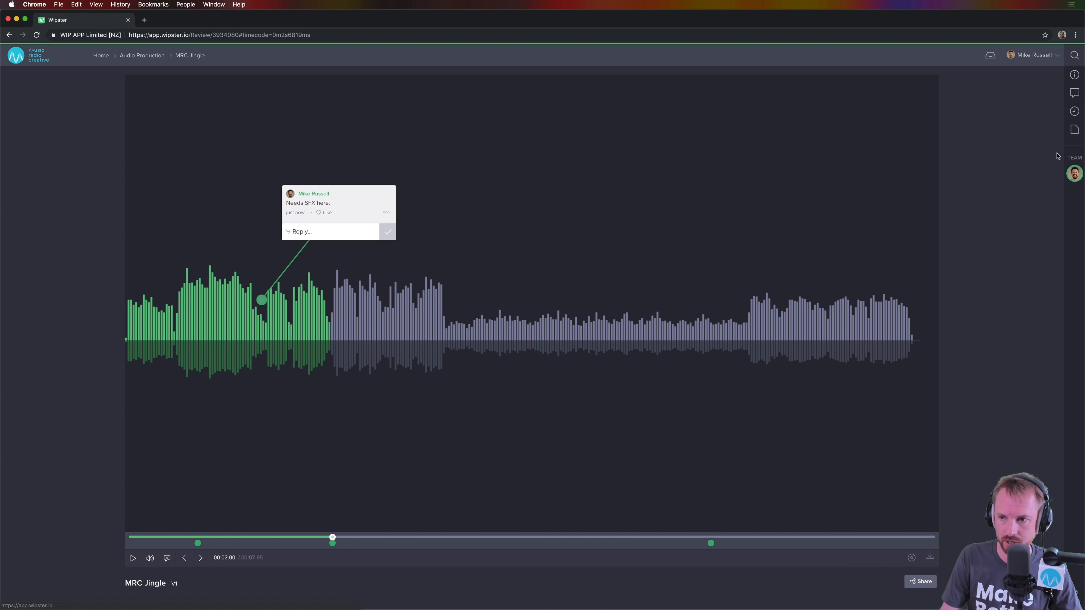
Reopen the comments panel and jump to the two-second comment marker.
{"action": "left_click", "coordinate": [1074, 93]}
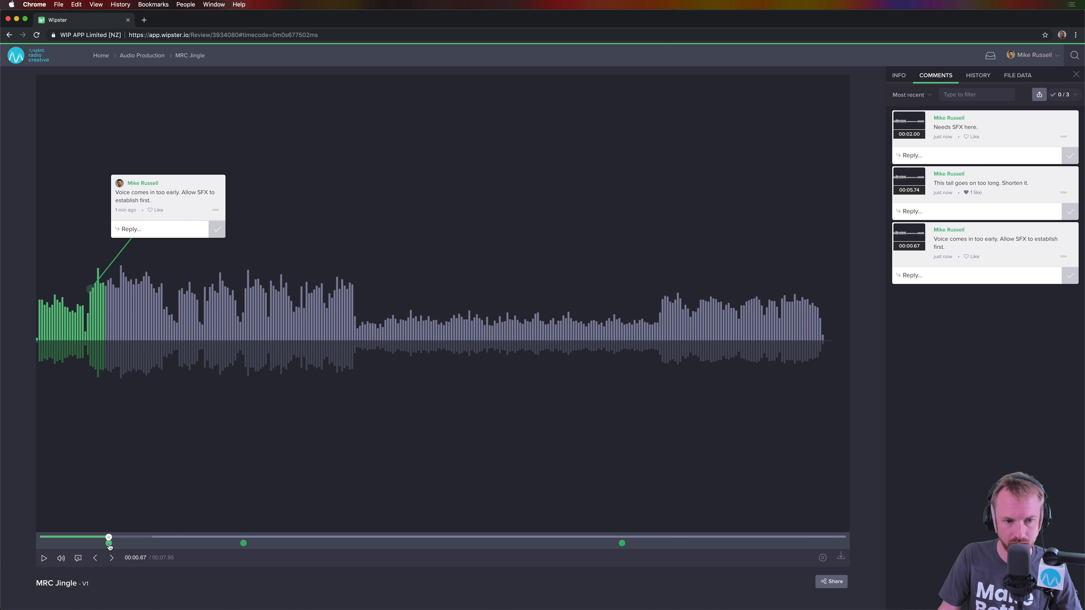
{"action": "left_click", "coordinate": [242, 542]}
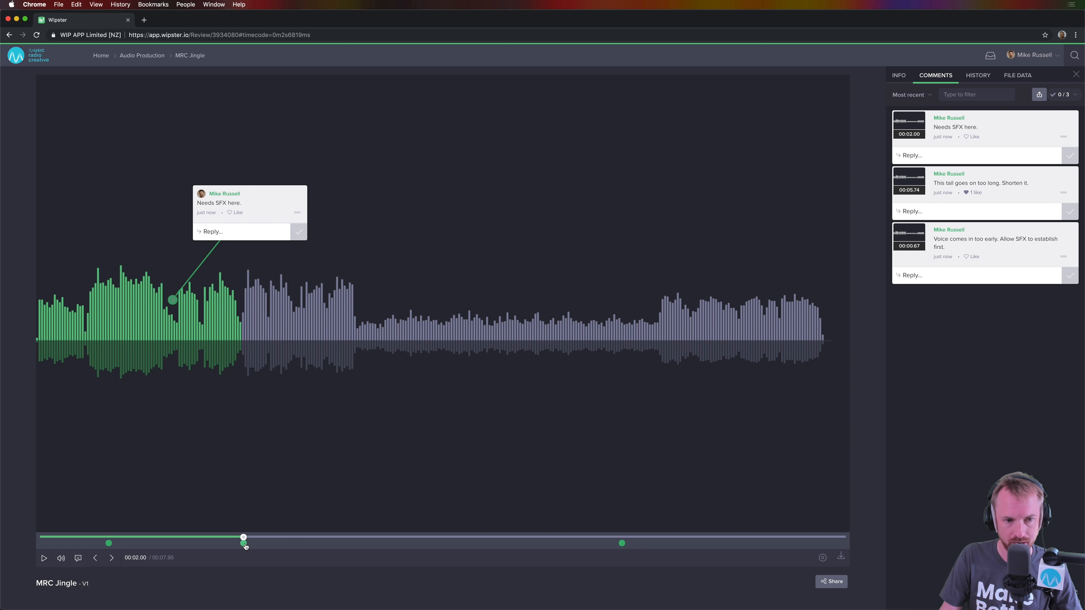
{"action": "mouse_move", "coordinate": [603, 537]}
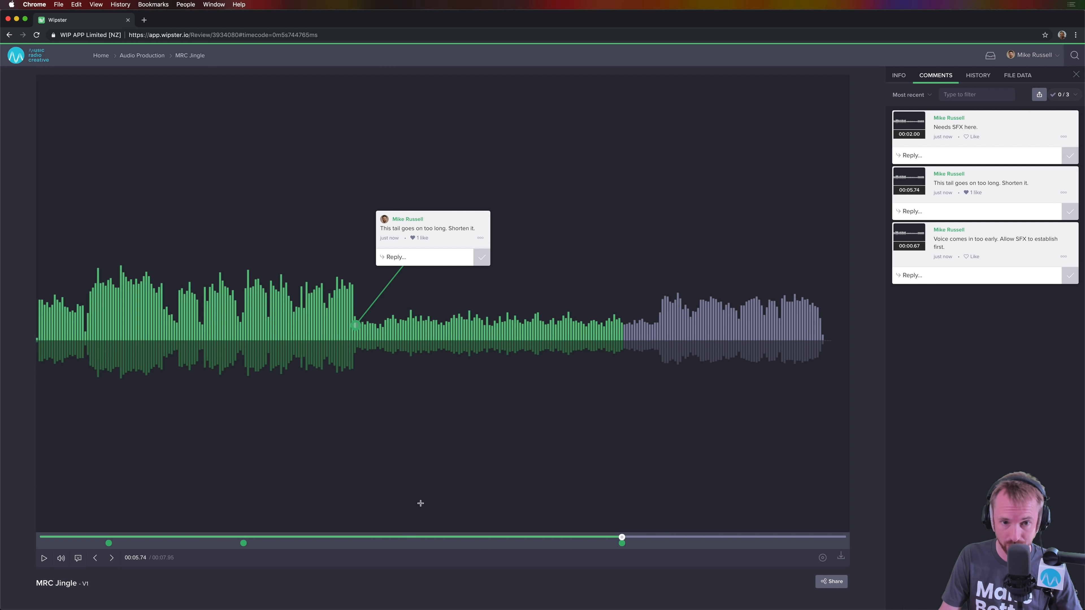
{"action": "mouse_move", "coordinate": [353, 339]}
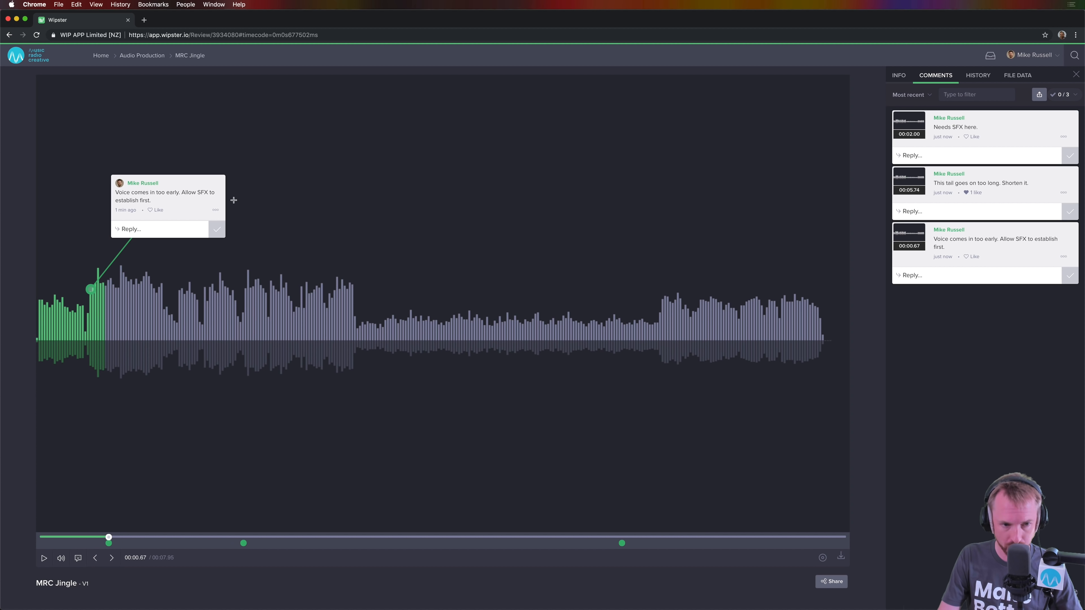
{"action": "mouse_move", "coordinate": [221, 240]}
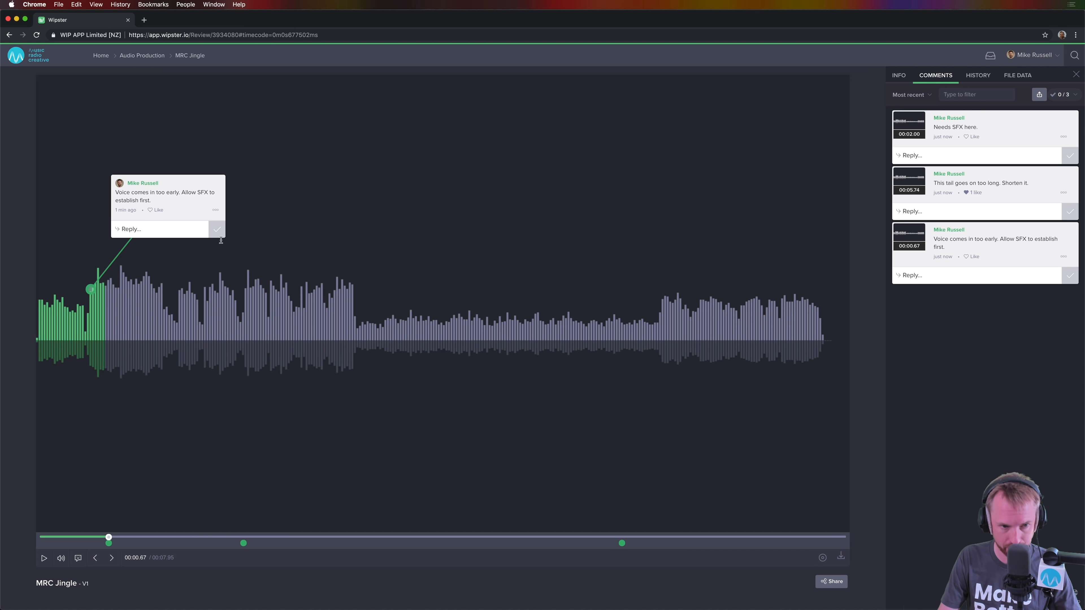
{"action": "mouse_move", "coordinate": [468, 279]}
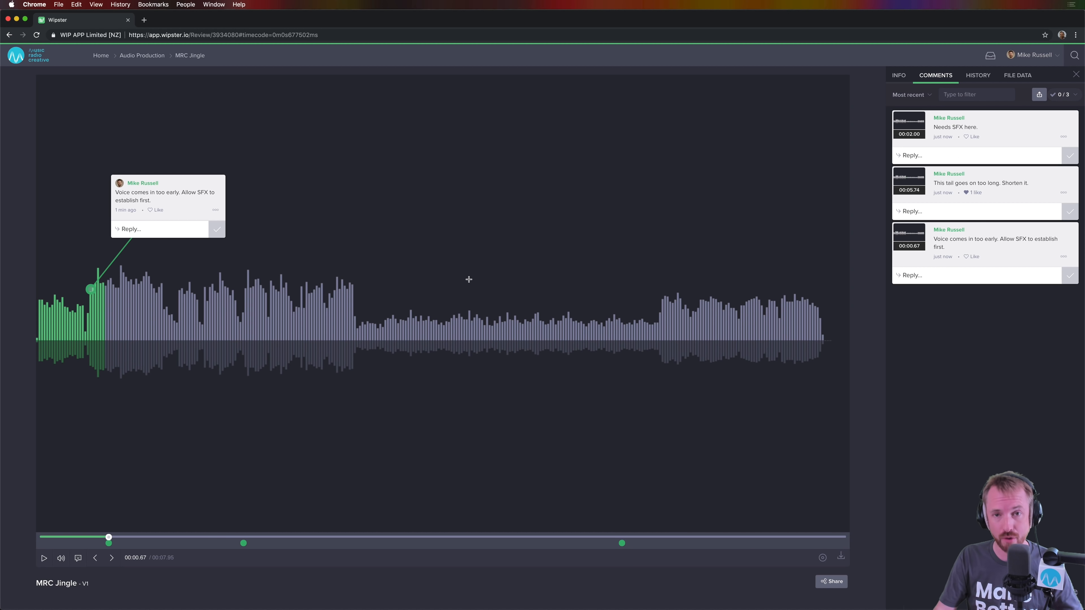
{"action": "mouse_move", "coordinate": [242, 212]}
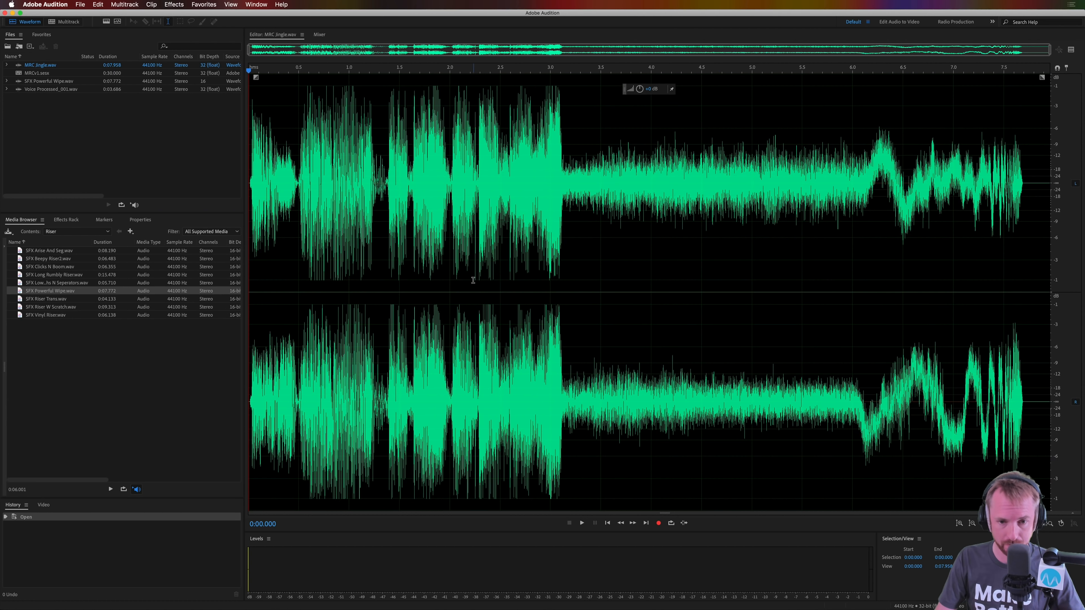
Shift the Voice Processed clips later on the multitrack timeline and play the session back.
{"action": "left_click", "coordinate": [67, 21]}
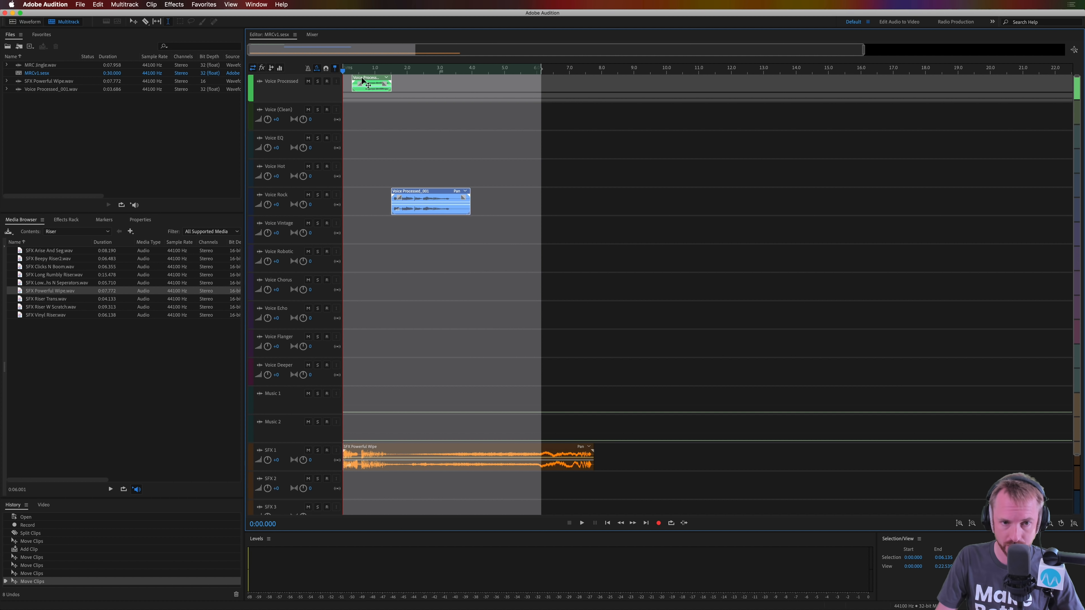
{"action": "left_click", "coordinate": [581, 522]}
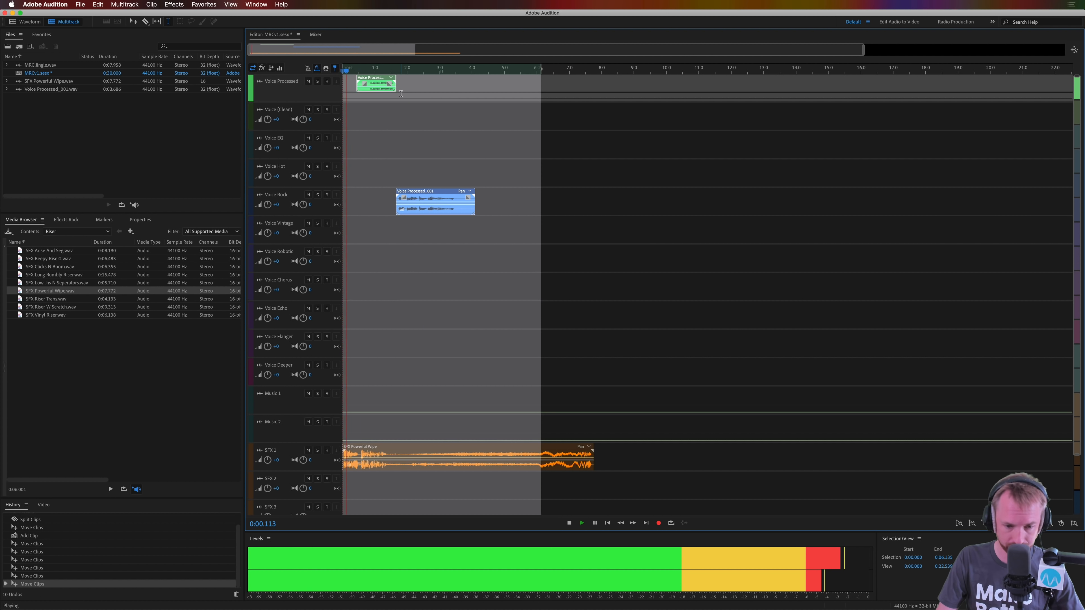
{"action": "left_click", "coordinate": [581, 522]}
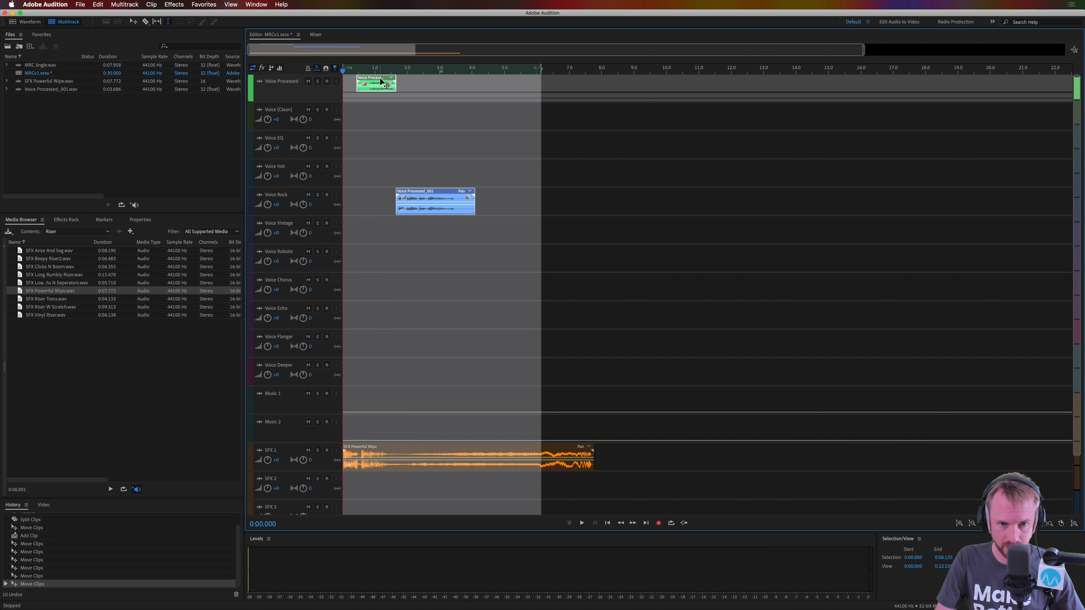
{"action": "left_click", "coordinate": [582, 522]}
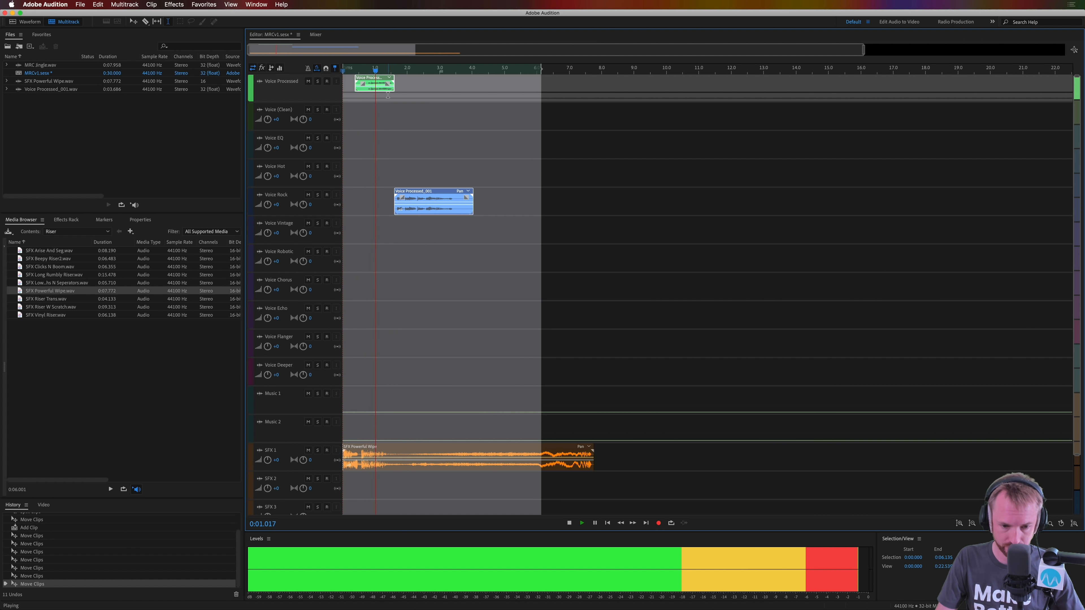
{"action": "left_click", "coordinate": [569, 522]}
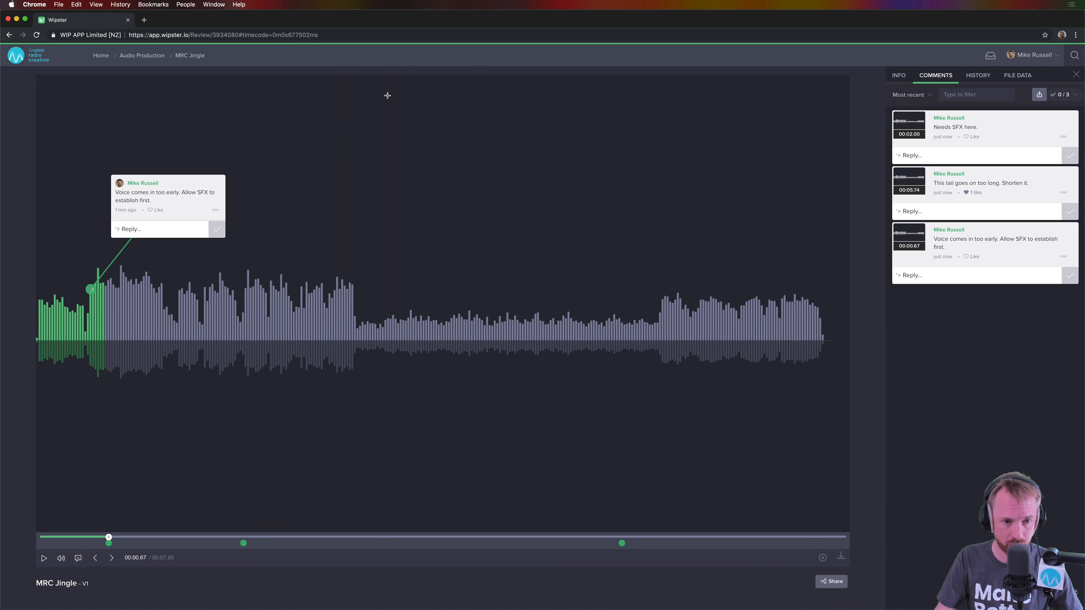
Tick the 'Voice comes in too early' comment complete and check the Info to-do count shows 1 of 3 done.
{"action": "left_click", "coordinate": [216, 229]}
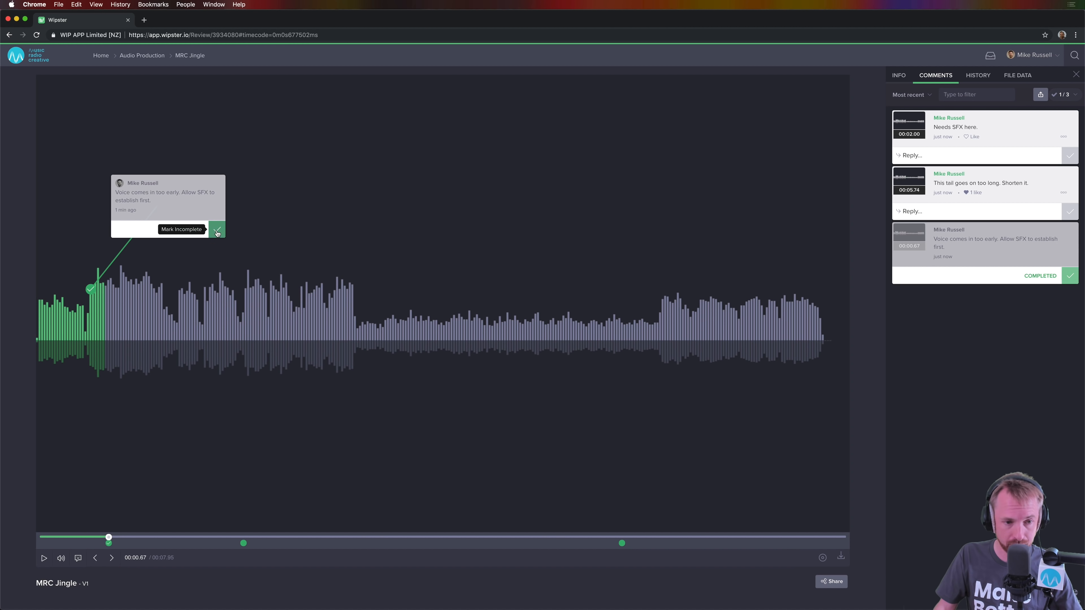
{"action": "left_click", "coordinate": [216, 228]}
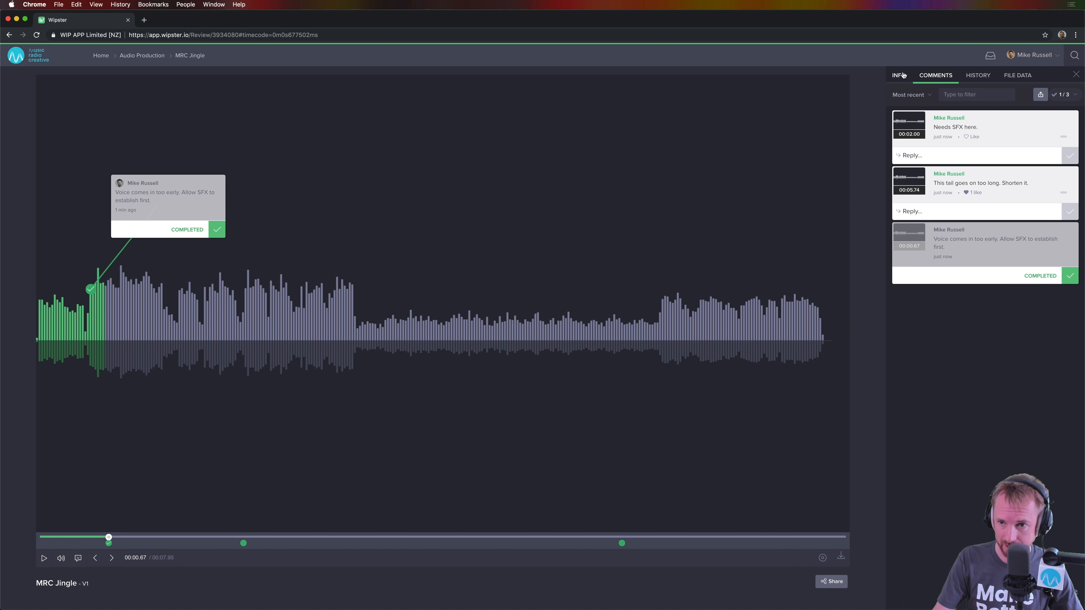
{"action": "left_click", "coordinate": [898, 75]}
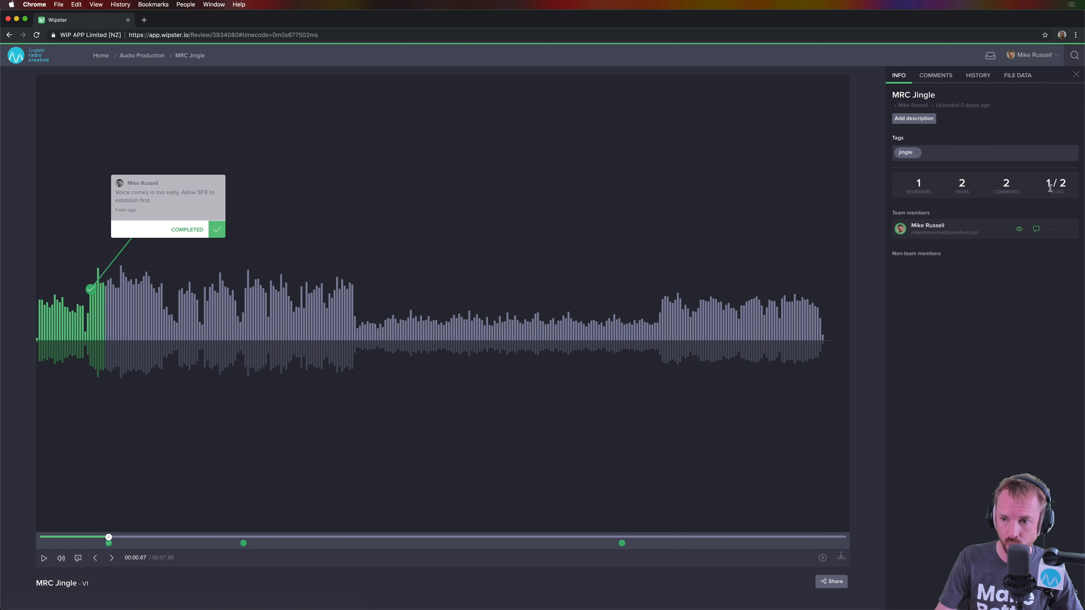
{"action": "left_click", "coordinate": [37, 35]}
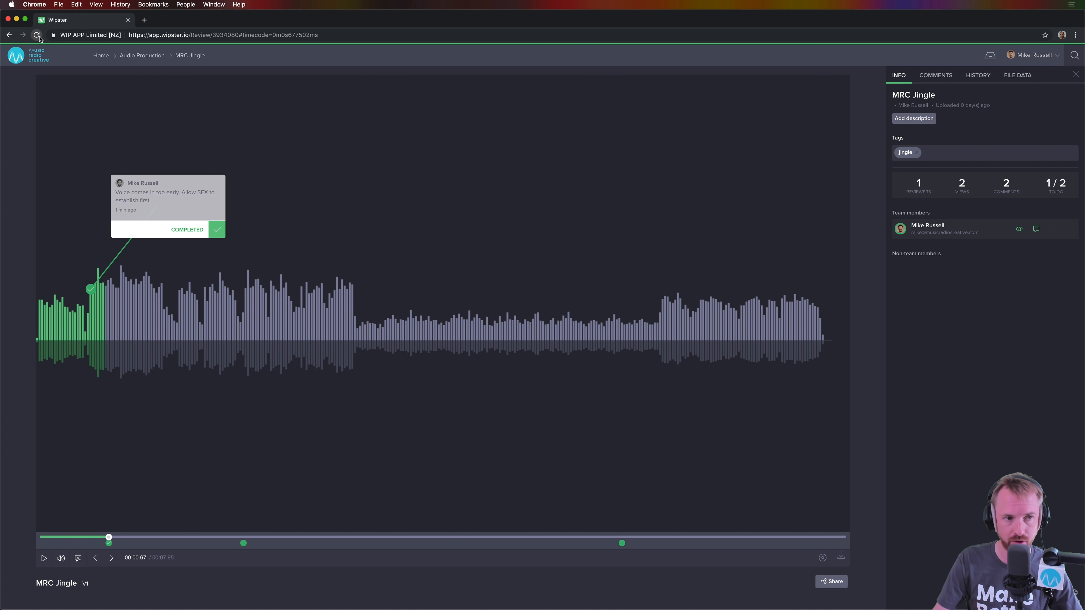
{"action": "left_click", "coordinate": [37, 35]}
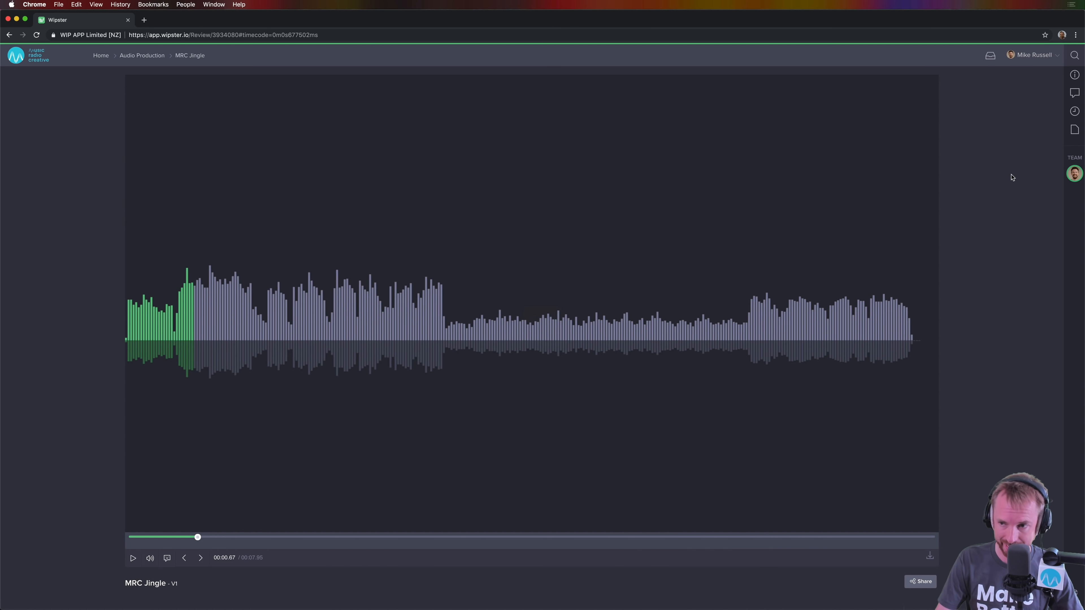
{"action": "left_click", "coordinate": [1074, 75]}
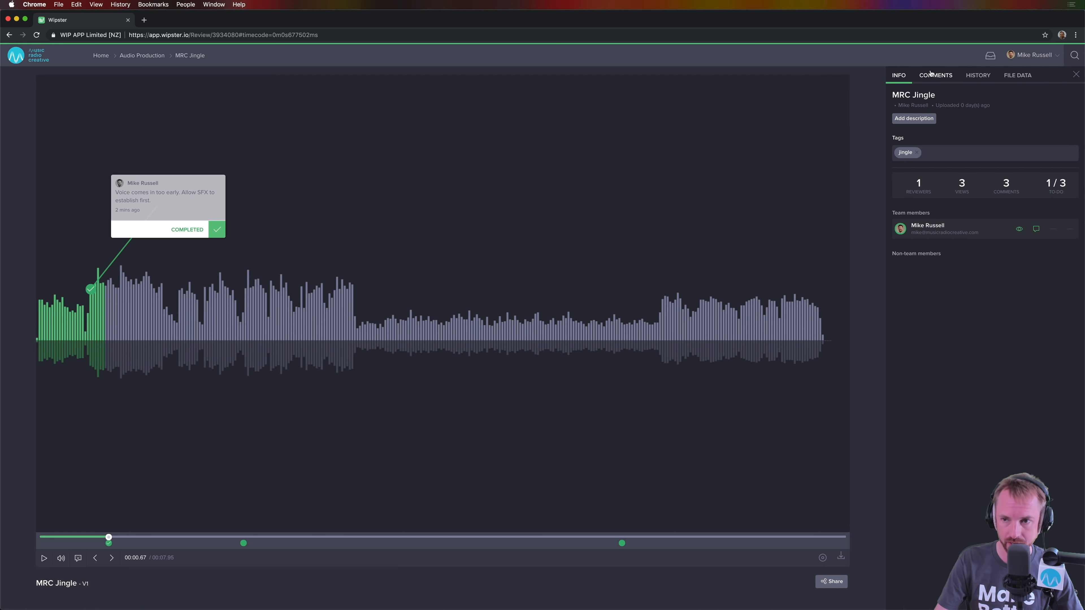
{"action": "left_click", "coordinate": [935, 74]}
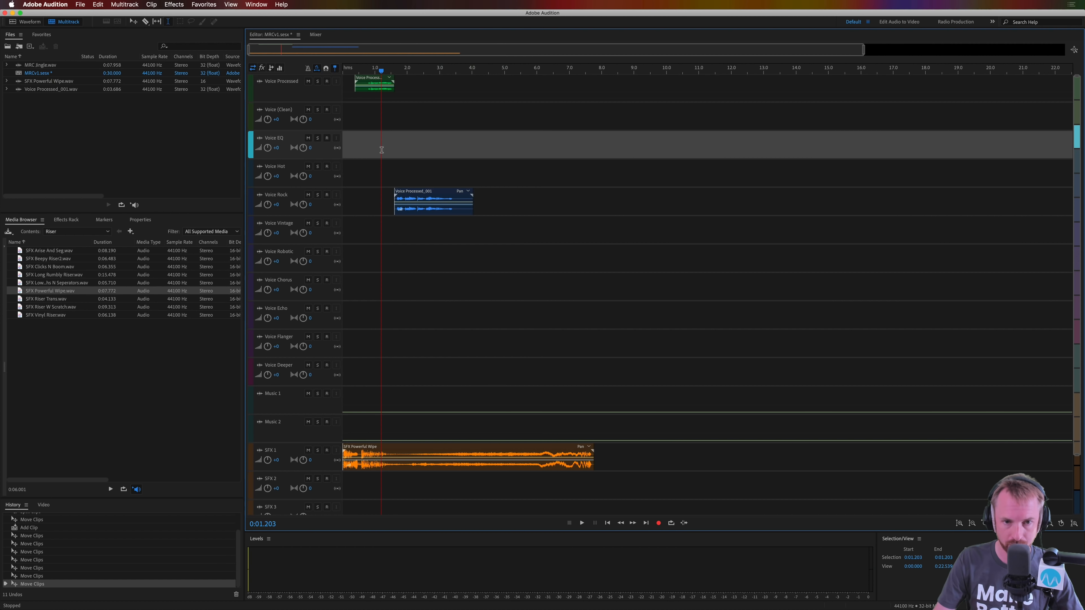
{"action": "mouse_move", "coordinate": [30, 349]}
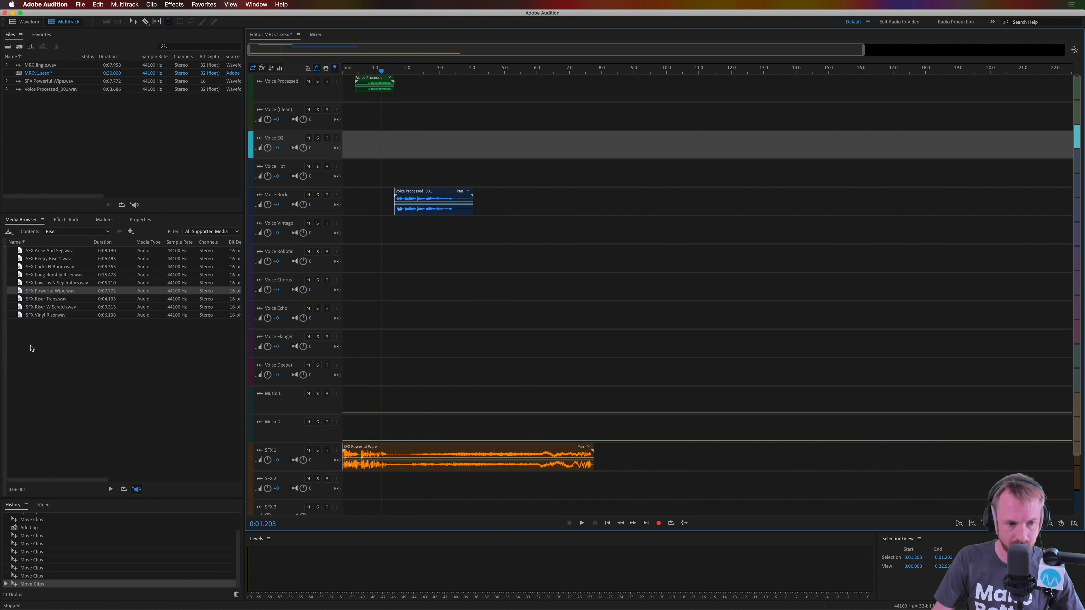
{"action": "mouse_move", "coordinate": [115, 241]}
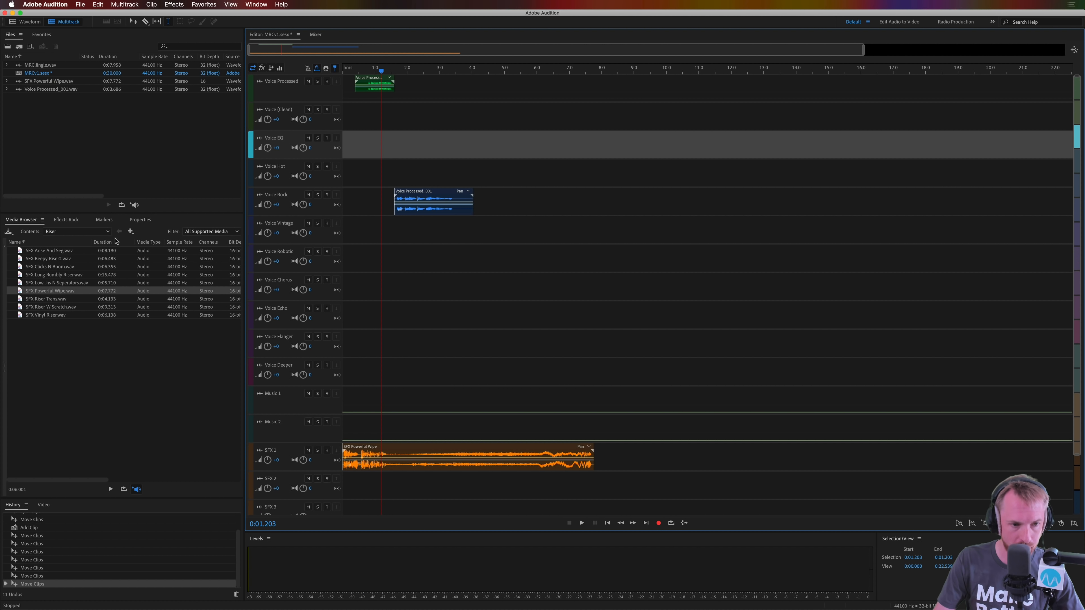
Preview SFX Data Seg.wav from the Glitch folder and place it on SFX 2 near 1.2 s.
{"action": "left_click", "coordinate": [120, 231]}
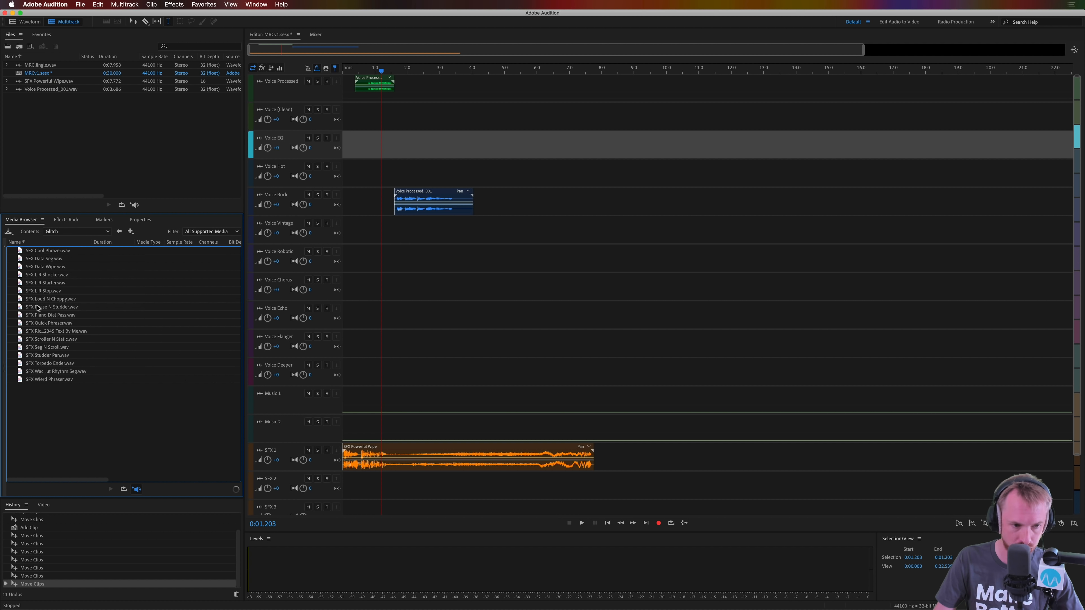
{"action": "left_click", "coordinate": [48, 274]}
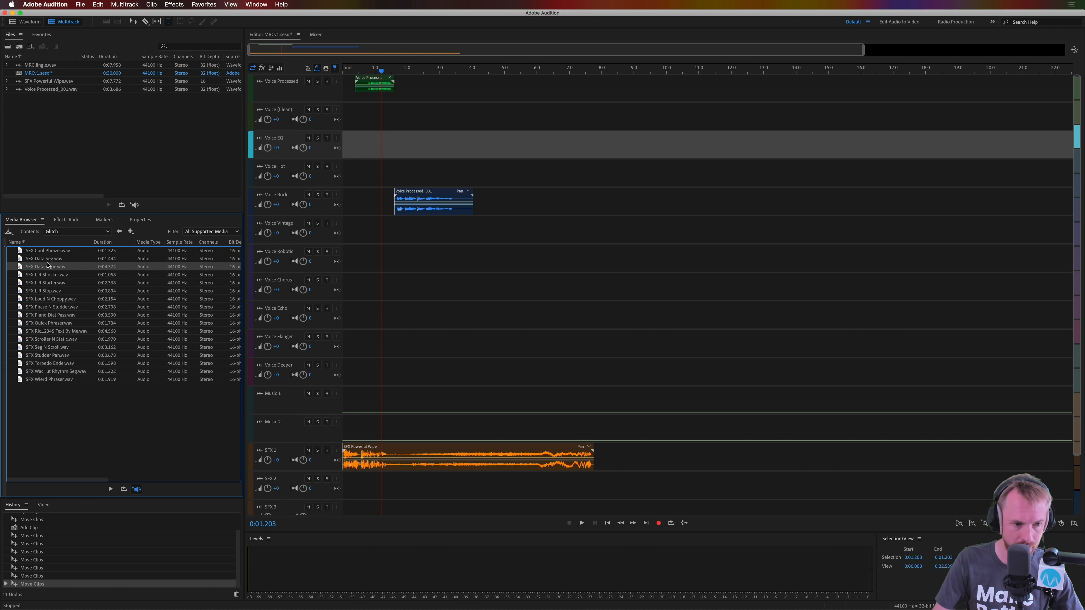
{"action": "left_click", "coordinate": [44, 258]}
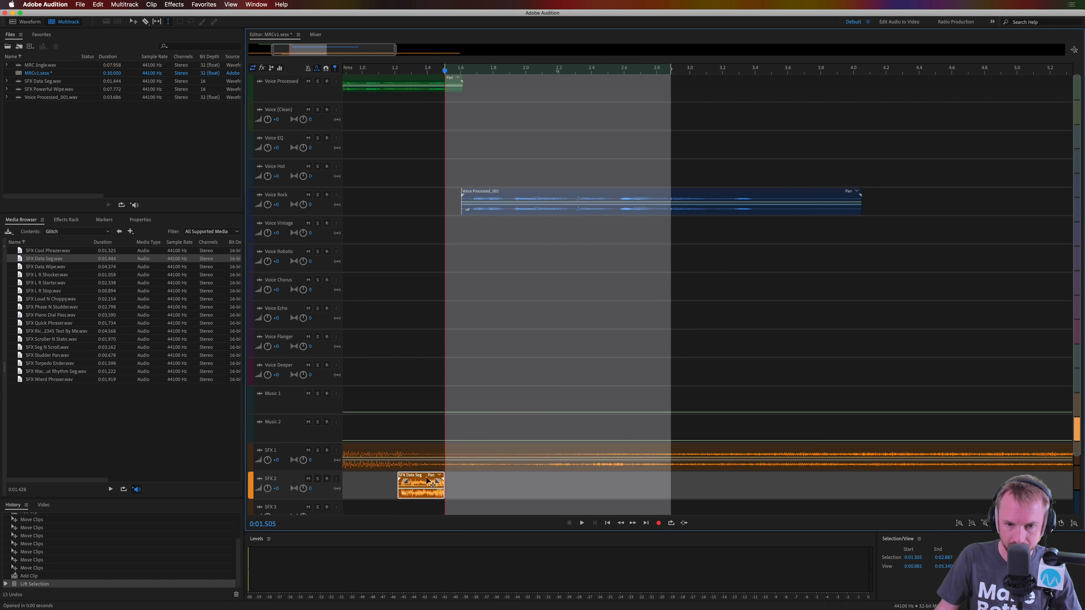
{"action": "left_click", "coordinate": [581, 522]}
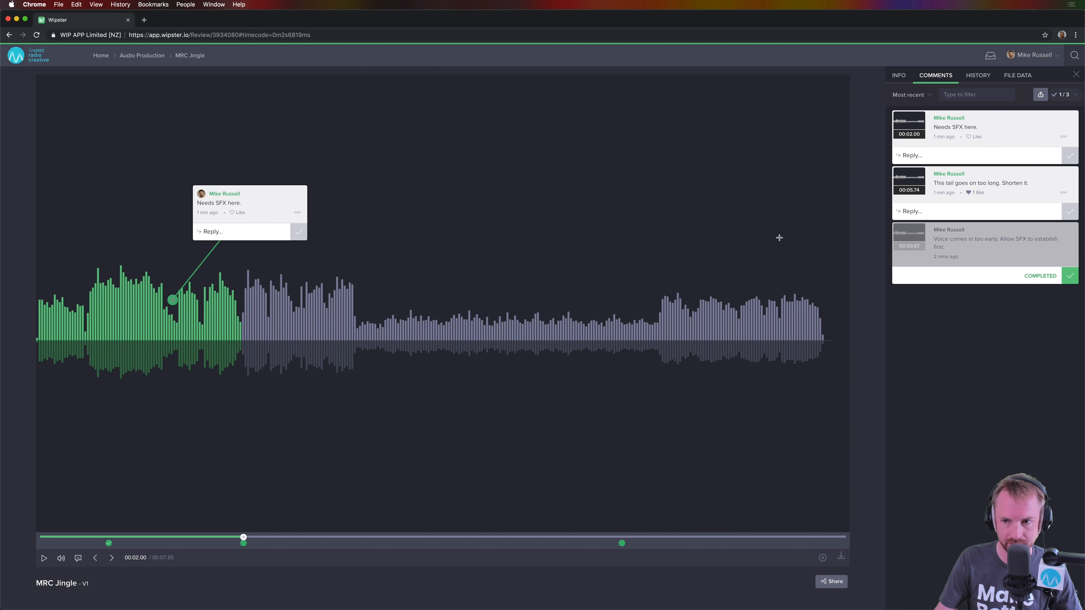
{"action": "mouse_move", "coordinate": [299, 231]}
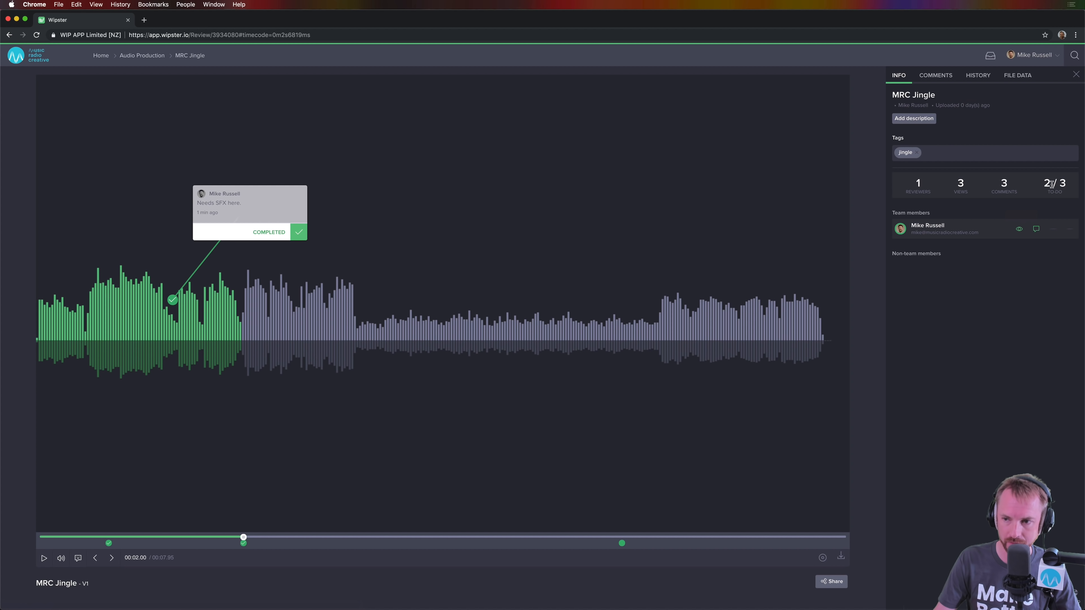
Return to the comments list and jump to the tail-too-long comment on the timeline.
{"action": "left_click", "coordinate": [934, 75]}
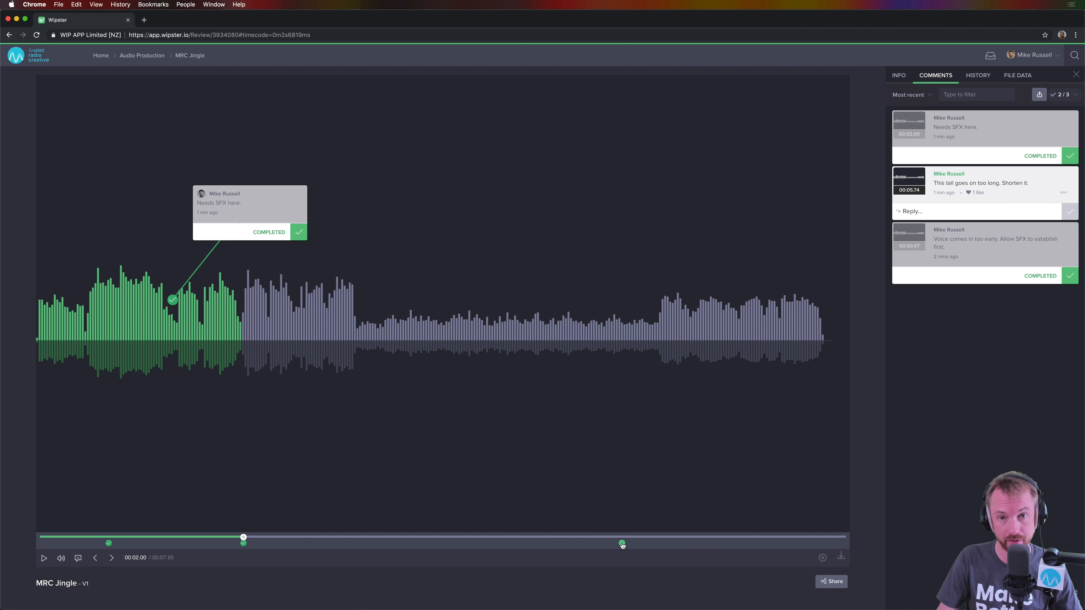
{"action": "left_click", "coordinate": [622, 543]}
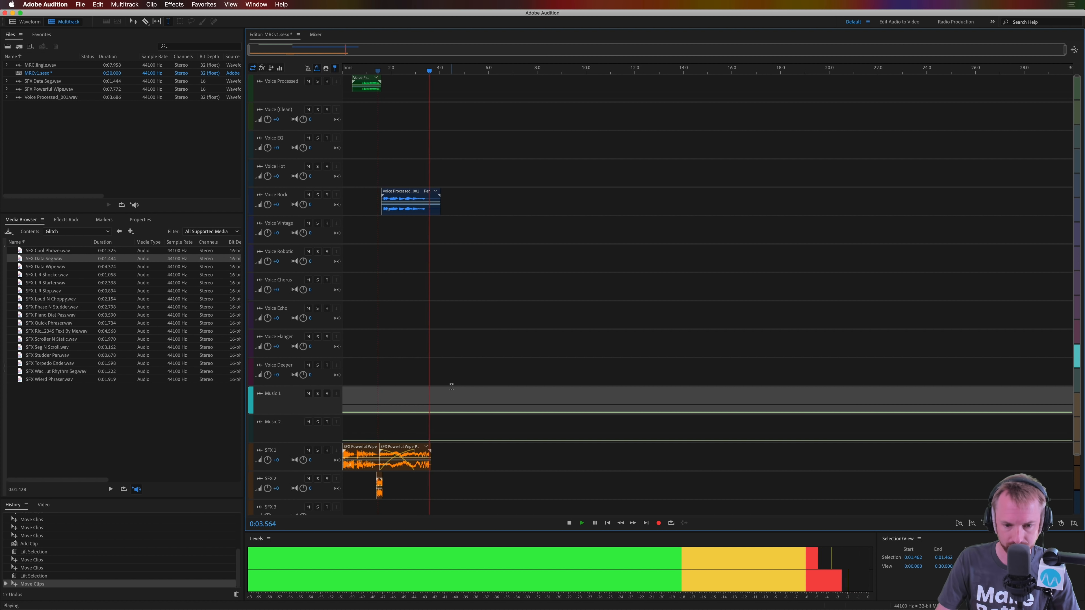
Stop playback after trimming the SFX Powerful Wipe to end around 3.6 seconds.
{"action": "left_click", "coordinate": [592, 522]}
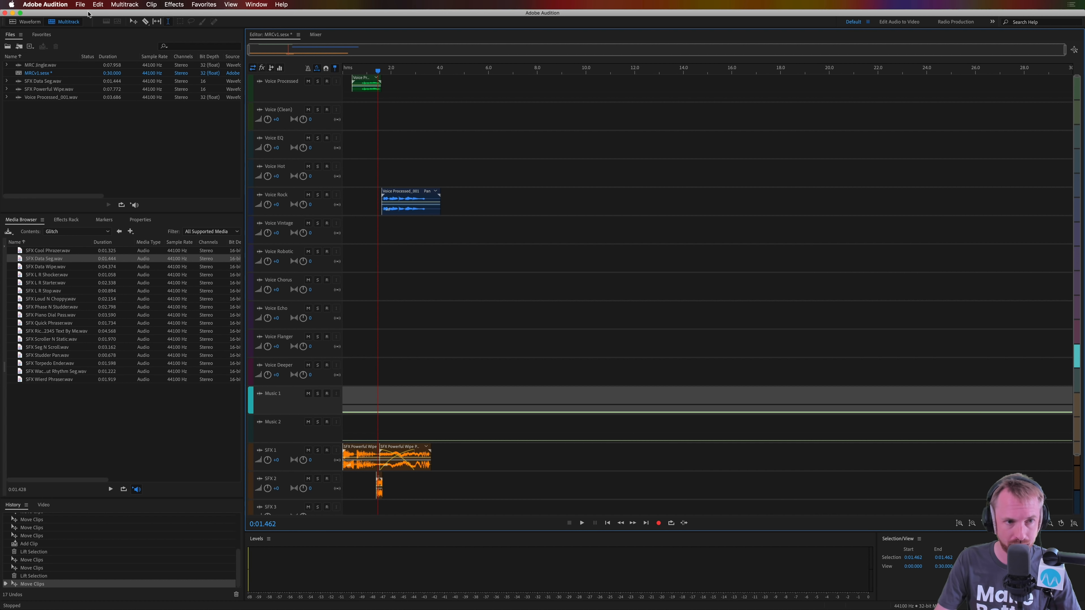
Mix the entire session down to a new file and dismiss the can't-overwrite warning when saving.
{"action": "left_click", "coordinate": [124, 4]}
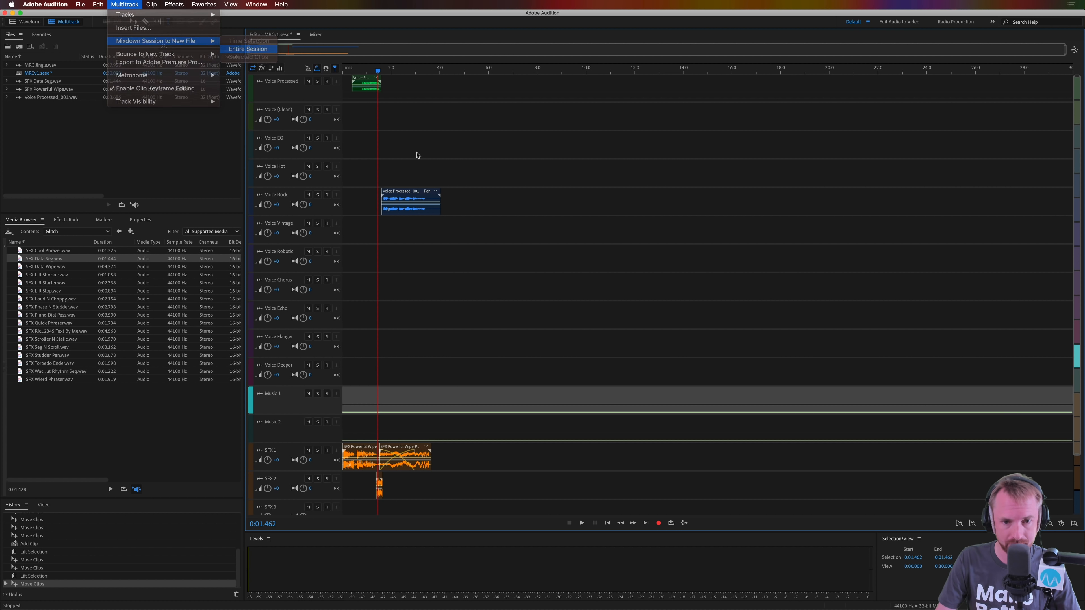
{"action": "left_click", "coordinate": [157, 40]}
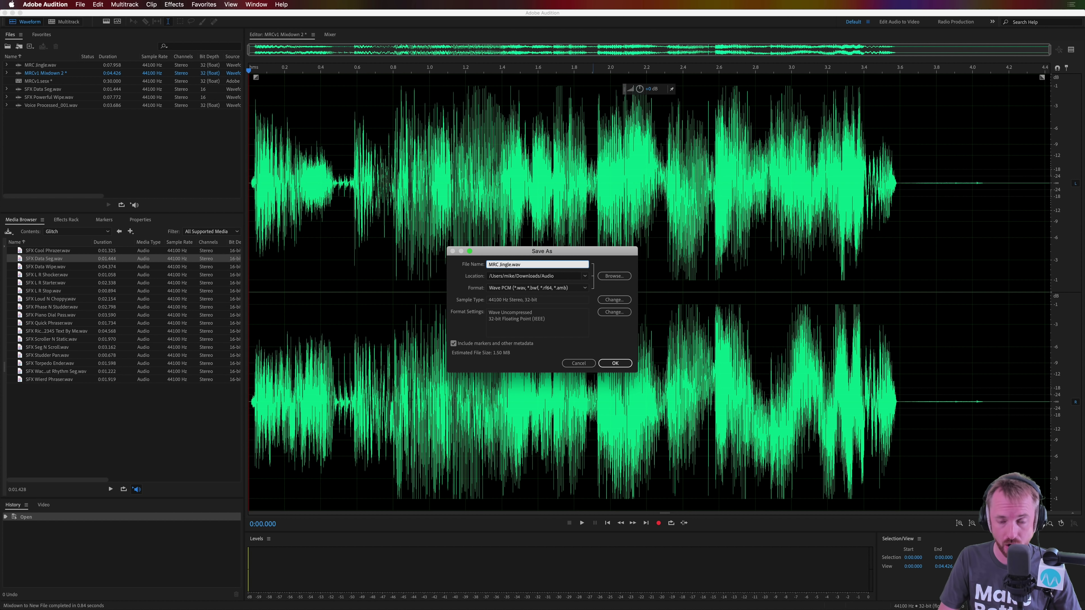
{"action": "left_click", "coordinate": [614, 364]}
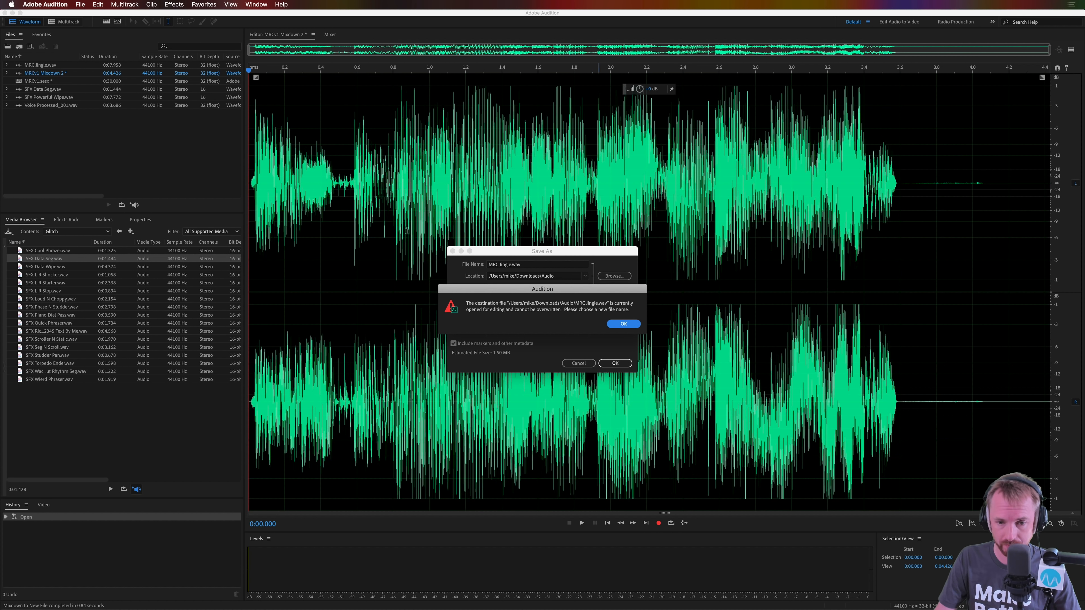
{"action": "left_click", "coordinate": [621, 324]}
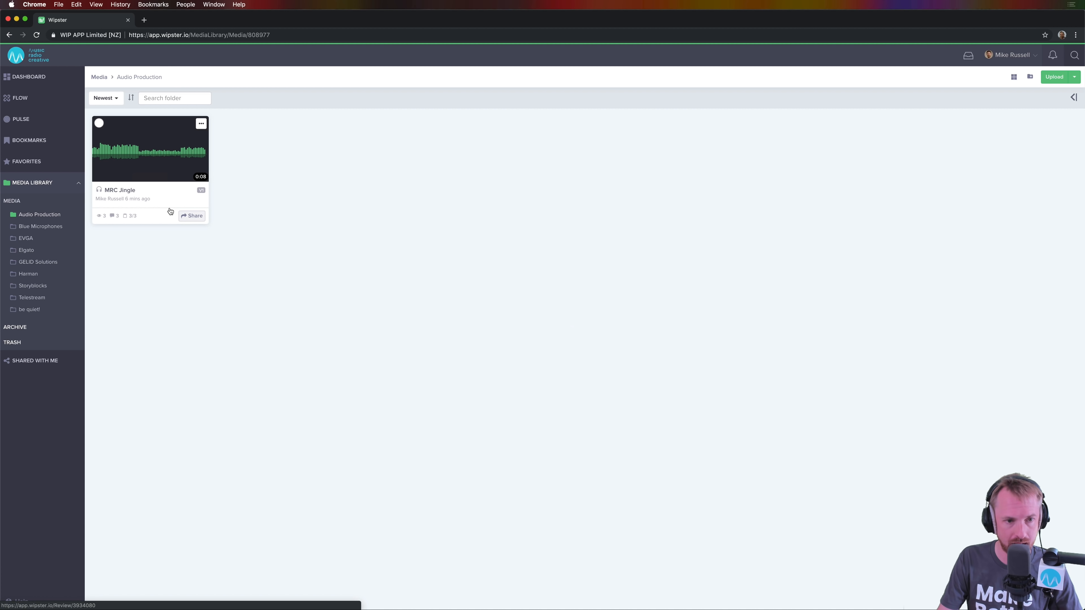
From the MRC Jingle card's menu, upload MRC Jingle 2.wav from the desktop as a new version.
{"action": "left_click", "coordinate": [200, 123]}
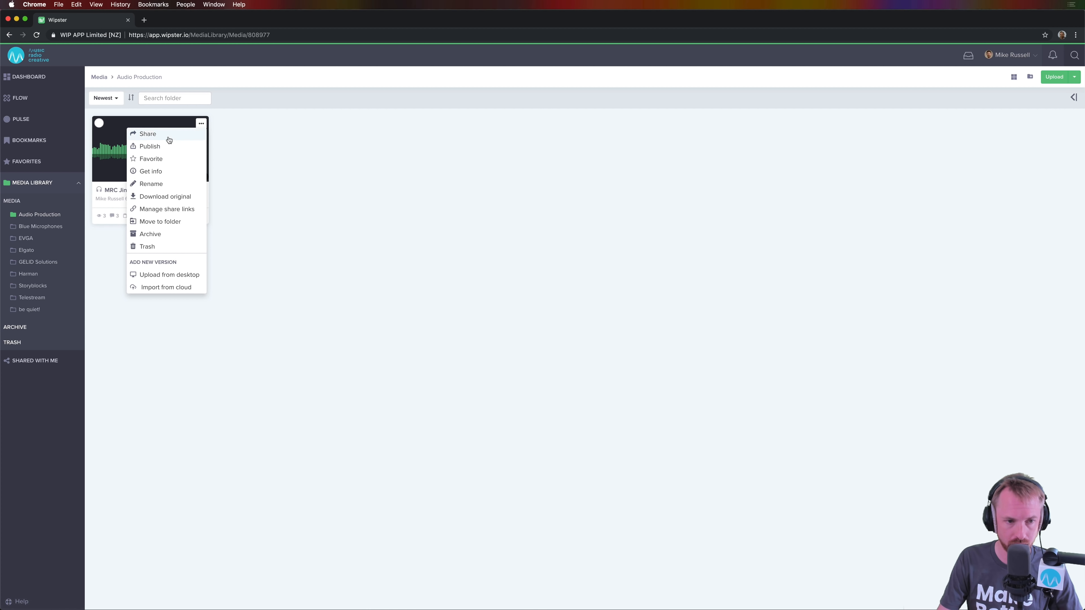
{"action": "mouse_move", "coordinate": [149, 146]}
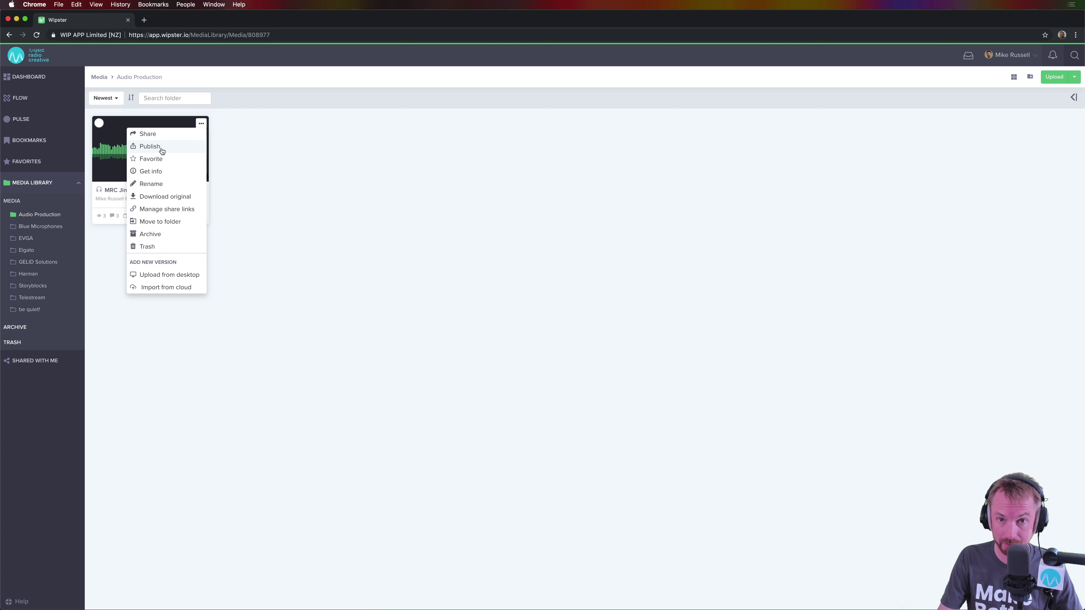
{"action": "mouse_move", "coordinate": [161, 202]}
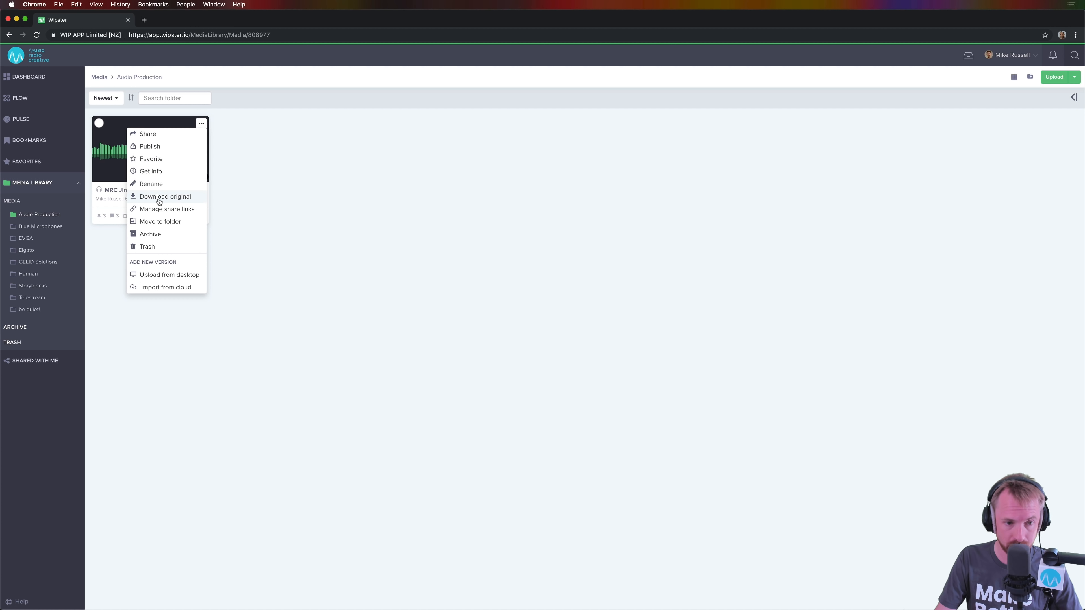
{"action": "mouse_move", "coordinate": [173, 216]}
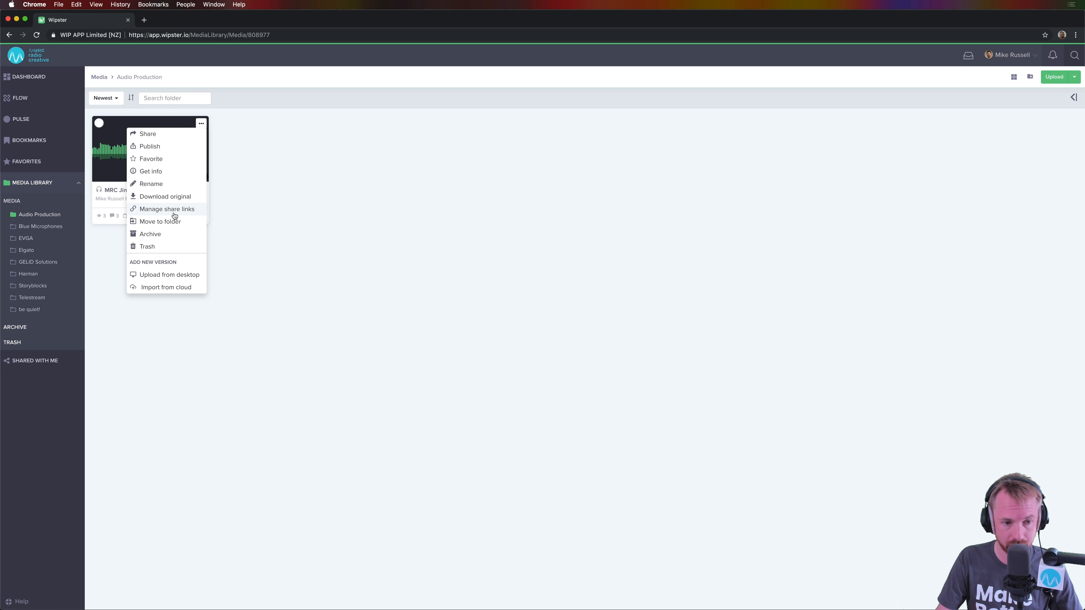
{"action": "mouse_move", "coordinate": [184, 265]}
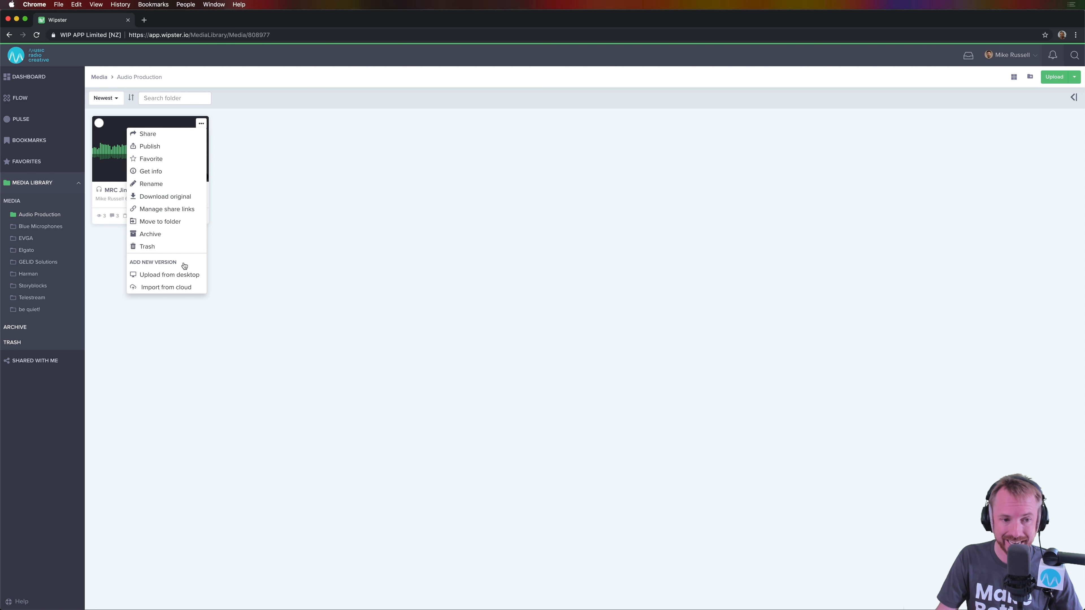
{"action": "mouse_move", "coordinate": [169, 275]}
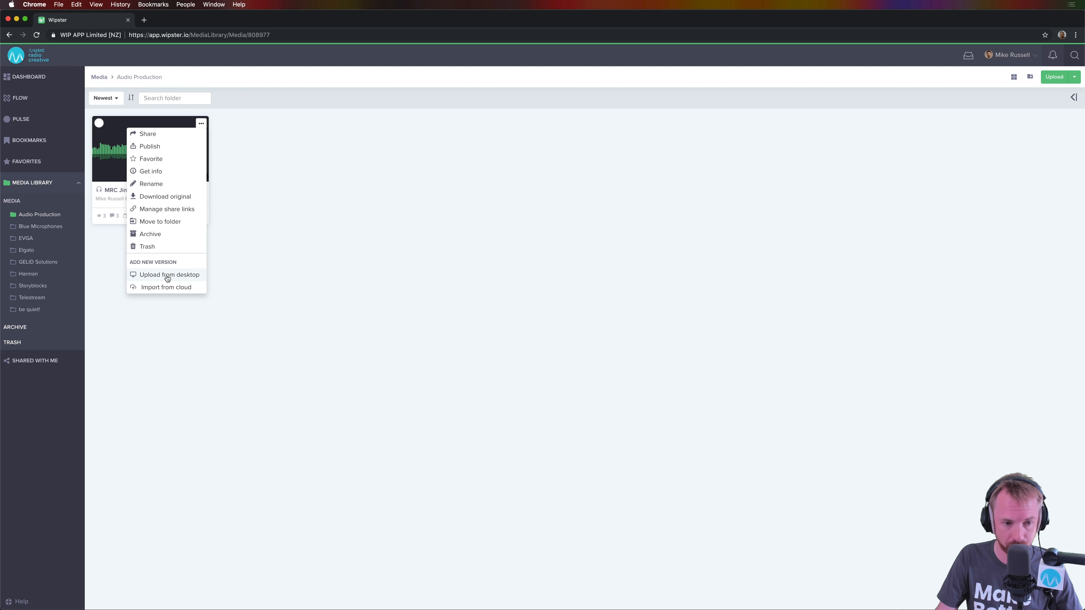
{"action": "left_click", "coordinate": [169, 274]}
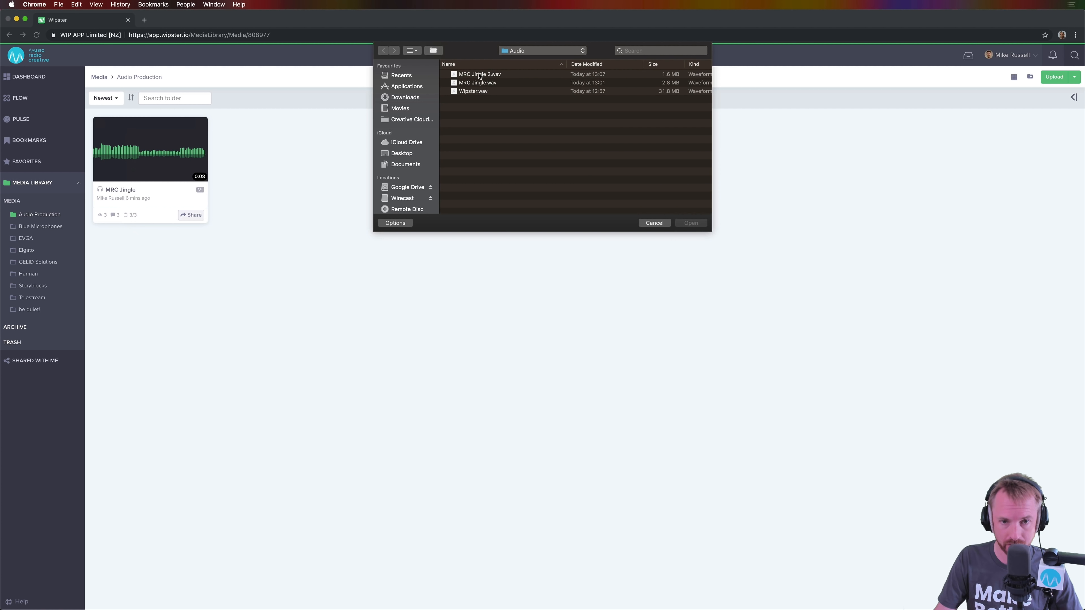
{"action": "left_click", "coordinate": [200, 123]}
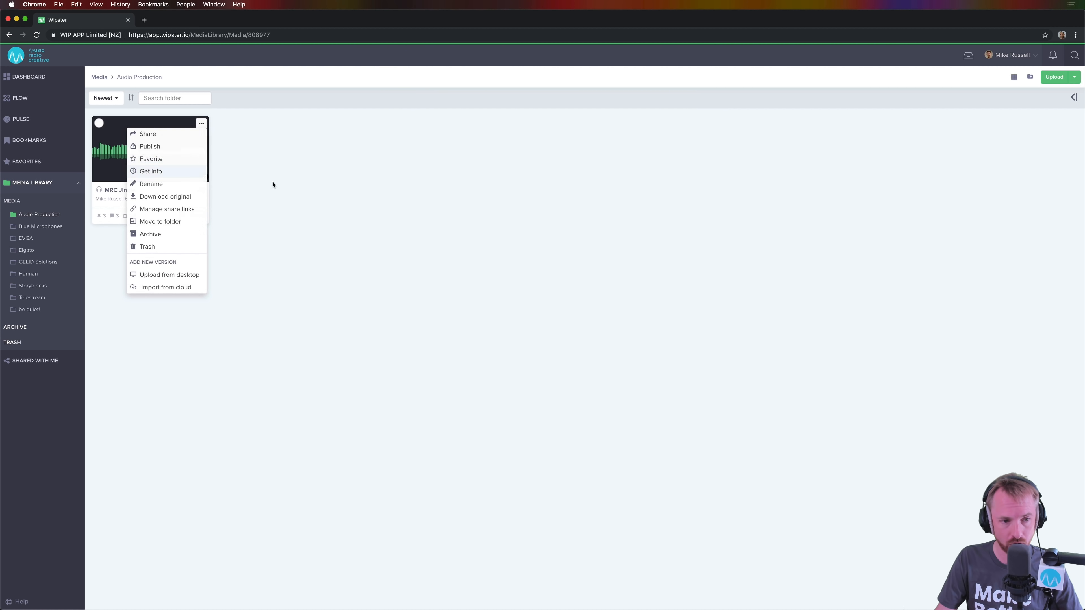
{"action": "left_click", "coordinate": [170, 275]}
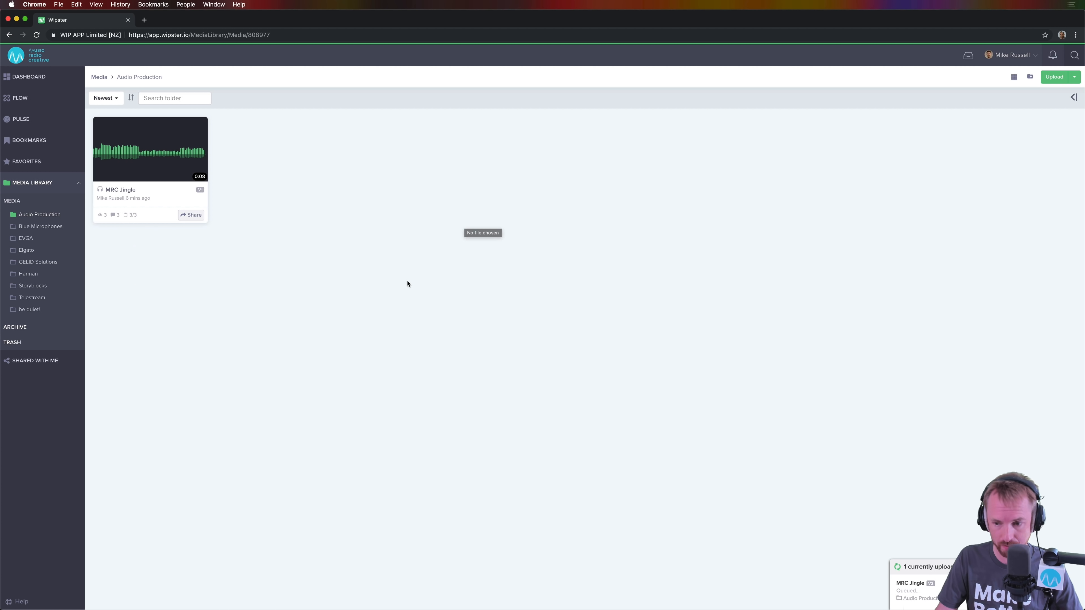
Show the breadcrumb version list offering Version 2 and Version 1 of MRC Jingle.
{"action": "left_click", "coordinate": [201, 123]}
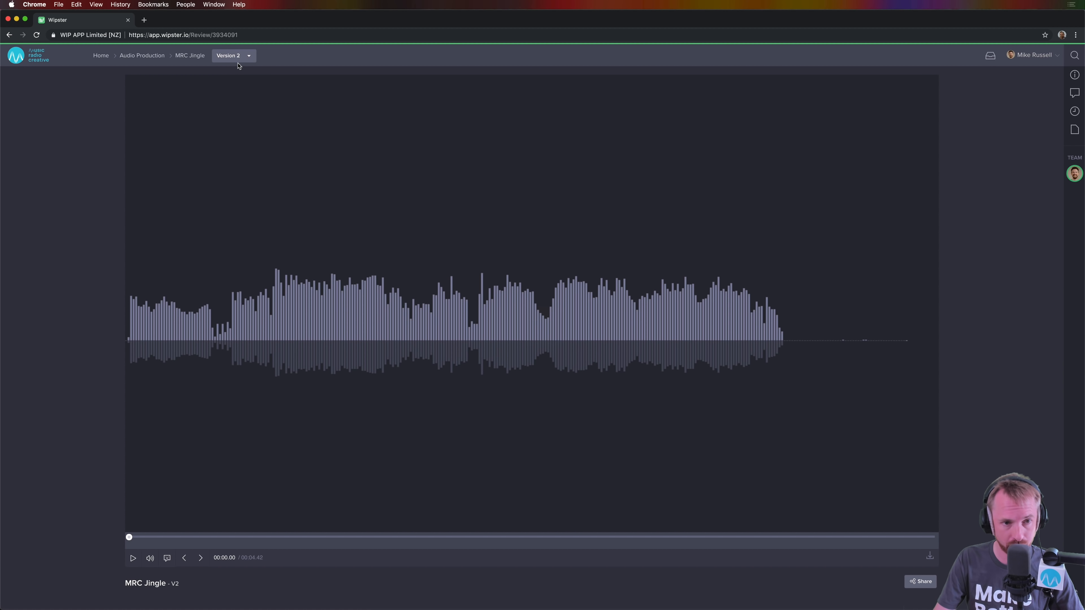
{"action": "left_click", "coordinate": [132, 558]}
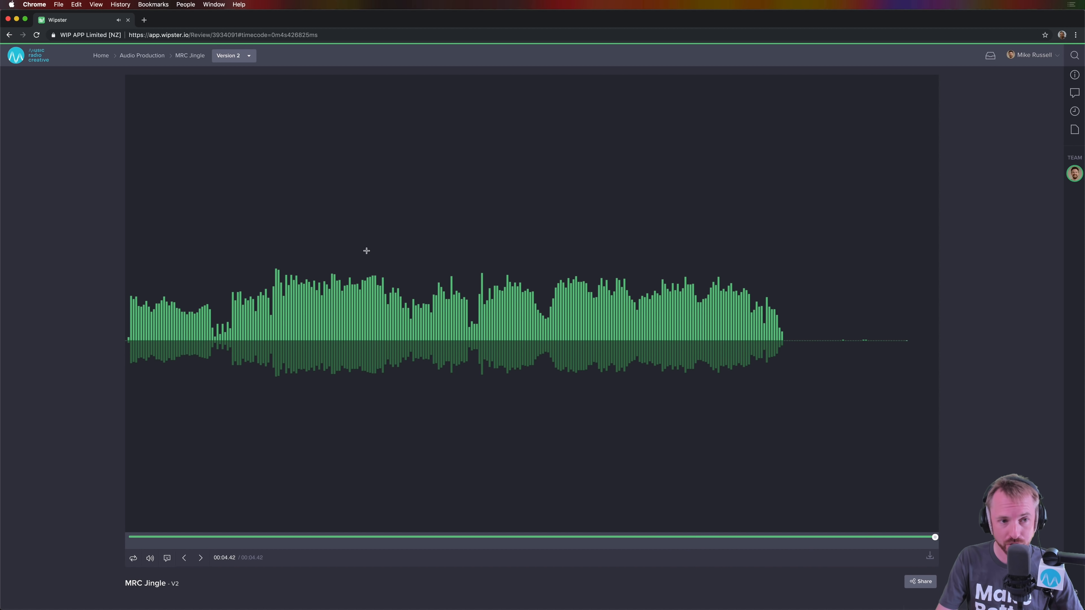
{"action": "mouse_move", "coordinate": [342, 200]}
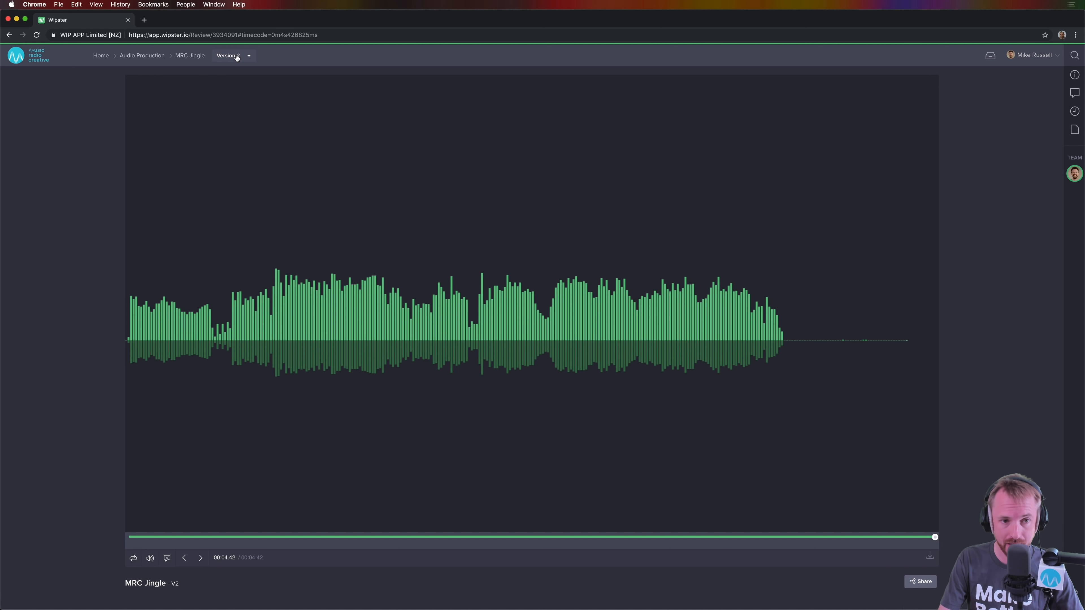
{"action": "left_click", "coordinate": [233, 55]}
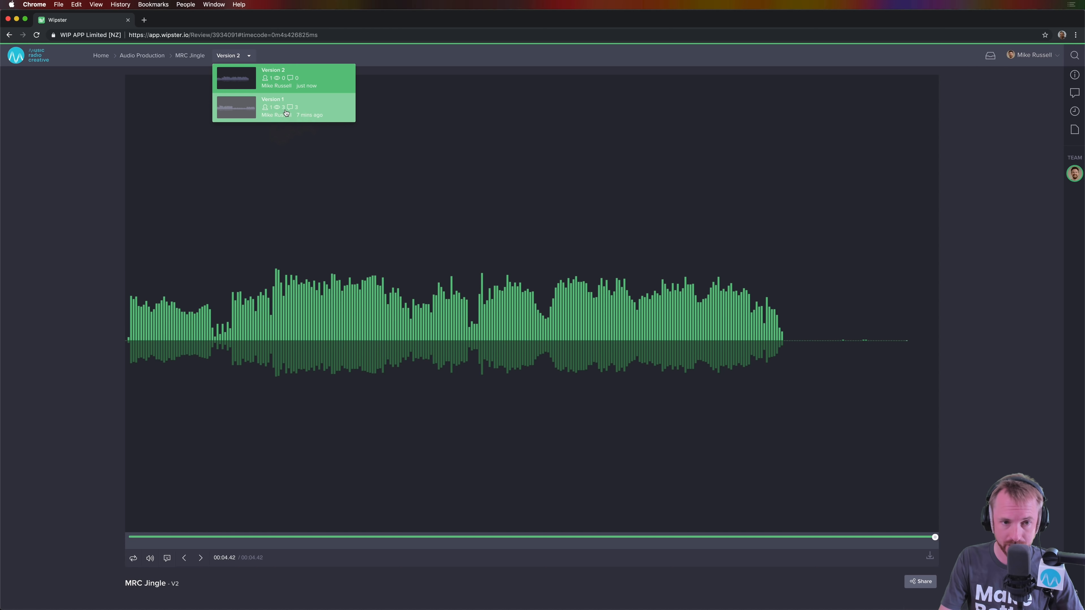
{"action": "mouse_move", "coordinate": [303, 116]}
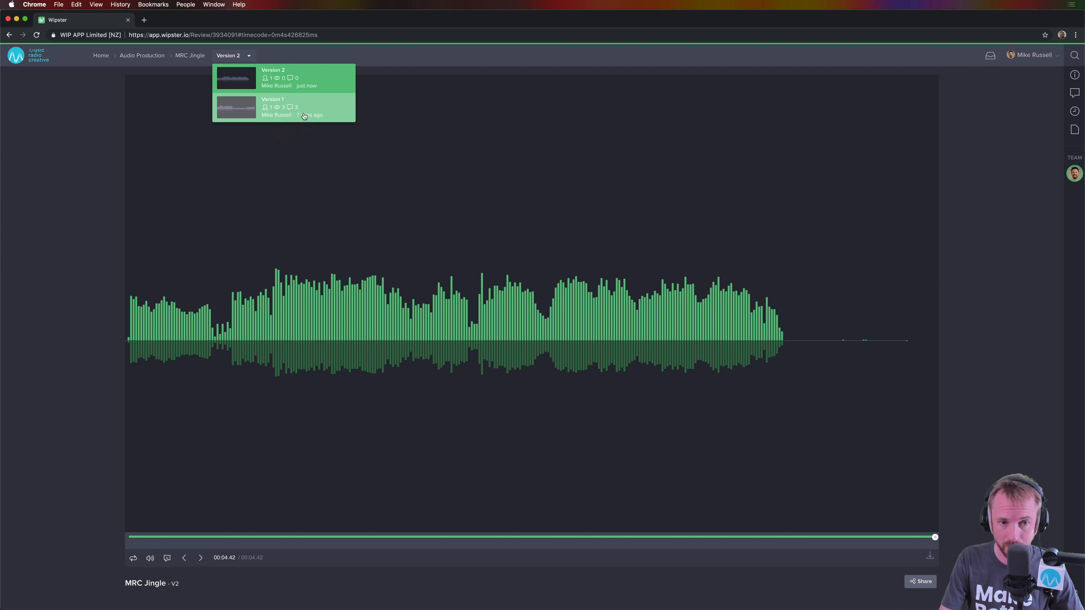
{"action": "mouse_move", "coordinate": [292, 116]}
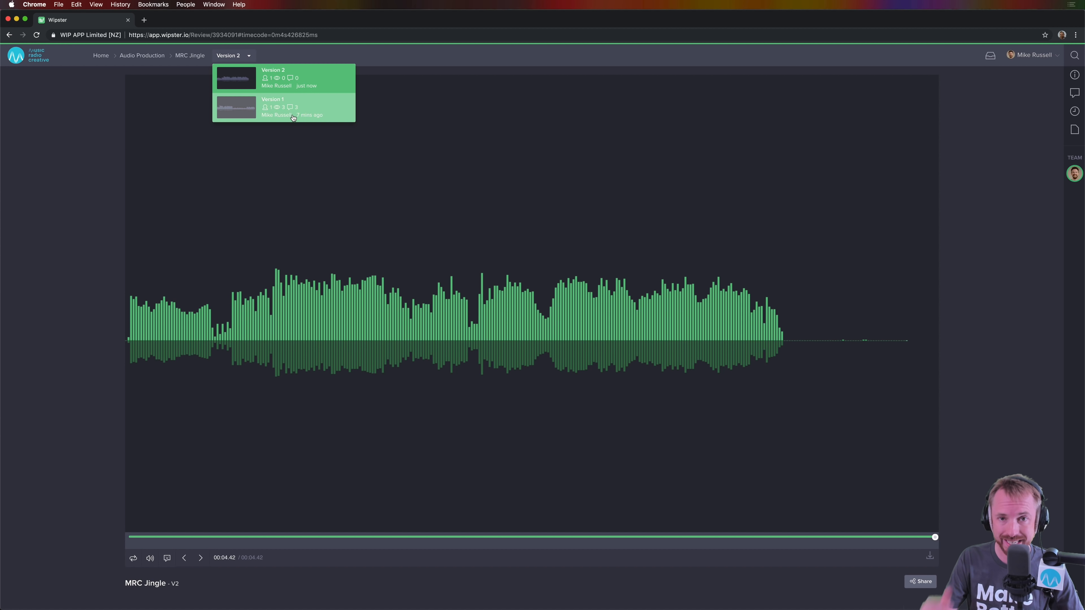
{"action": "mouse_move", "coordinate": [291, 115]}
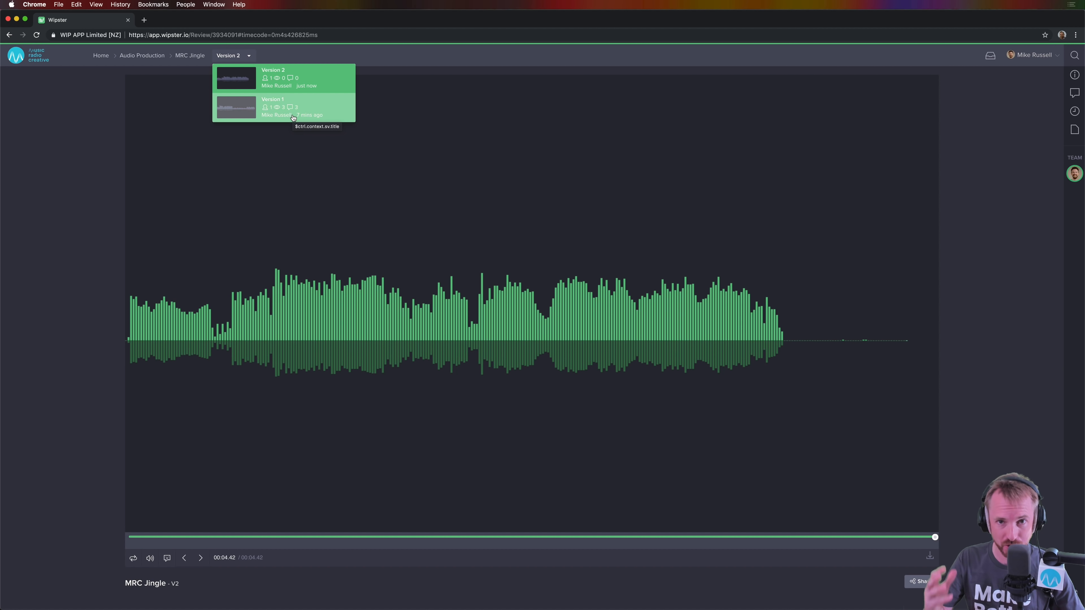
{"action": "mouse_move", "coordinate": [298, 111]}
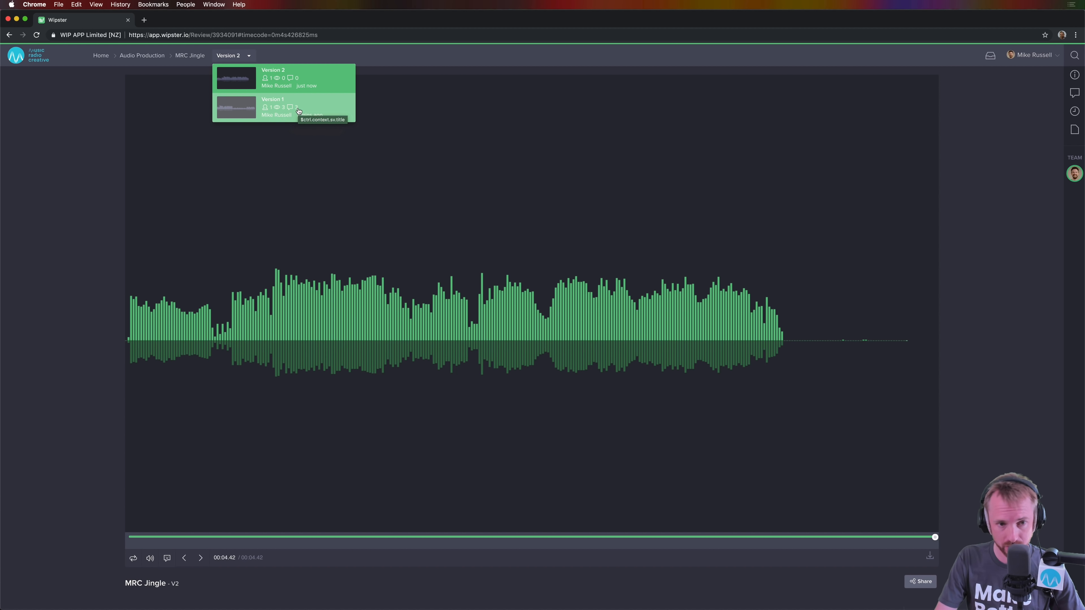
Switch to Version 1 and play it to review the completed long-tail note.
{"action": "left_click", "coordinate": [272, 107]}
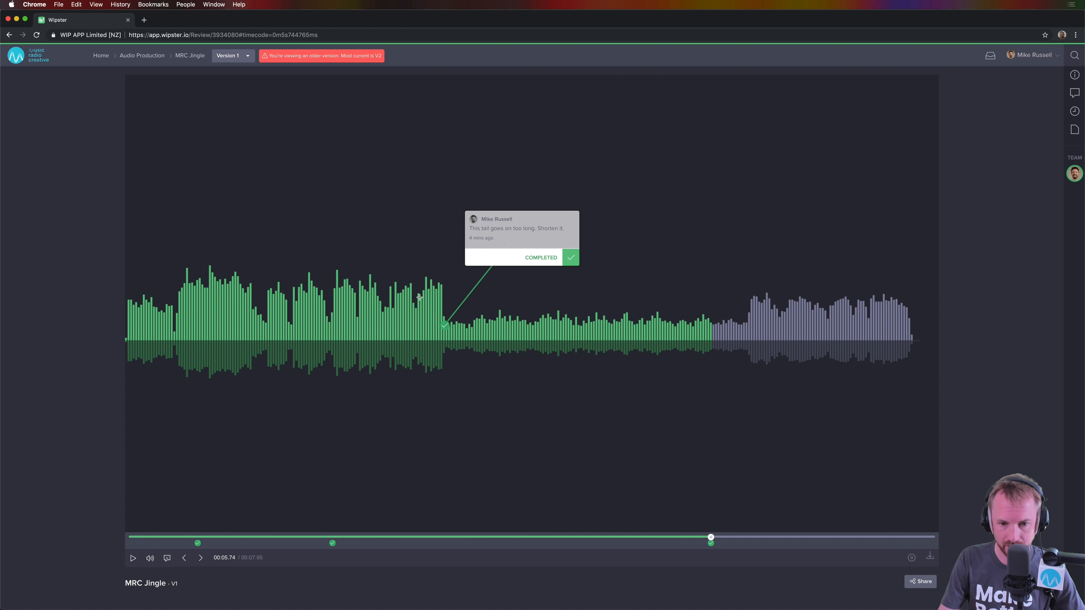
{"action": "mouse_move", "coordinate": [132, 558]}
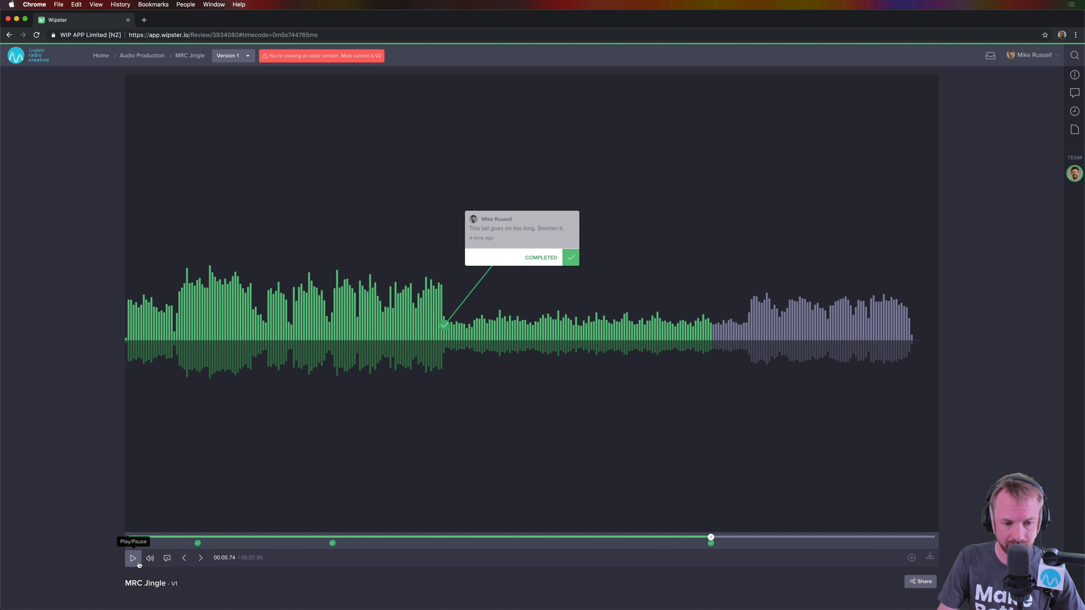
{"action": "left_click", "coordinate": [133, 558]}
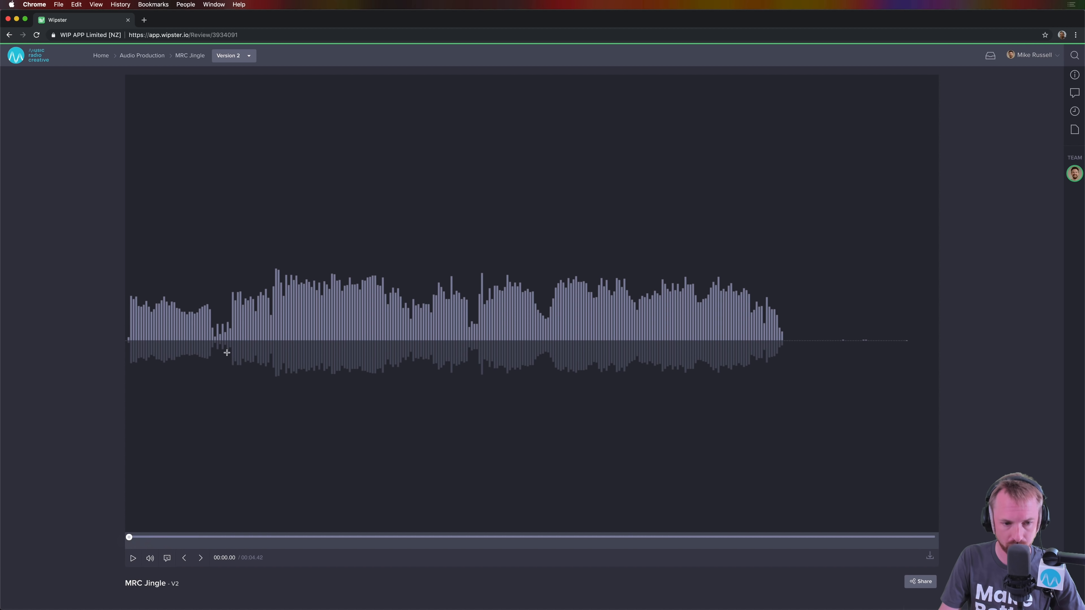
Play Version 2 through its 4.42 seconds and show its empty comments panel.
{"action": "left_click", "coordinate": [173, 328]}
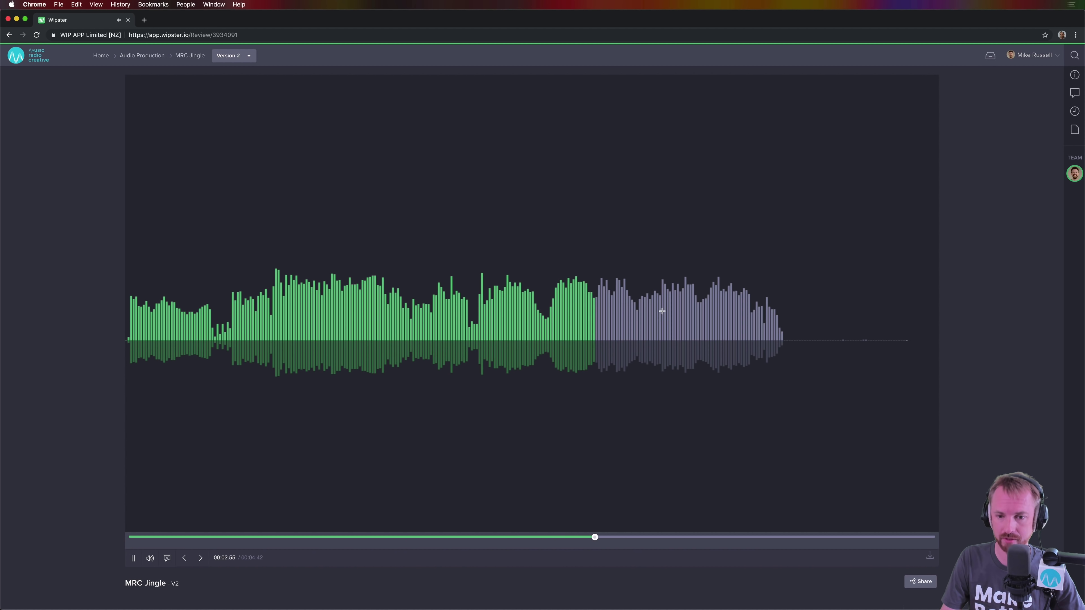
{"action": "left_click", "coordinate": [132, 557]}
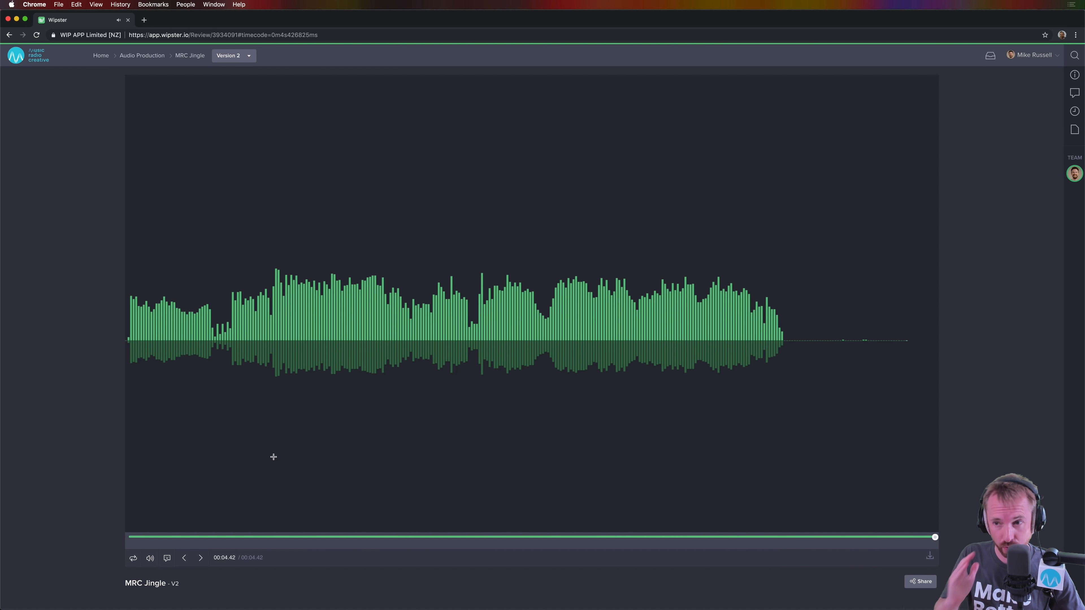
{"action": "left_click", "coordinate": [1073, 92]}
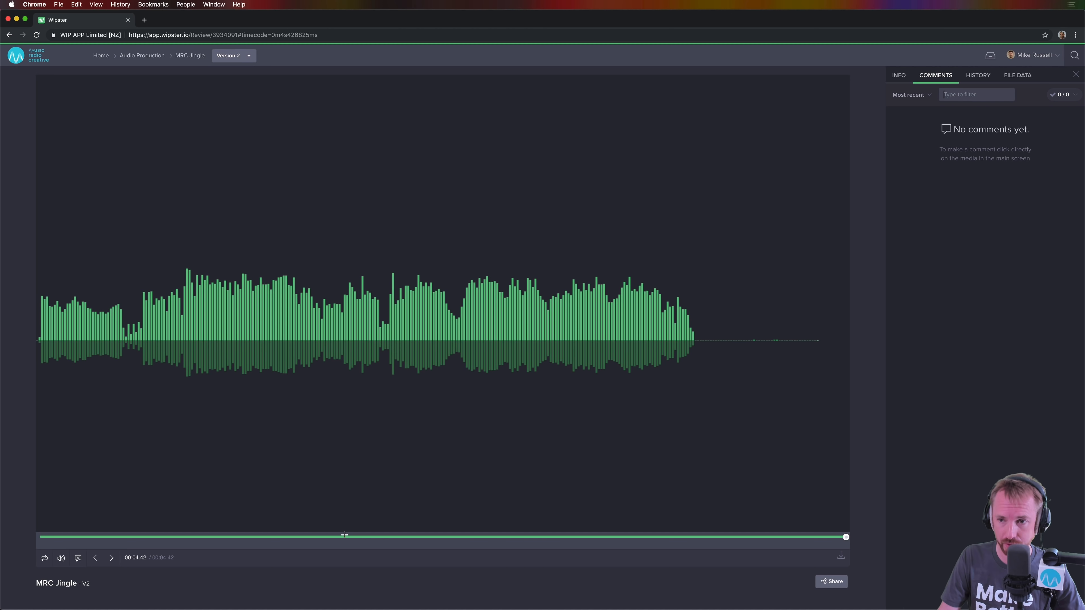
{"action": "mouse_move", "coordinate": [80, 363]}
{"action": "type", "text": "FA"}
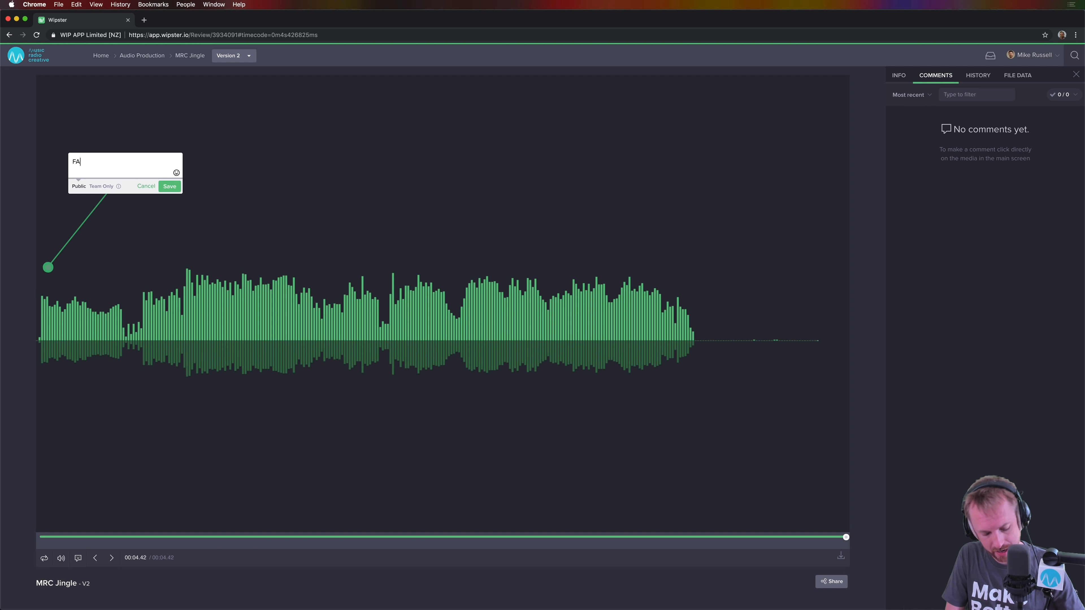
Finish the 'FAB!!!' comment, add a grinning emoji and save it on Version 2.
{"action": "type", "text": "B!!!"}
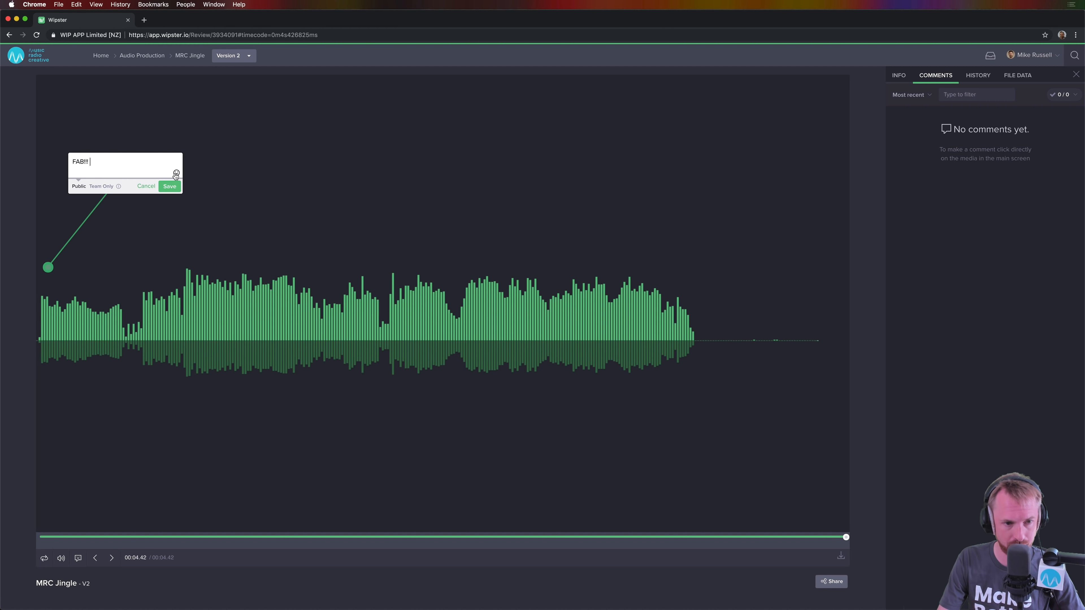
{"action": "left_click", "coordinate": [176, 172]}
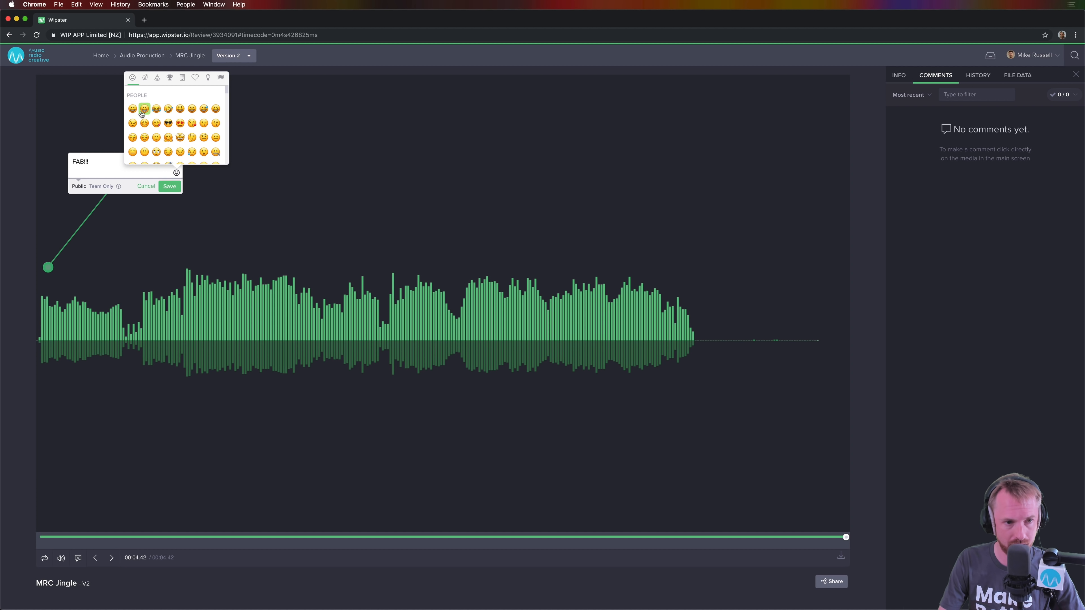
{"action": "left_click", "coordinate": [144, 108]}
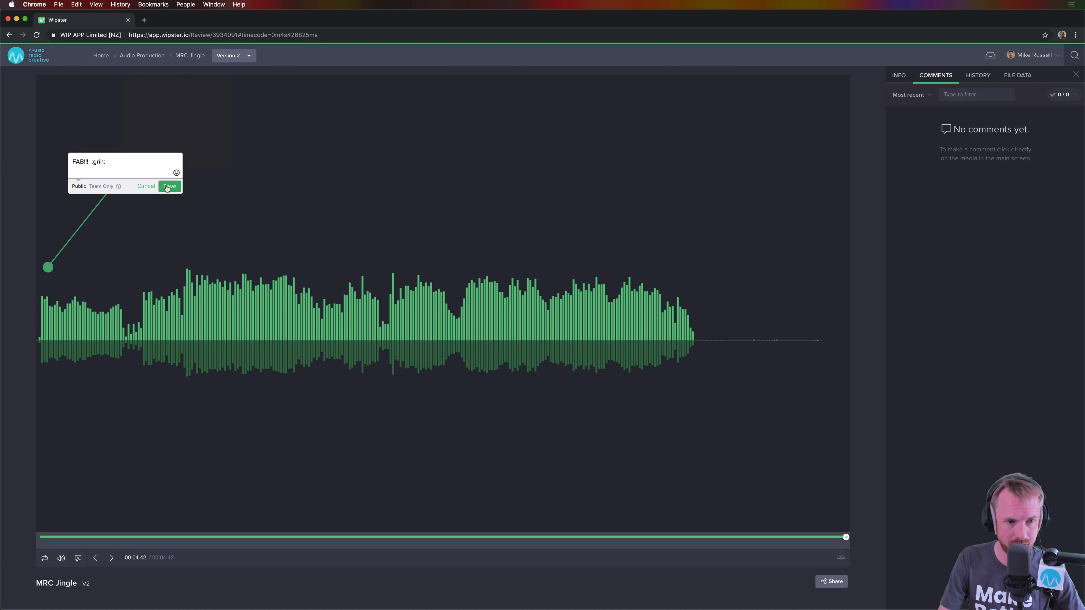
{"action": "left_click", "coordinate": [169, 186]}
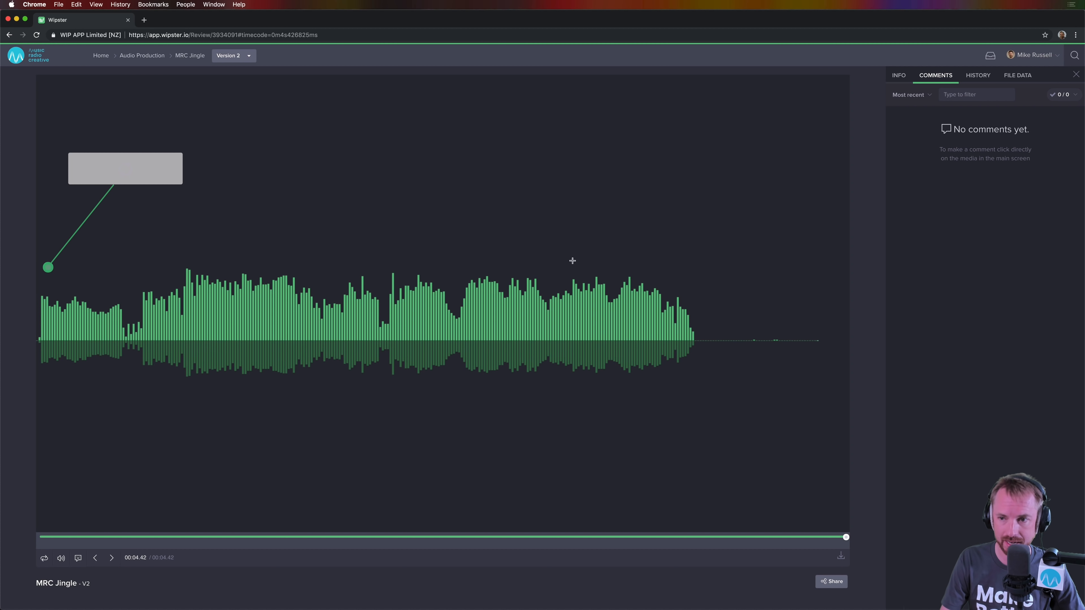
{"action": "left_click", "coordinate": [173, 200]}
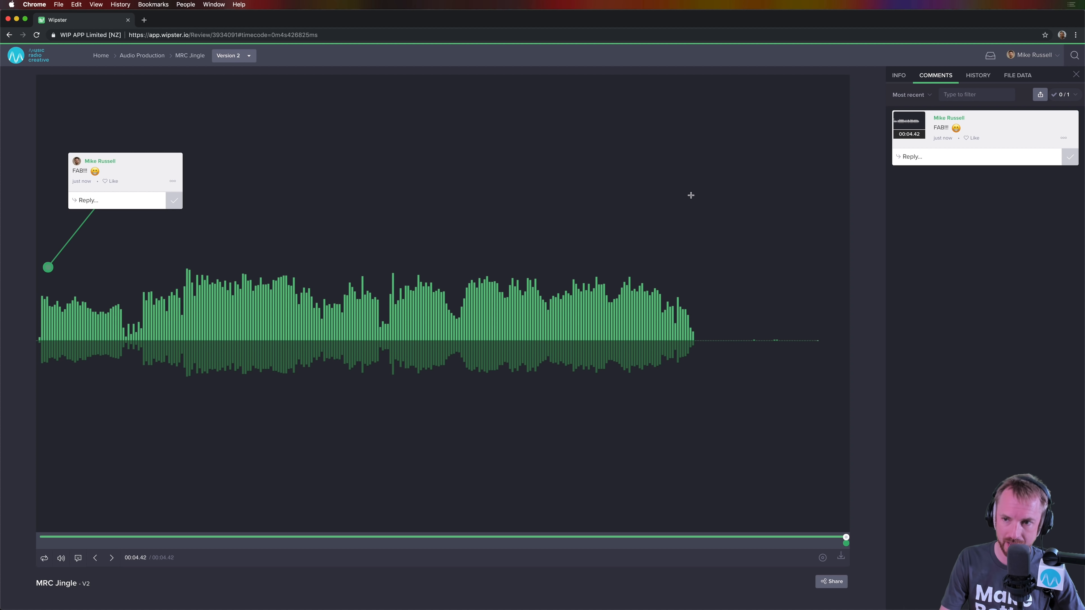
{"action": "mouse_move", "coordinate": [760, 366]}
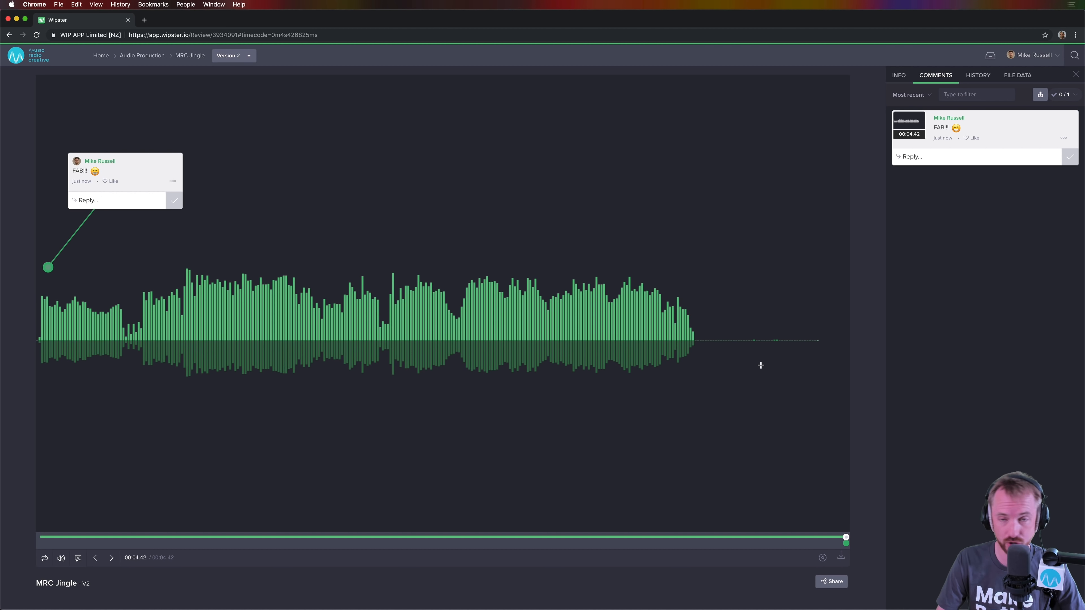
{"action": "mouse_move", "coordinate": [575, 325]}
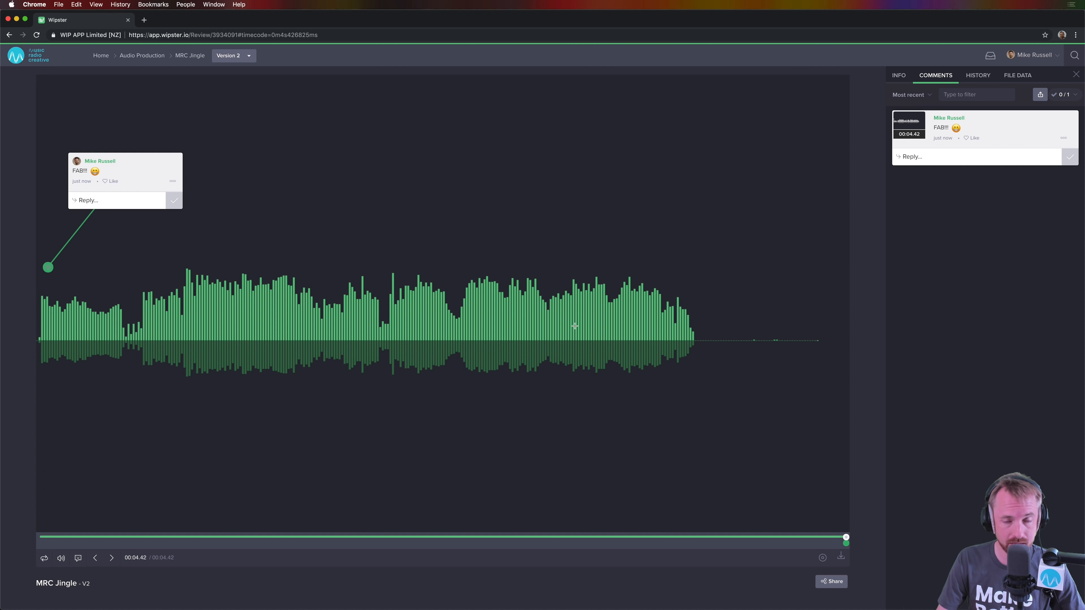
{"action": "mouse_move", "coordinate": [487, 246]}
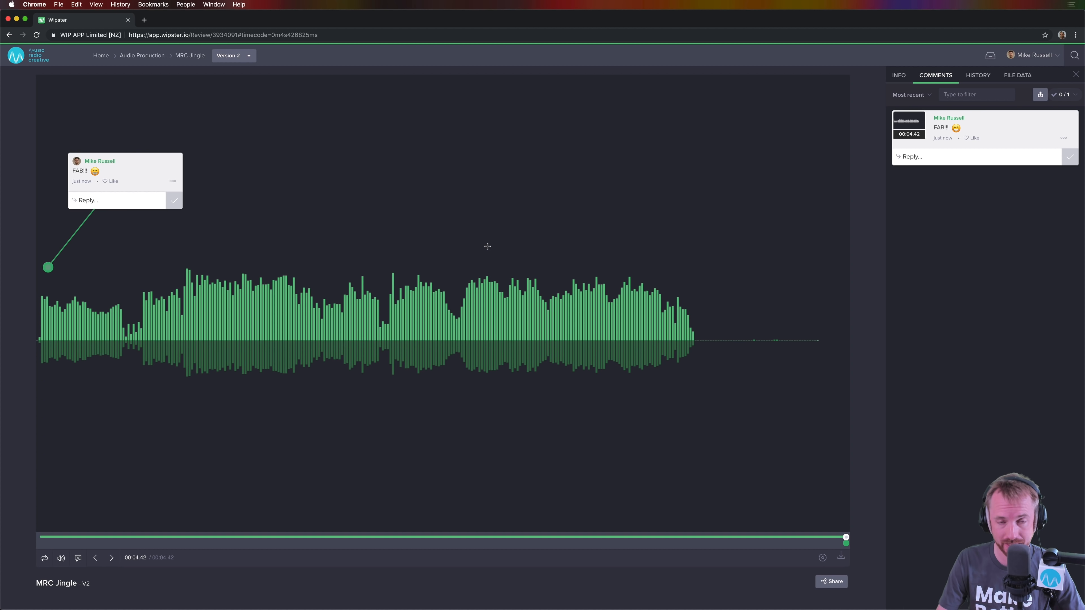
{"action": "mouse_move", "coordinate": [271, 154]}
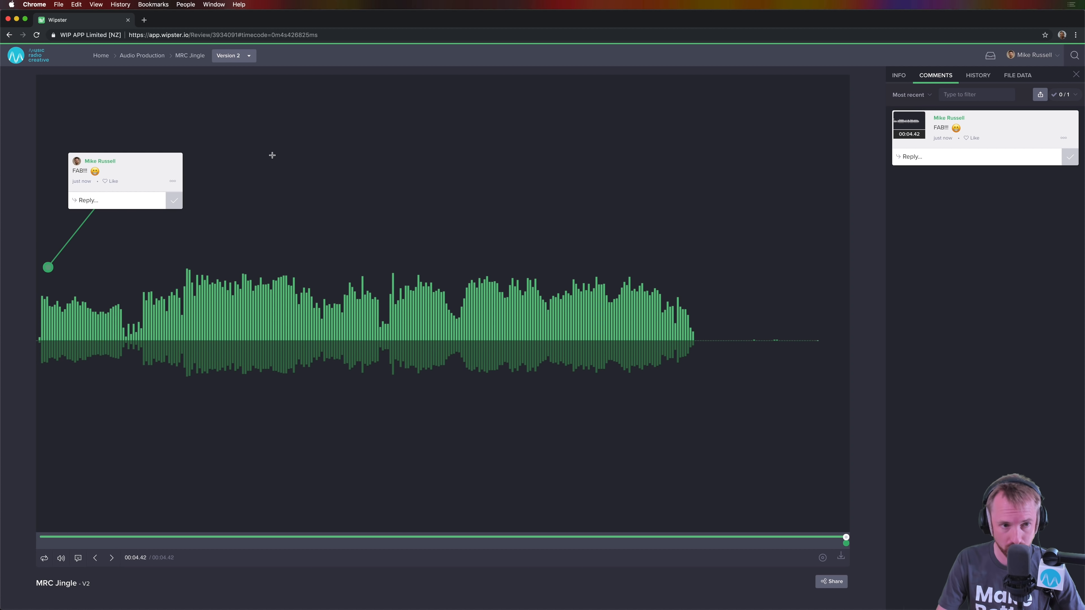
{"action": "mouse_move", "coordinate": [574, 154]}
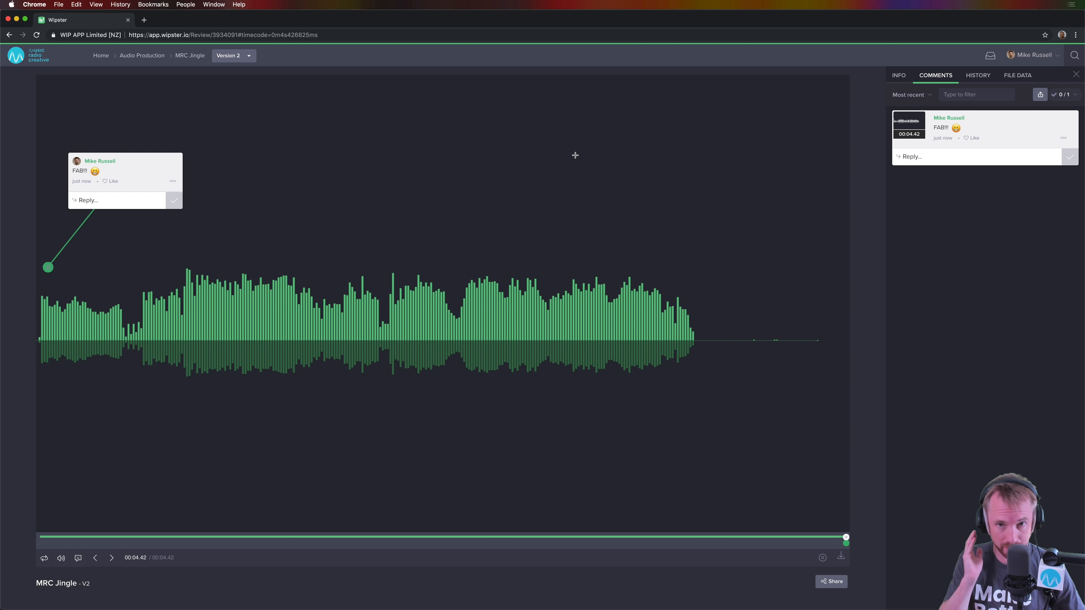
{"action": "mouse_move", "coordinate": [442, 159]}
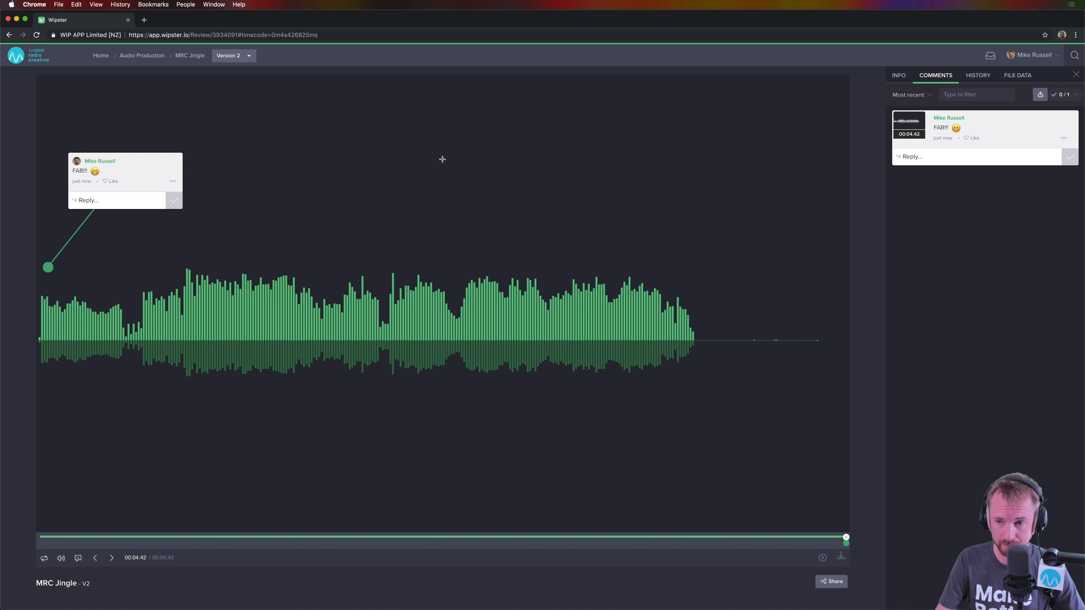
{"action": "mouse_move", "coordinate": [425, 314]}
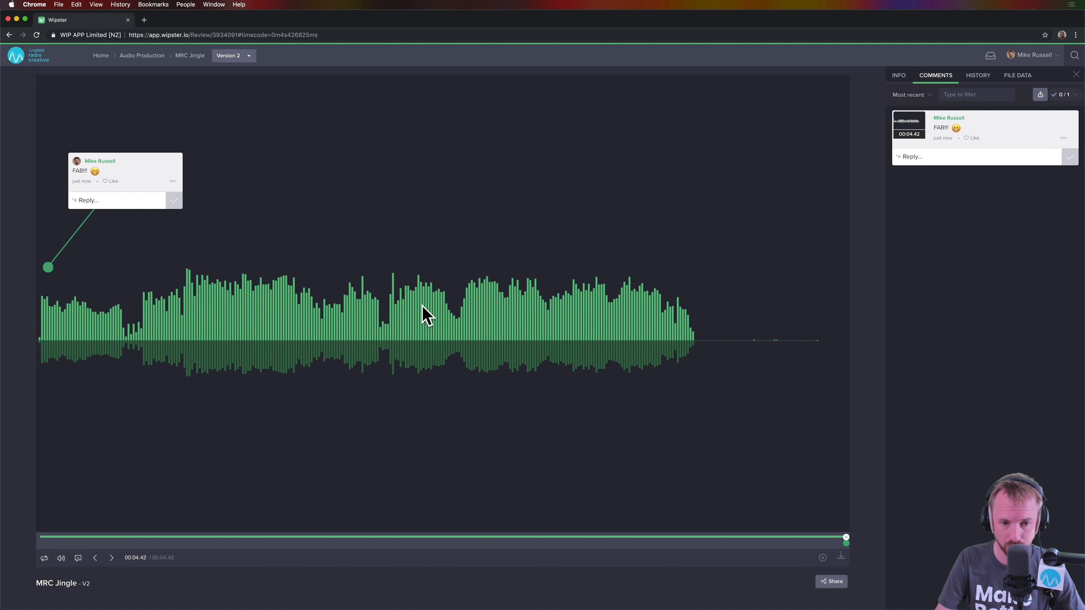
Start a new, empty comment near the end of Version 2's waveform.
{"action": "left_click", "coordinate": [604, 302]}
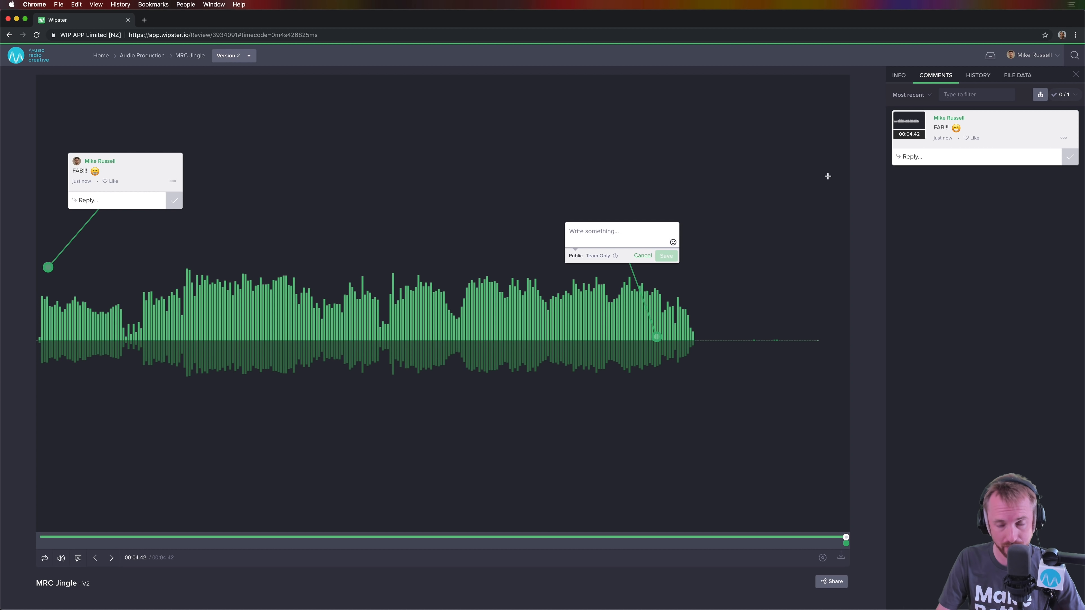
{"action": "mouse_move", "coordinate": [824, 190]}
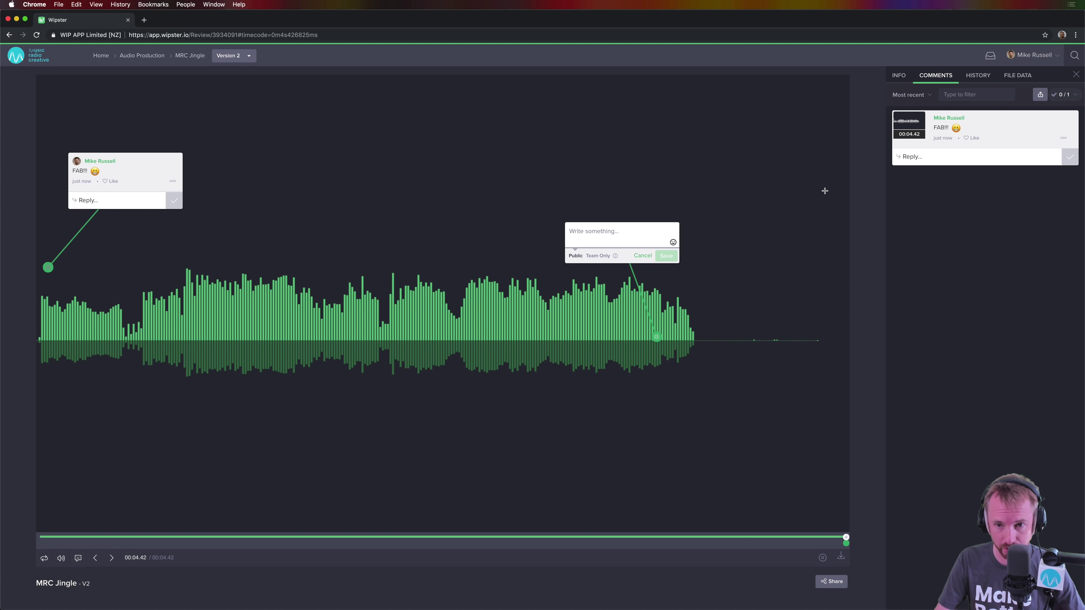